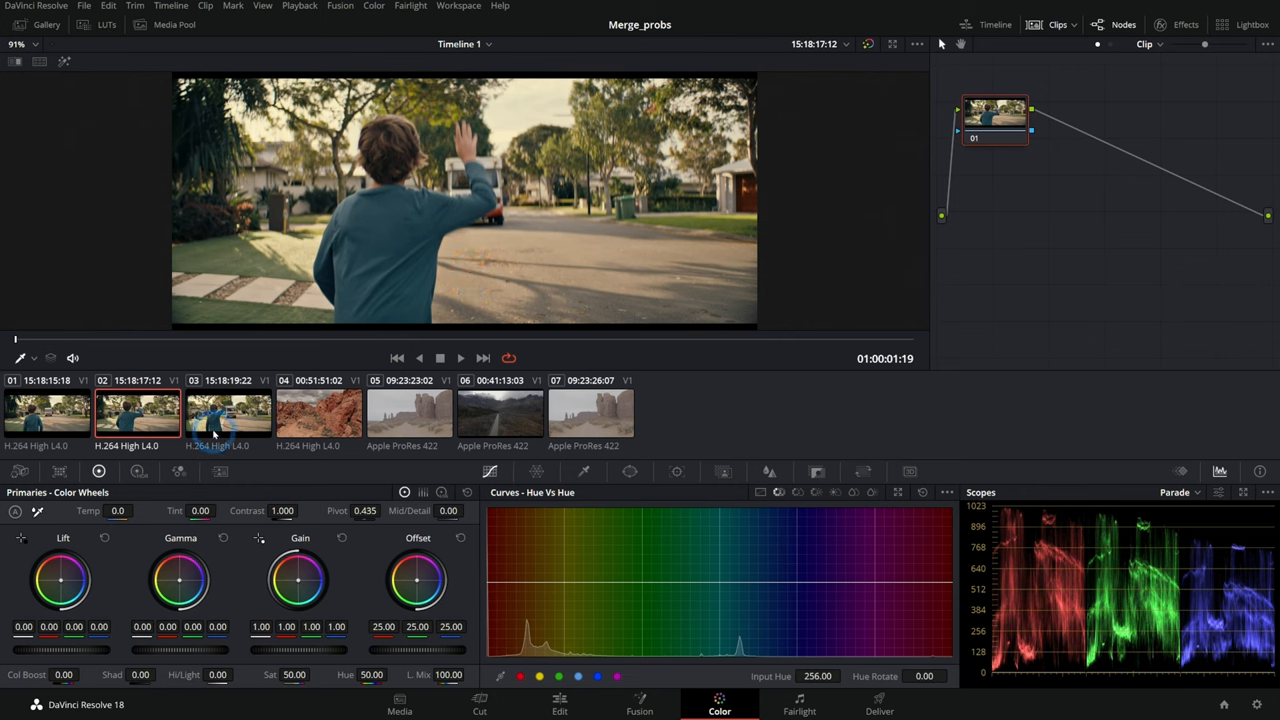
# Step: Compare blue clip 03 with ungraded clip 05, then apply clip 03's blue grade to clip 02
pyautogui.click(228, 412)
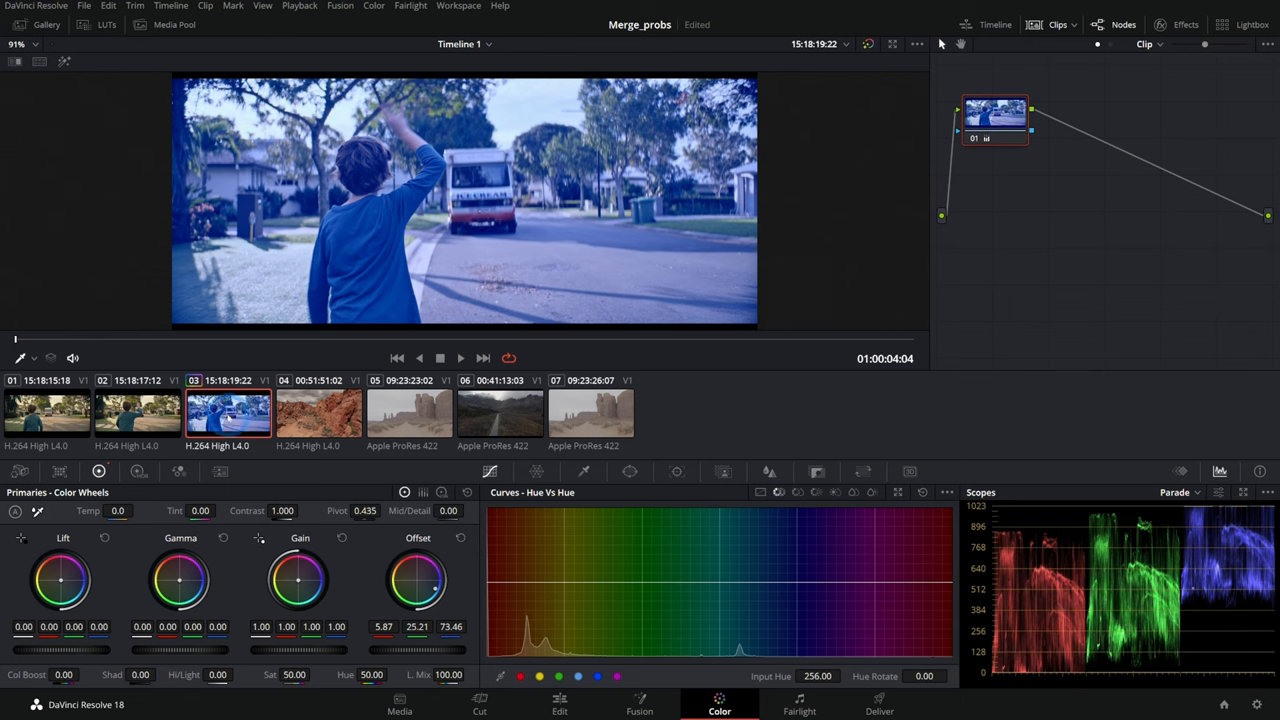
pyautogui.click(408, 412)
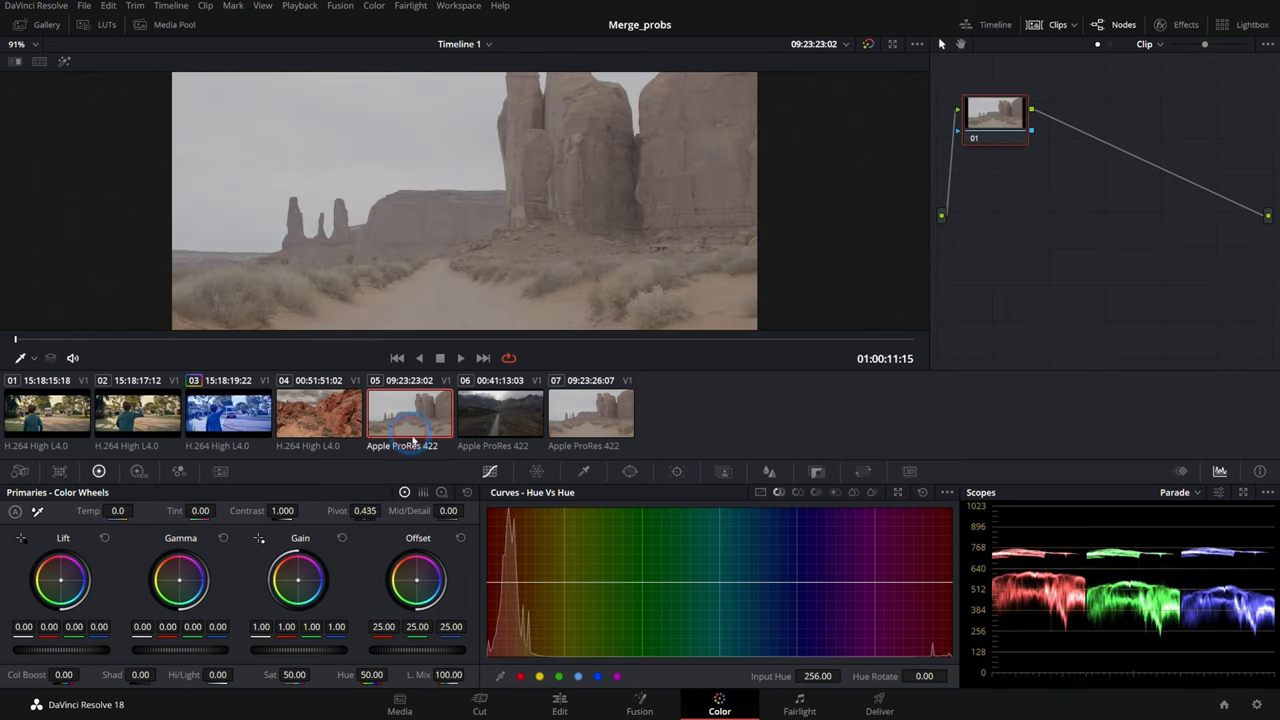
pyautogui.click(136, 412)
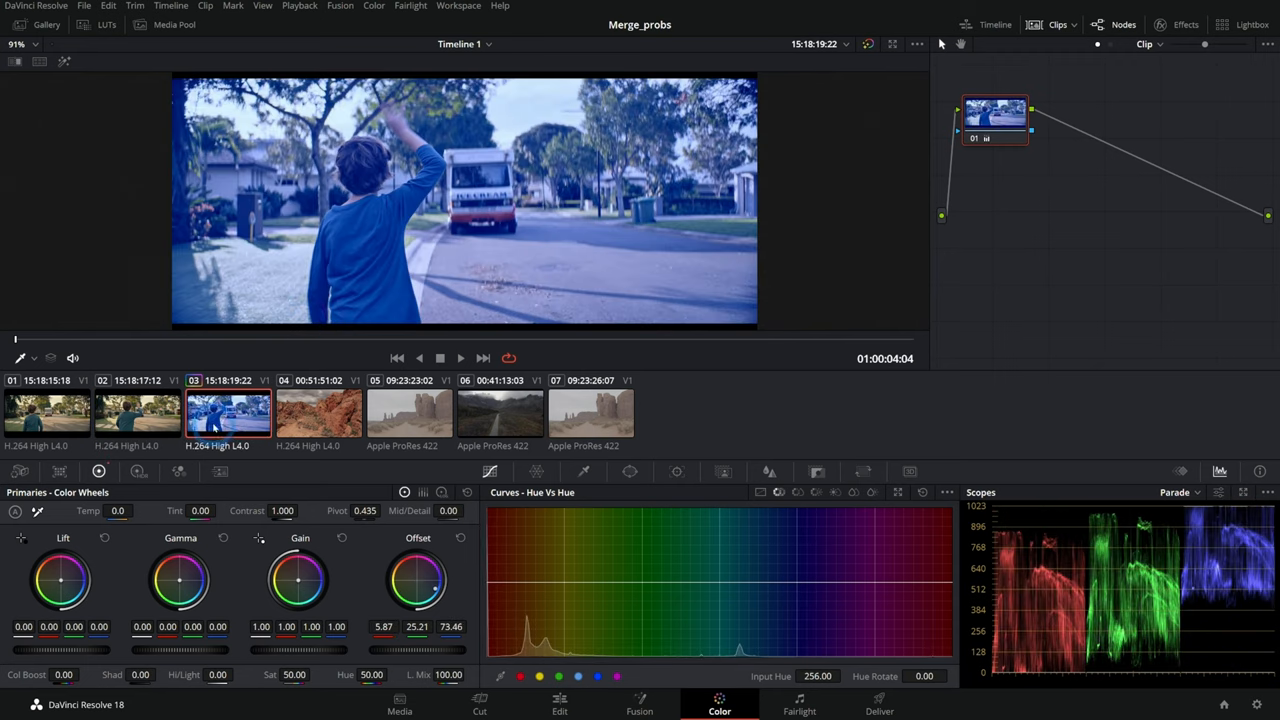
pyautogui.click(136, 412)
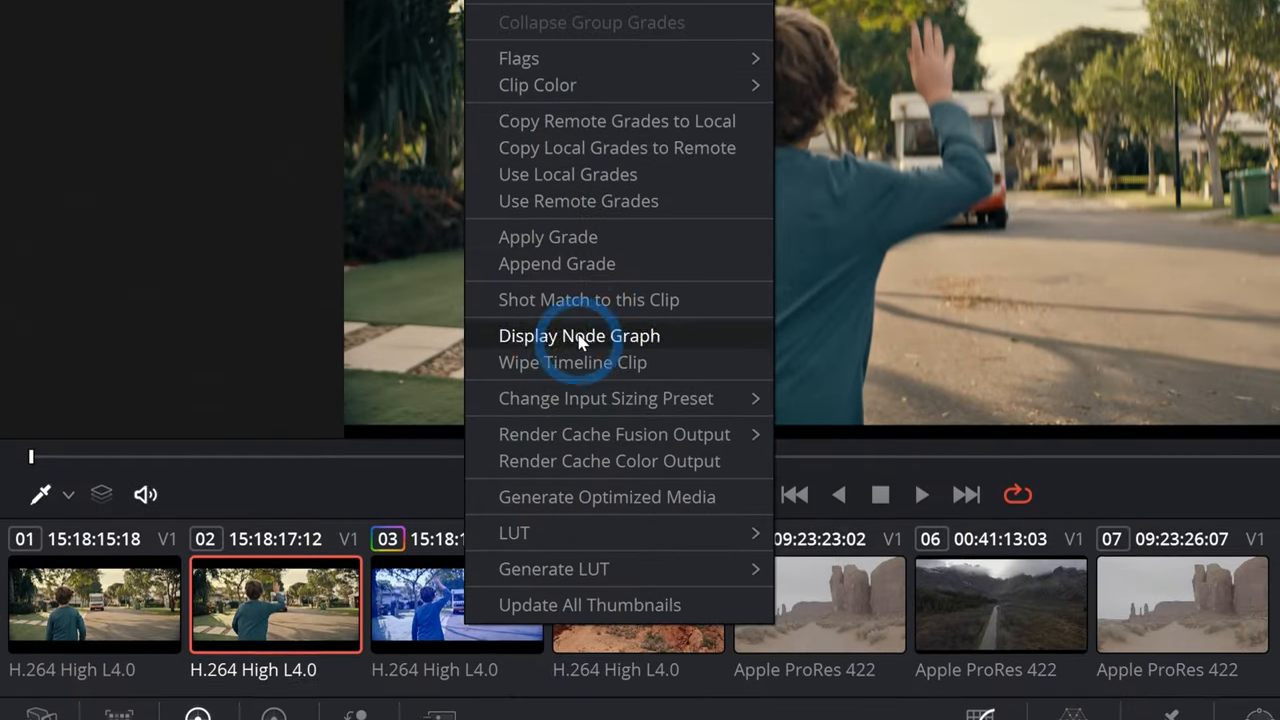
pyautogui.click(580, 336)
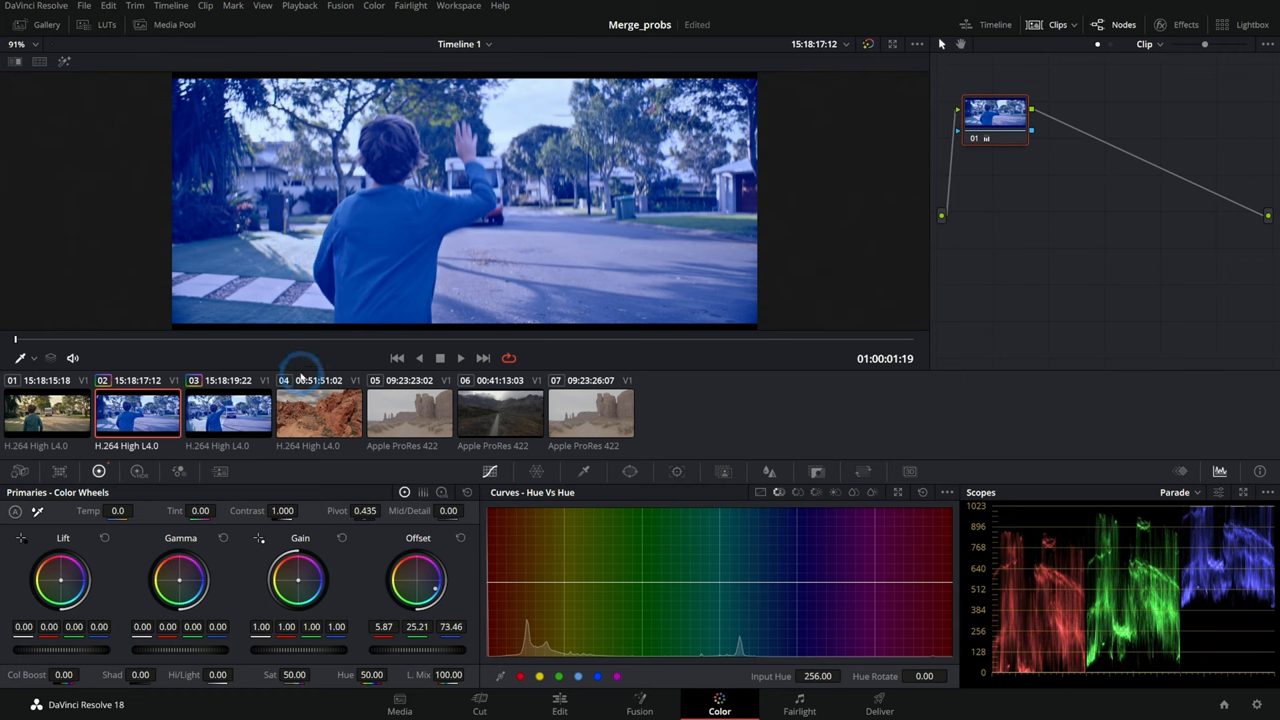
pyautogui.moveTo(290, 362)
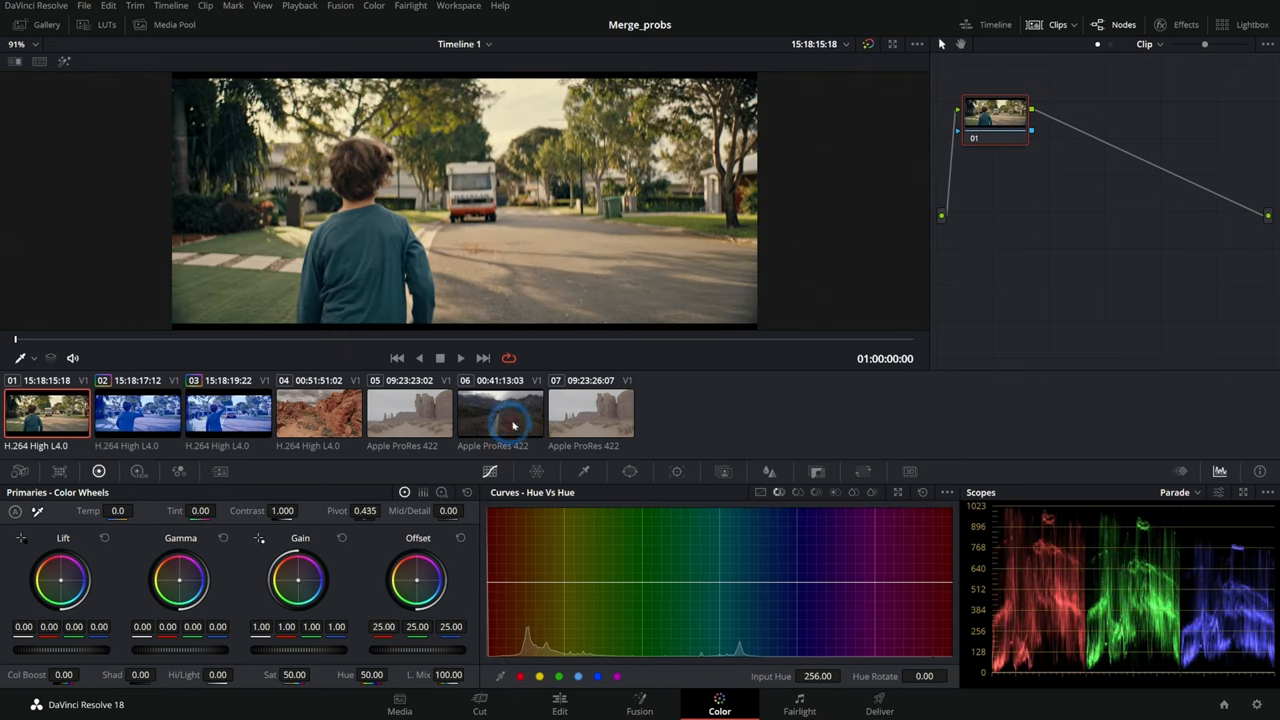
pyautogui.moveTo(628, 448)
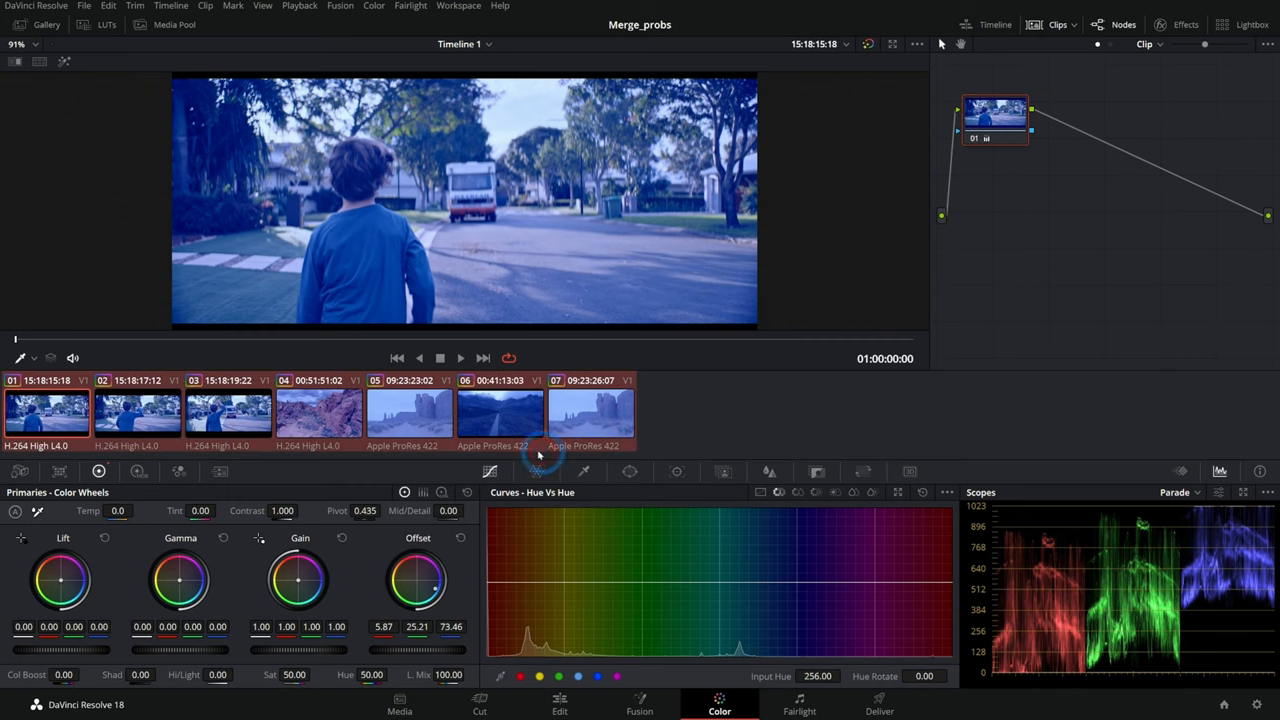
# Step: Reset the node graph to Original Size after spreading the blue grade across all clips
pyautogui.rightClick(752, 368)
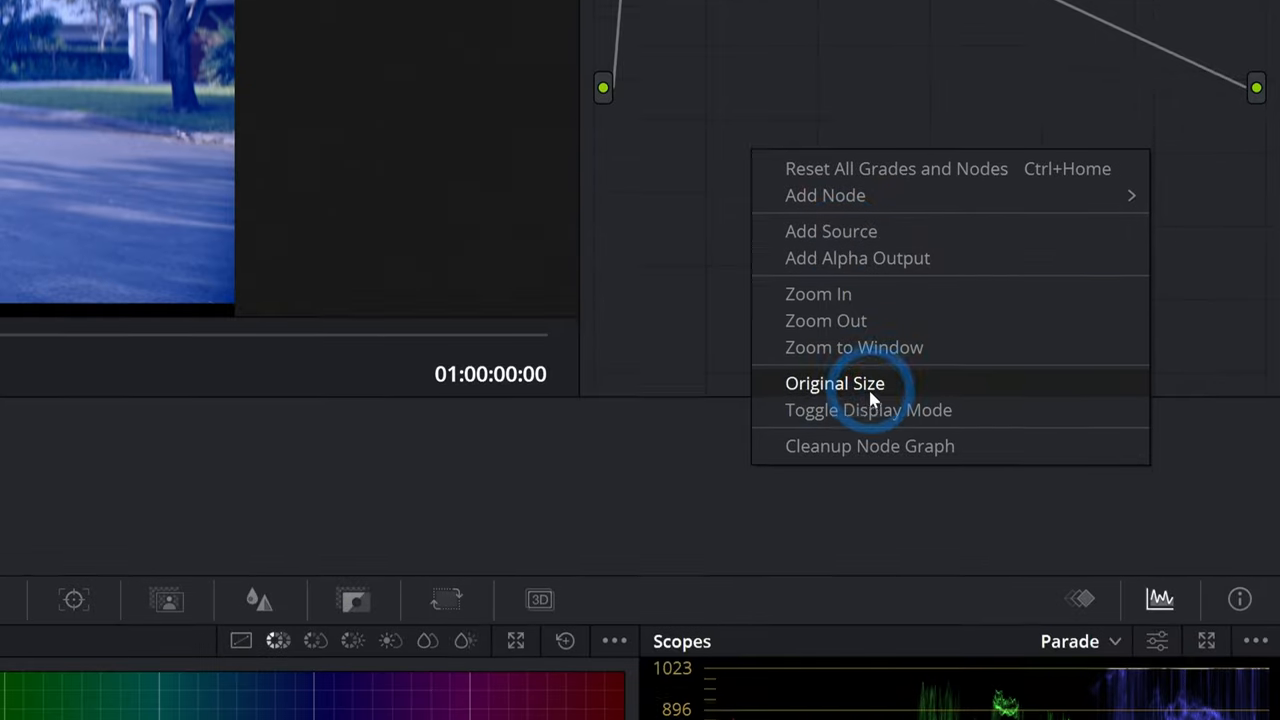
pyautogui.click(834, 384)
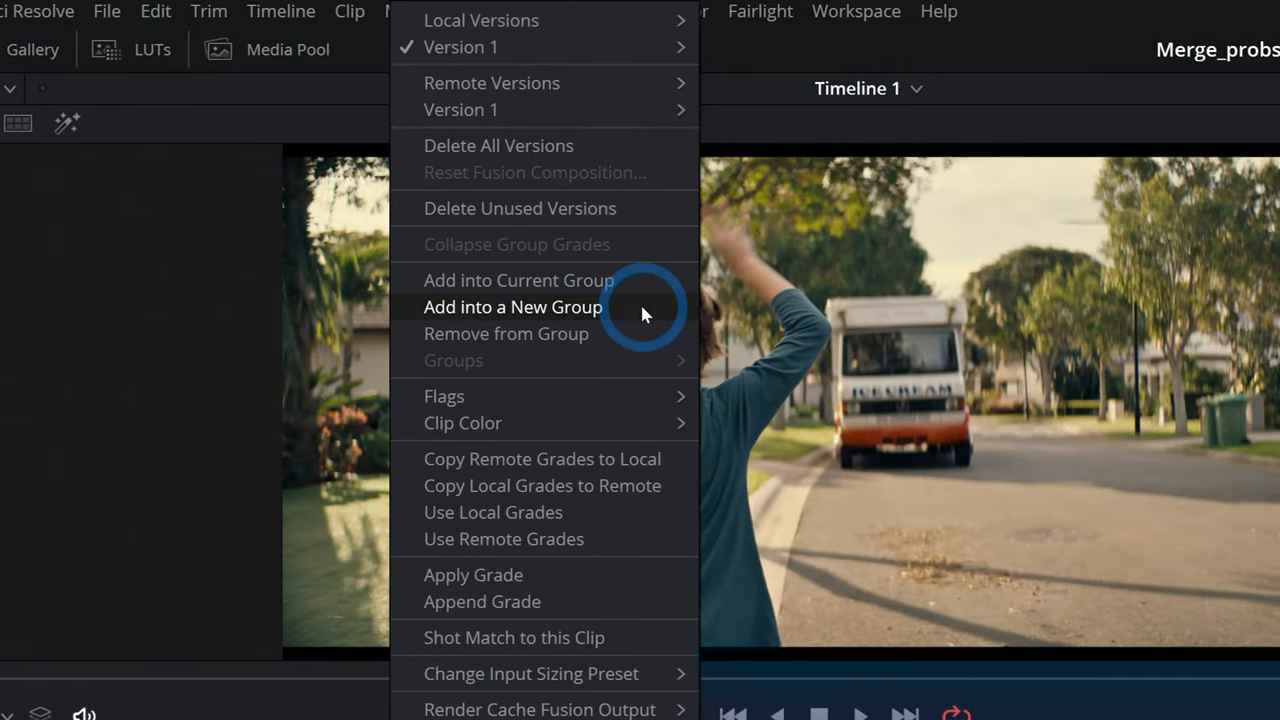
# Step: Add the selected clips into a new grading group
pyautogui.click(512, 308)
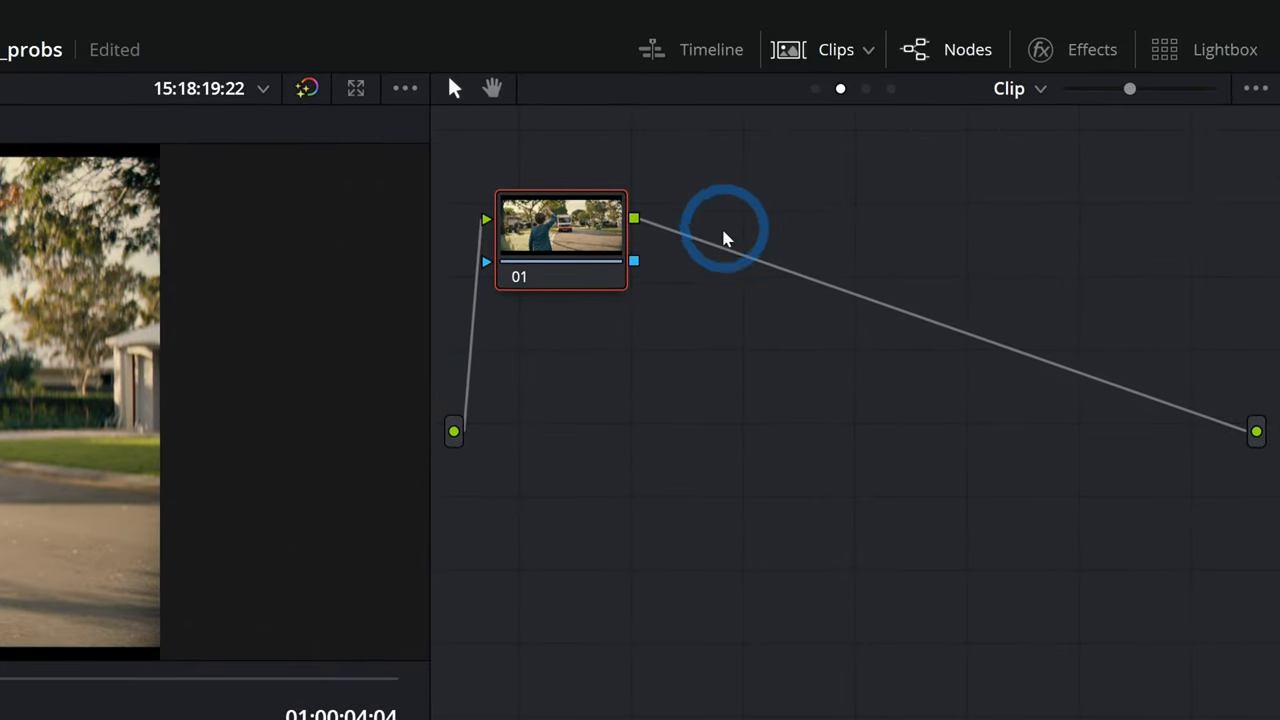
# Step: Switch the node editor to Group Post-Clip, push the wheels toward blue, and check clip 02
pyautogui.click(1008, 88)
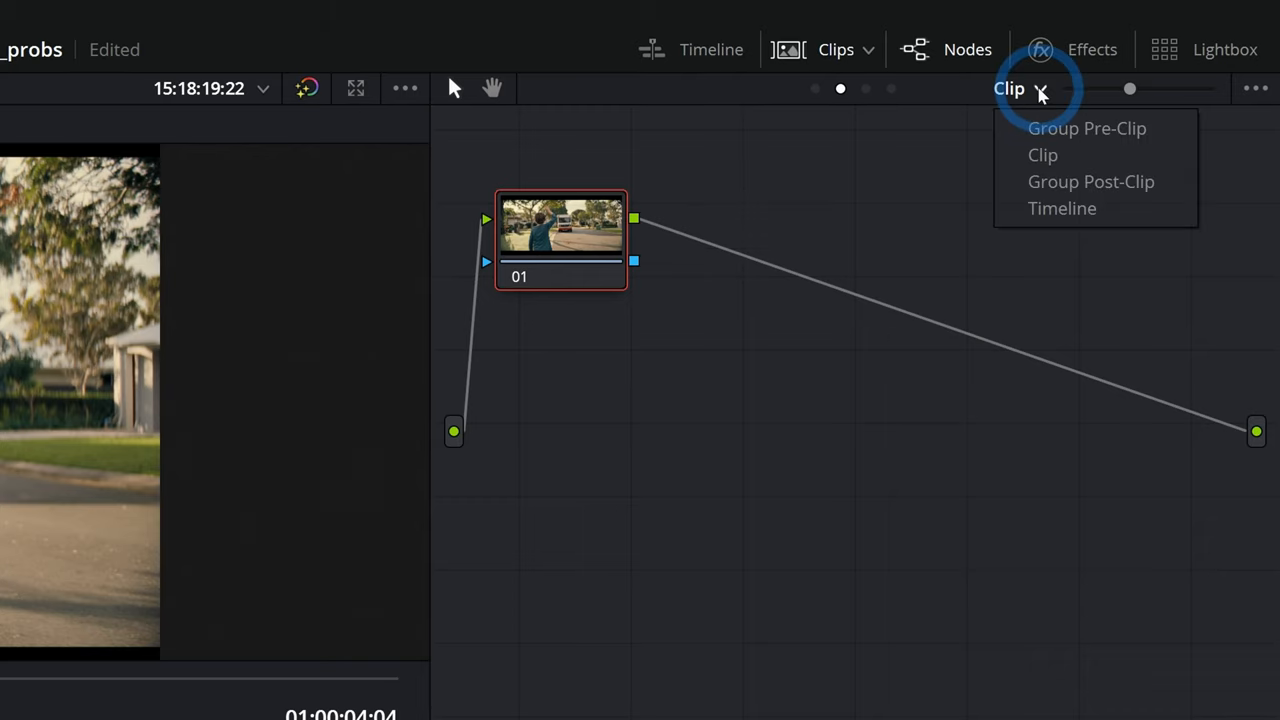
pyautogui.moveTo(1088, 128)
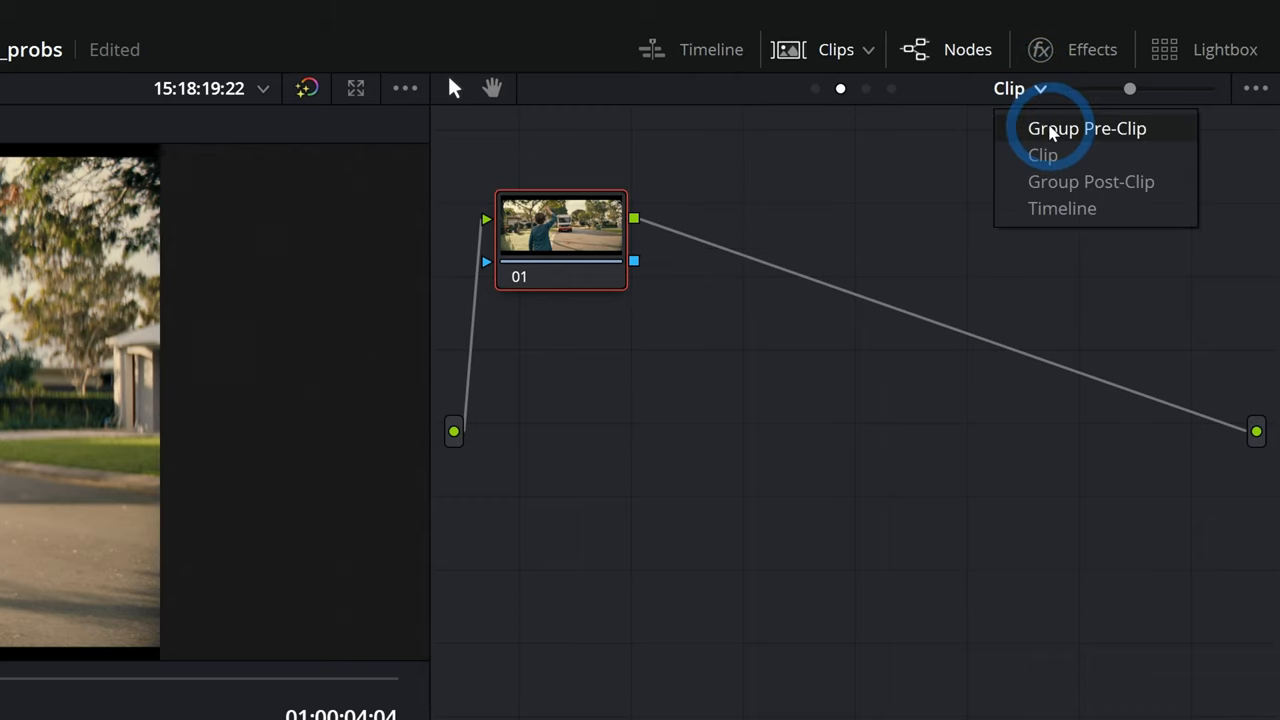
pyautogui.moveTo(1044, 156)
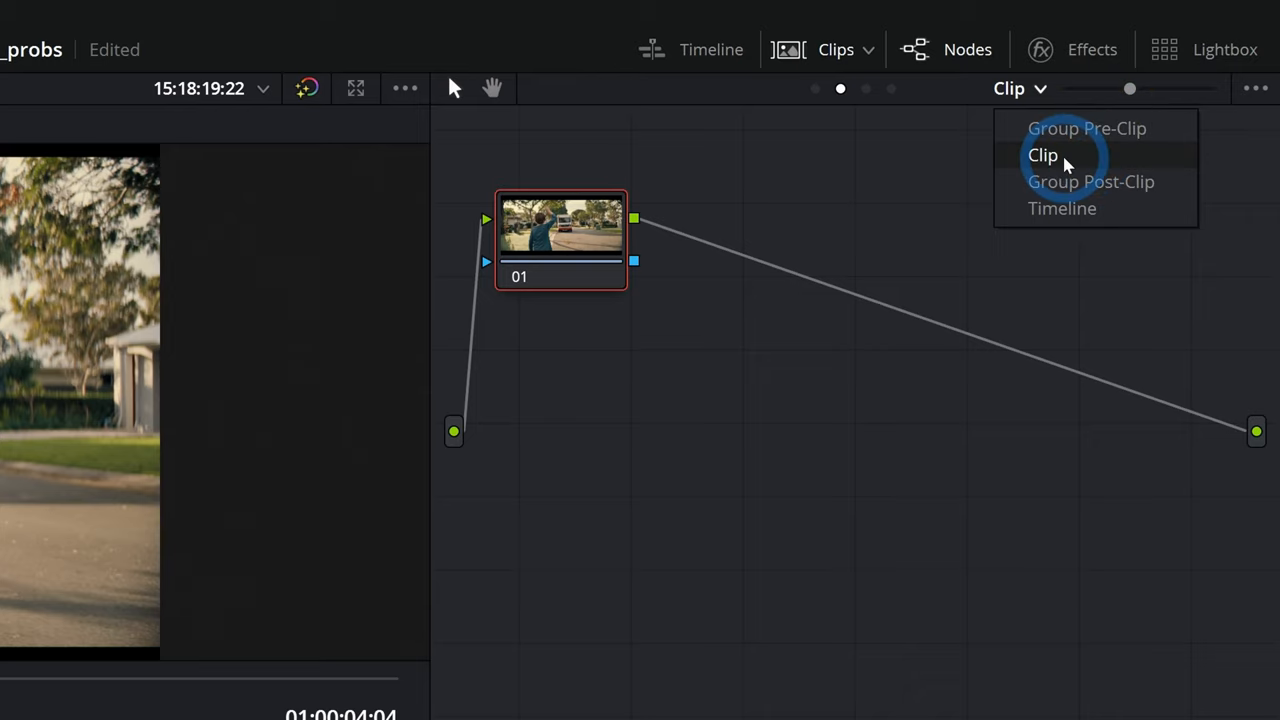
pyautogui.moveTo(1080, 180)
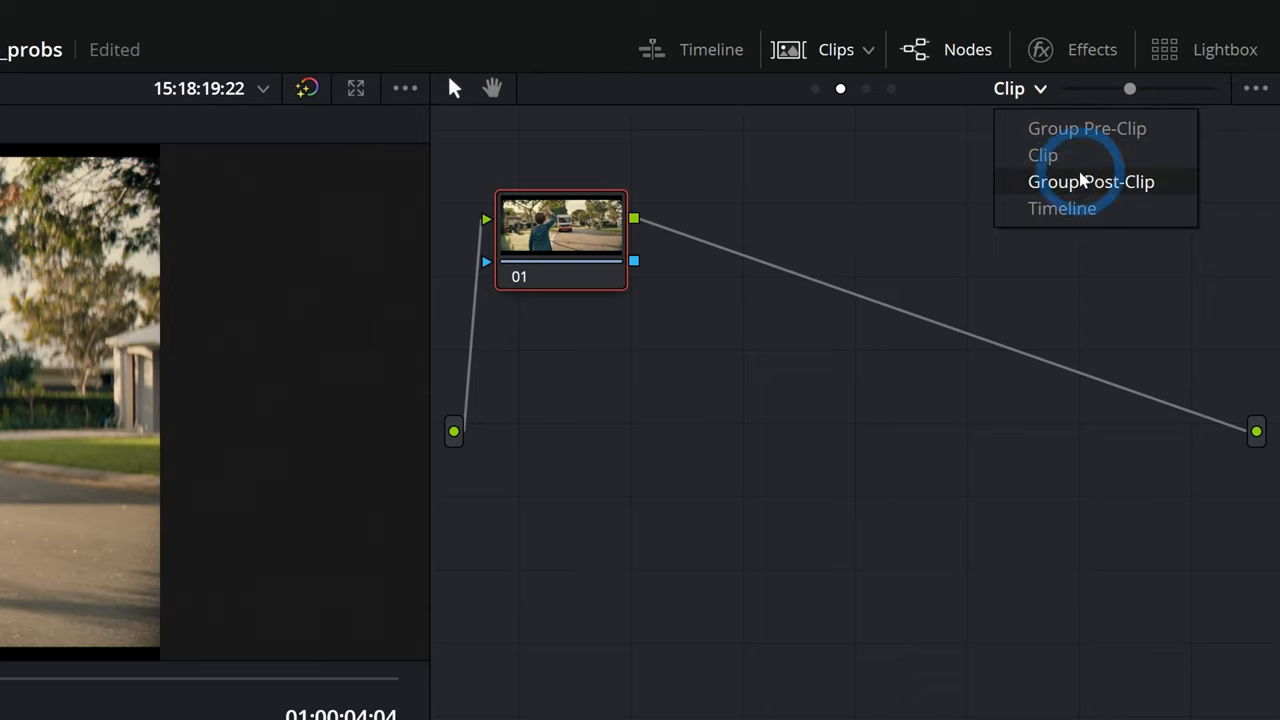
pyautogui.click(1090, 180)
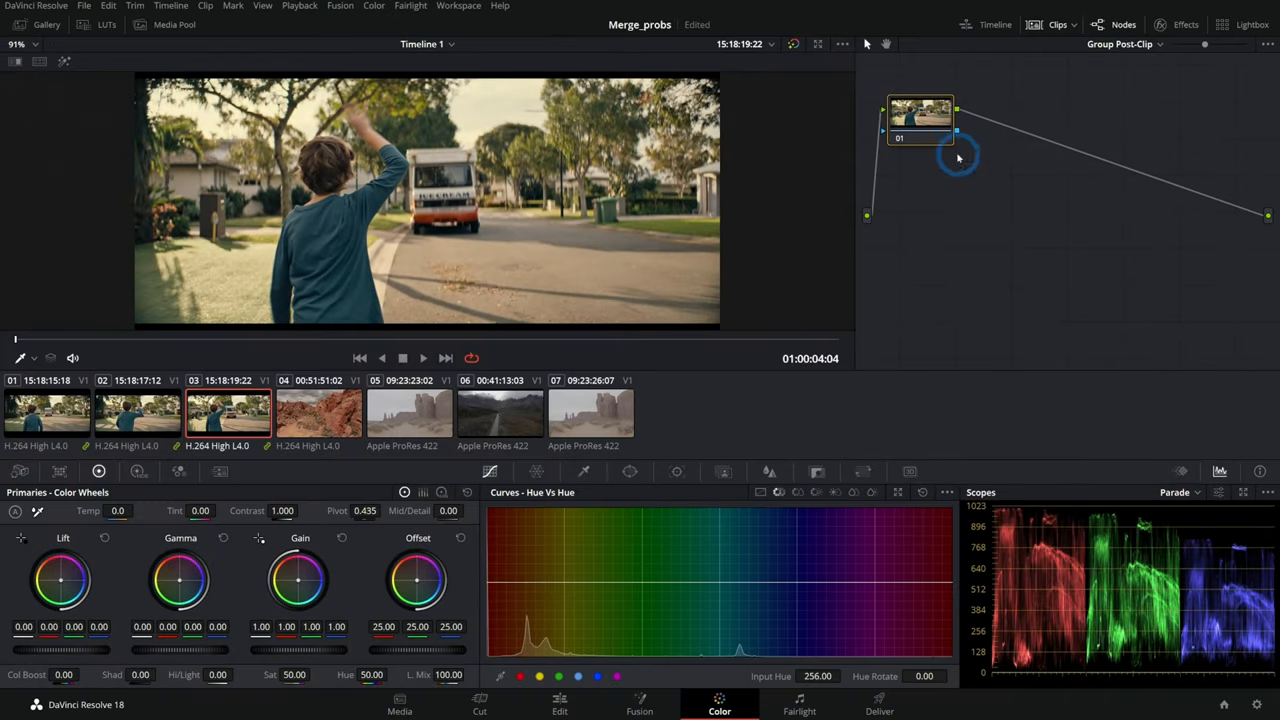
pyautogui.moveTo(296, 568)
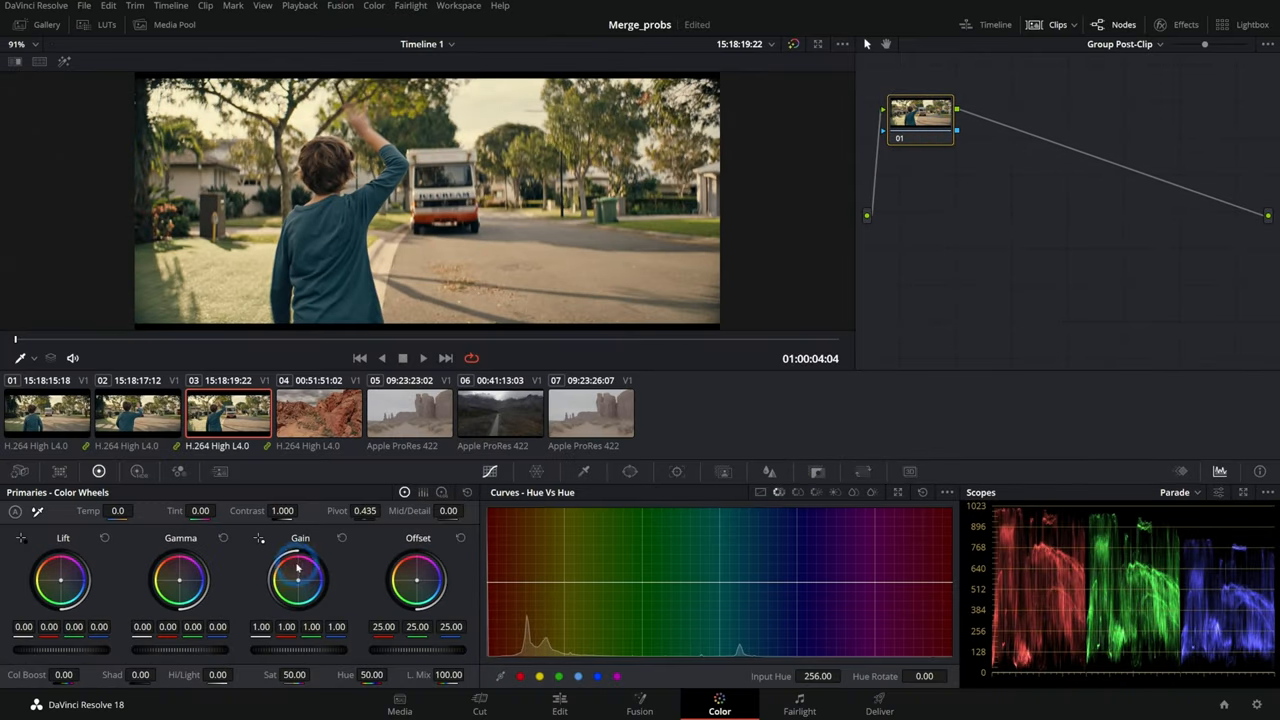
pyautogui.moveTo(416, 582); pyautogui.dragTo(424, 596)
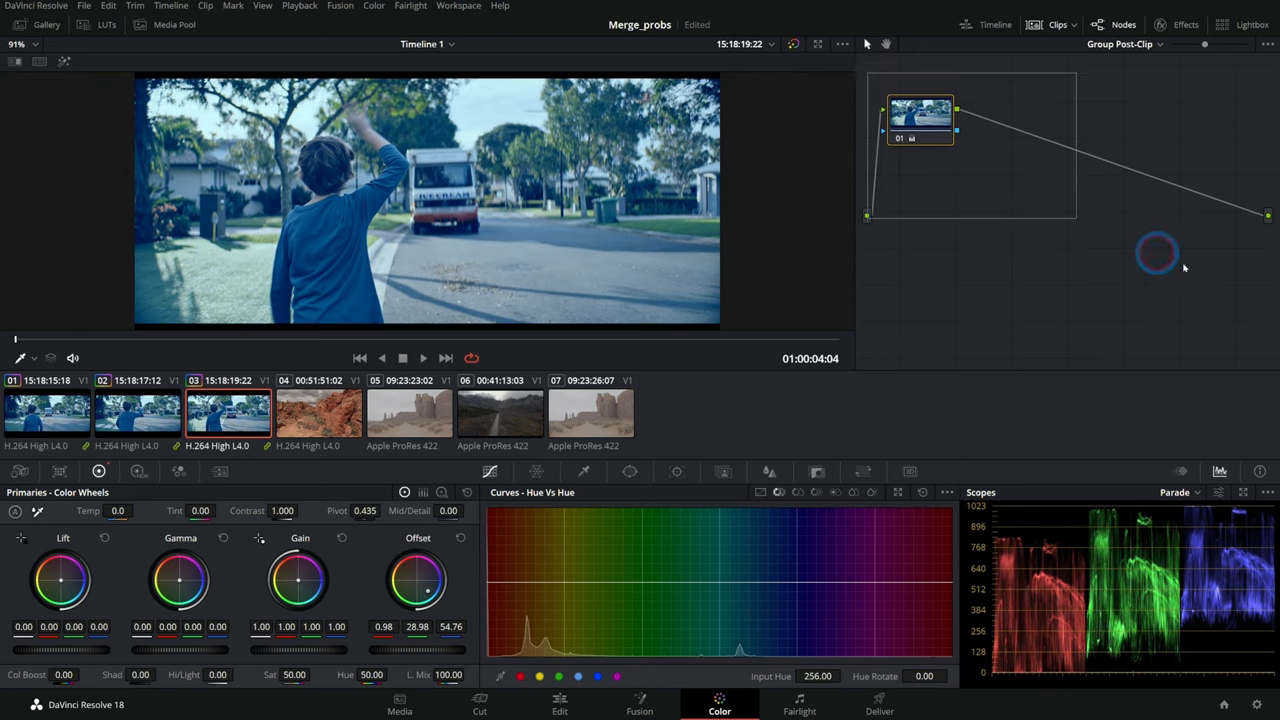
pyautogui.moveTo(1054, 184)
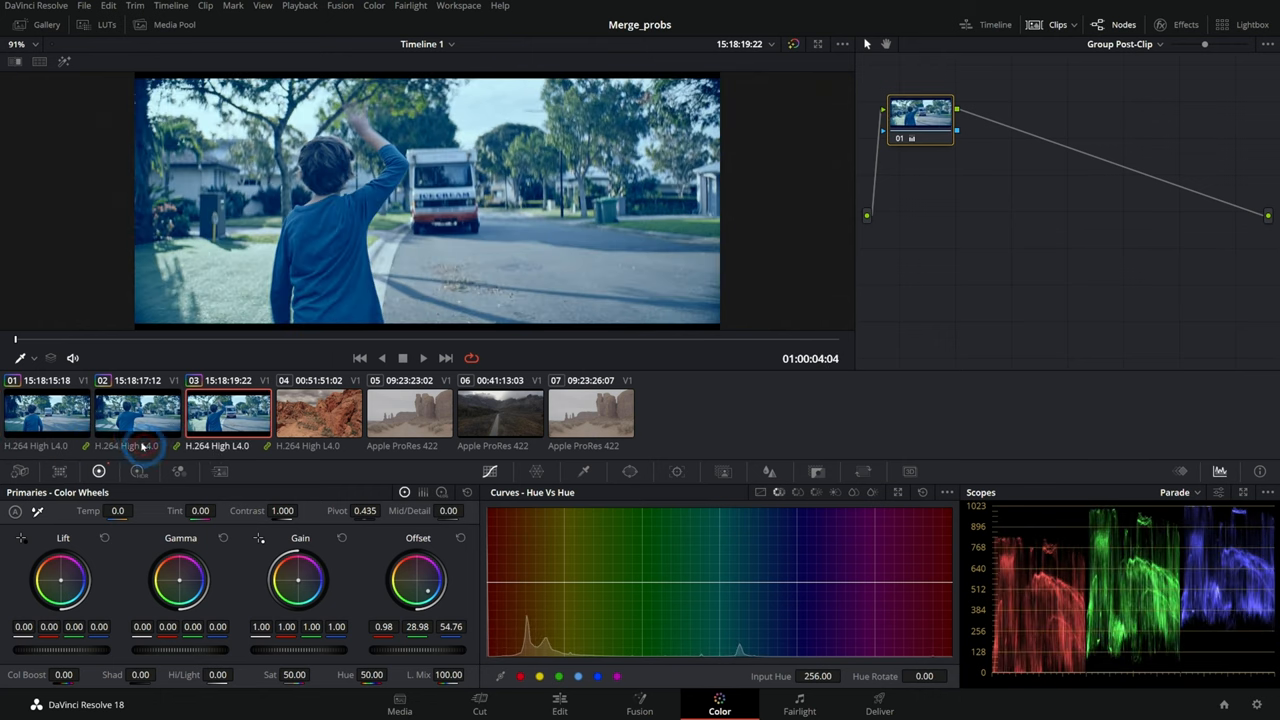
pyautogui.click(136, 412)
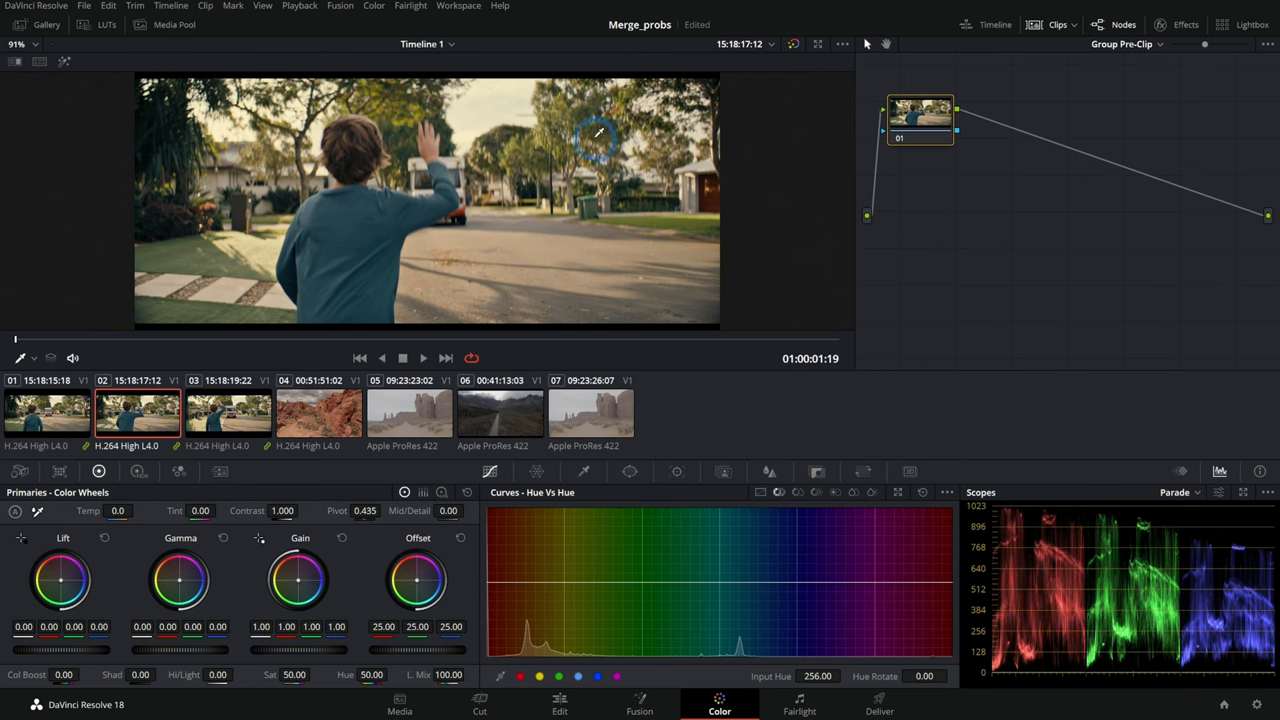
pyautogui.moveTo(424, 250)
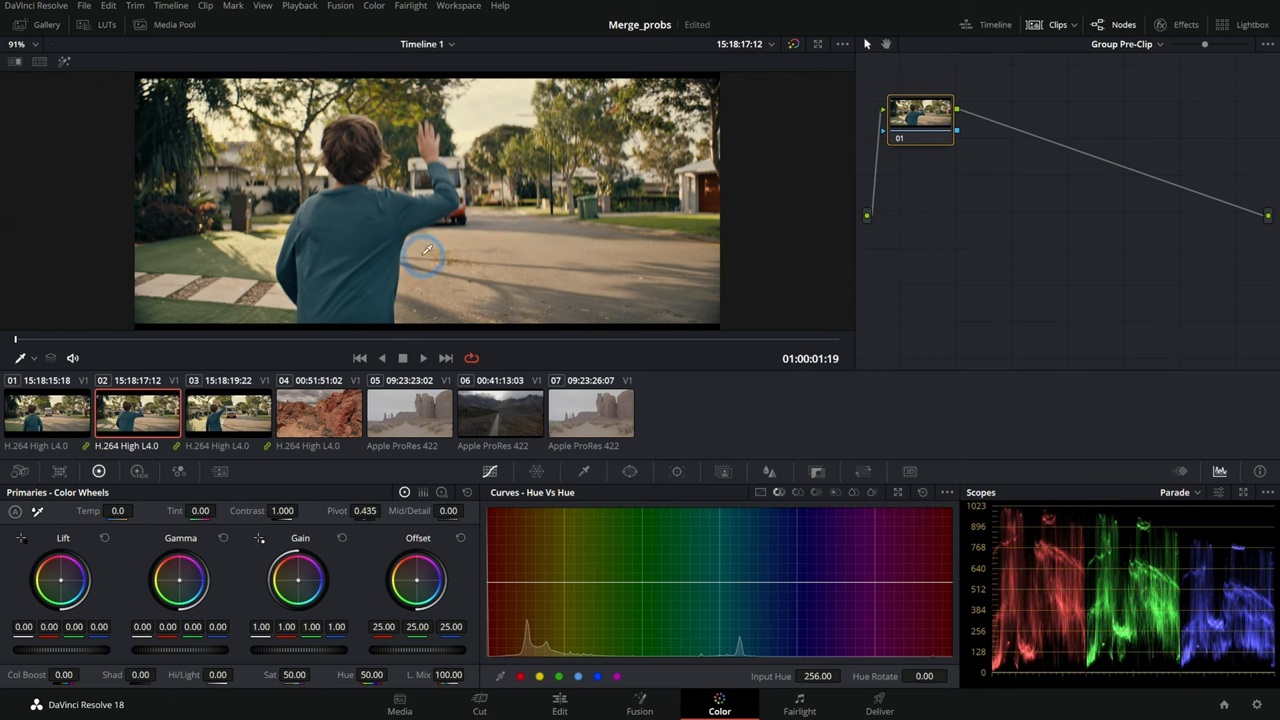
pyautogui.moveTo(588, 230)
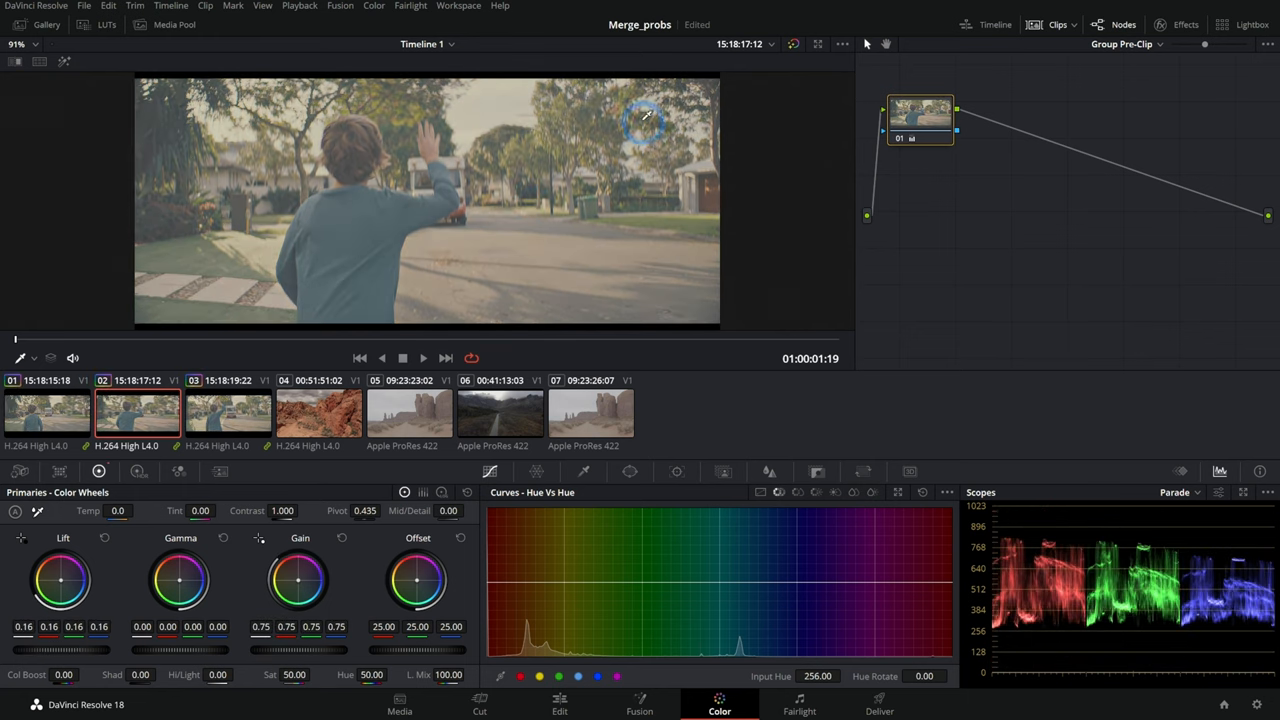
# Step: Return to the Clip grade, then raise contrast in Group Post-Clip and view clip 03
pyautogui.click(1122, 44)
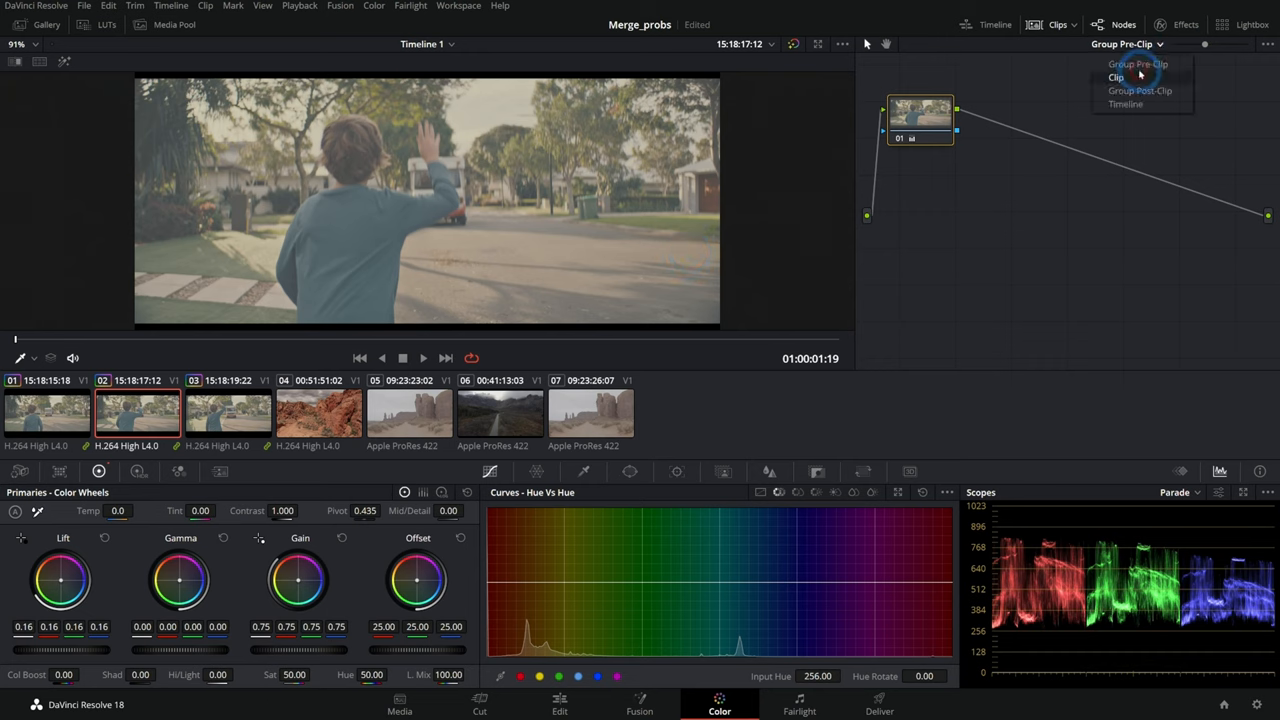
pyautogui.click(1116, 76)
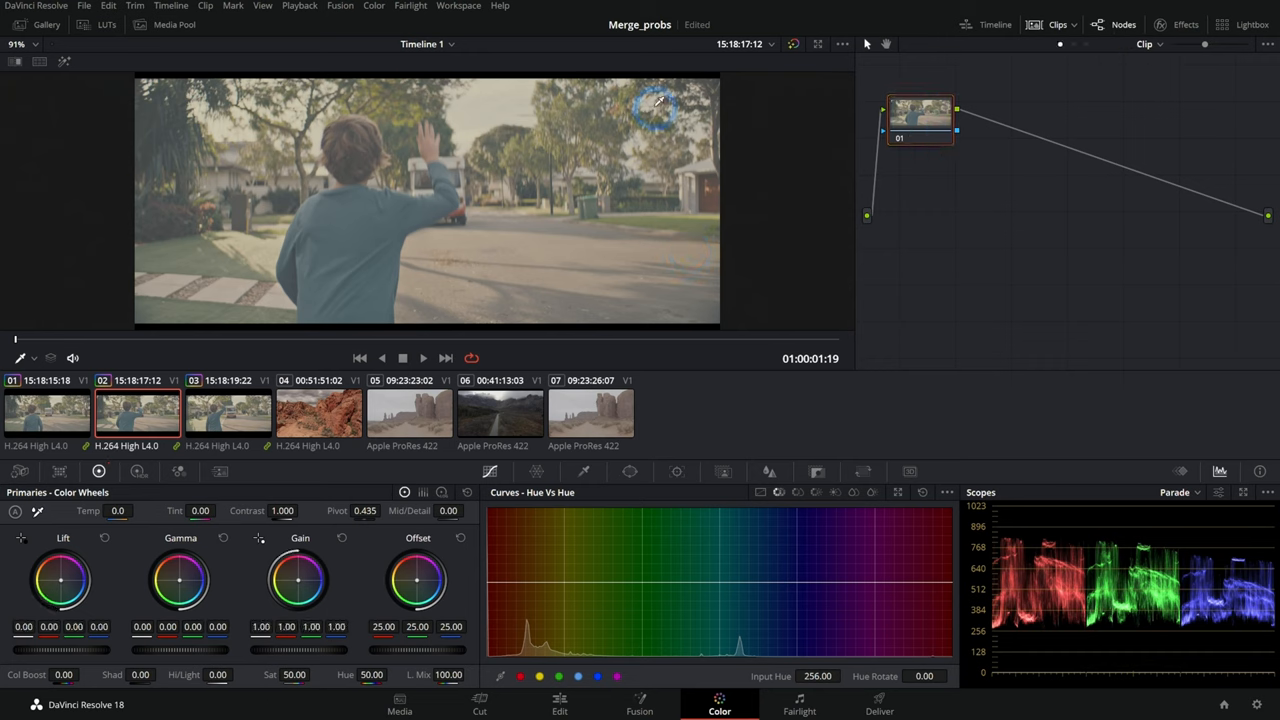
pyautogui.moveTo(824, 236)
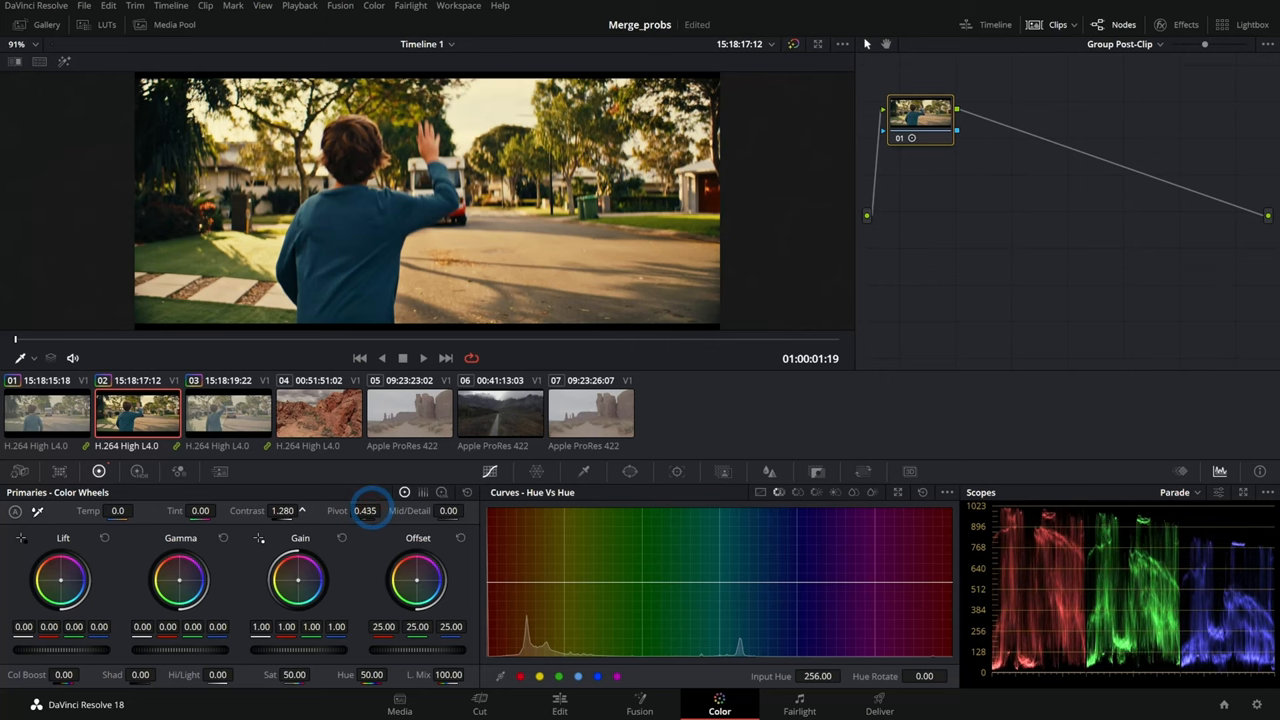
pyautogui.moveTo(300, 580); pyautogui.dragTo(304, 578)
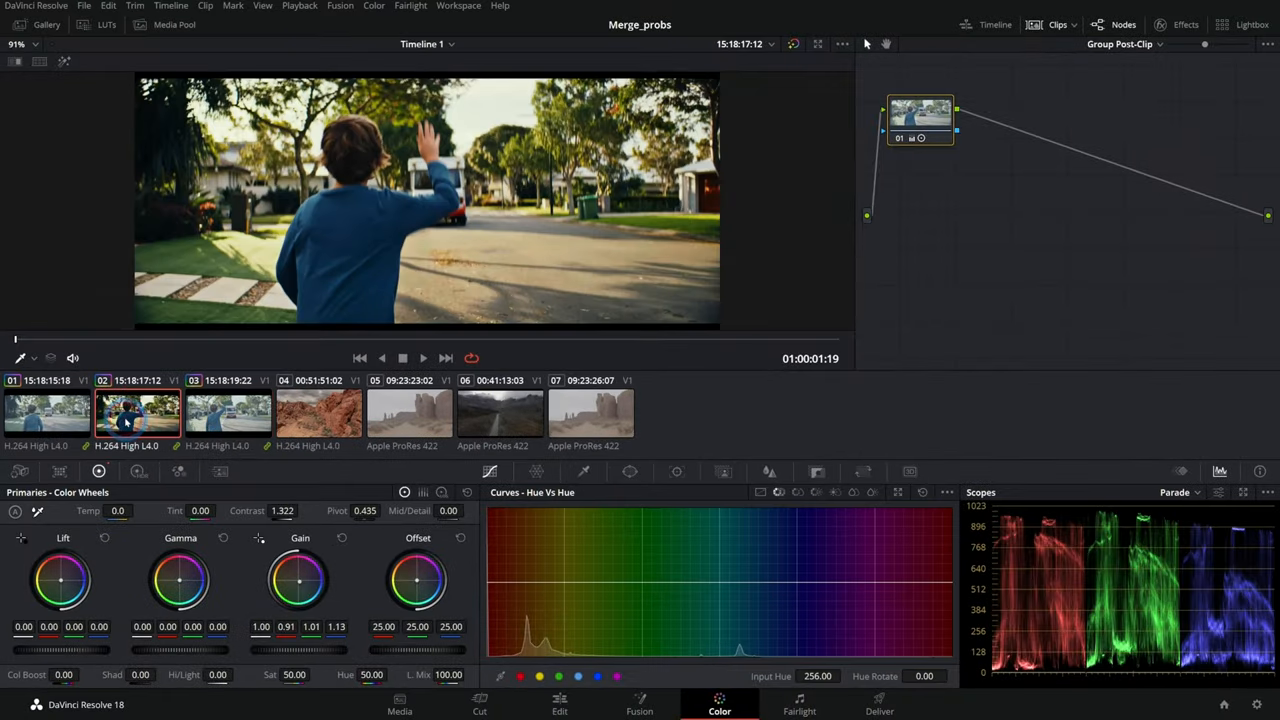
pyautogui.click(228, 412)
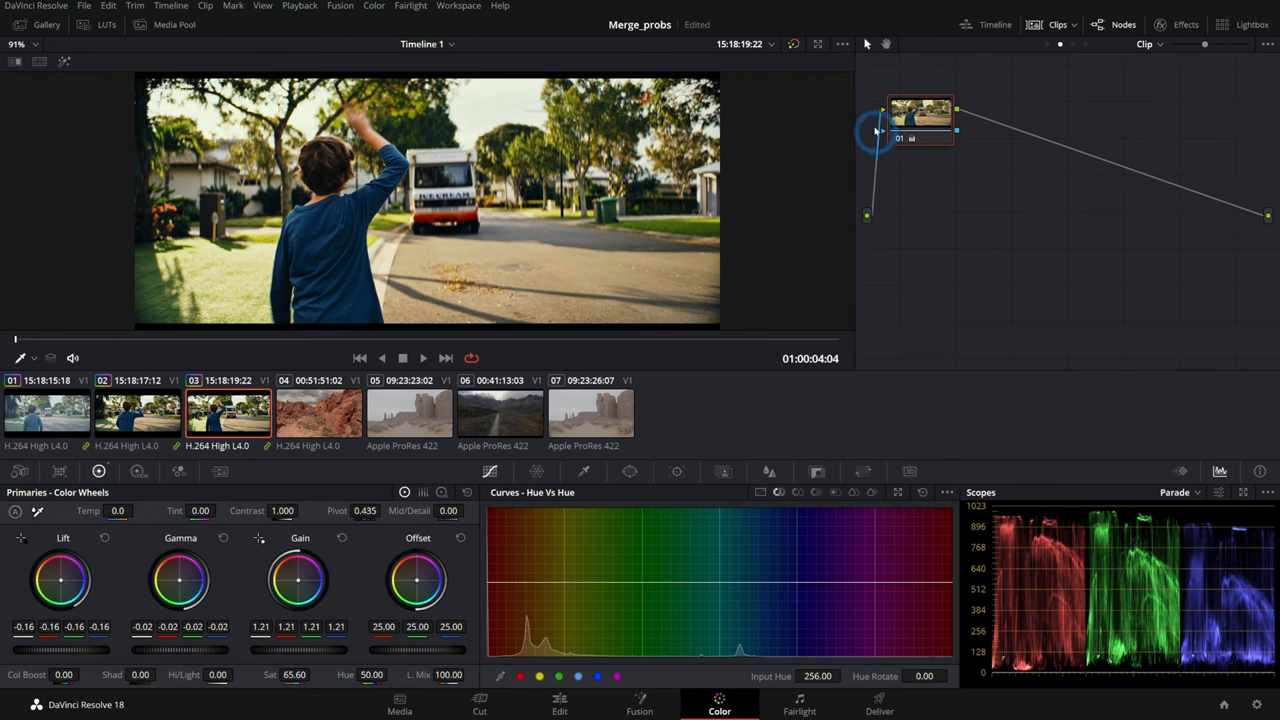
pyautogui.click(48, 412)
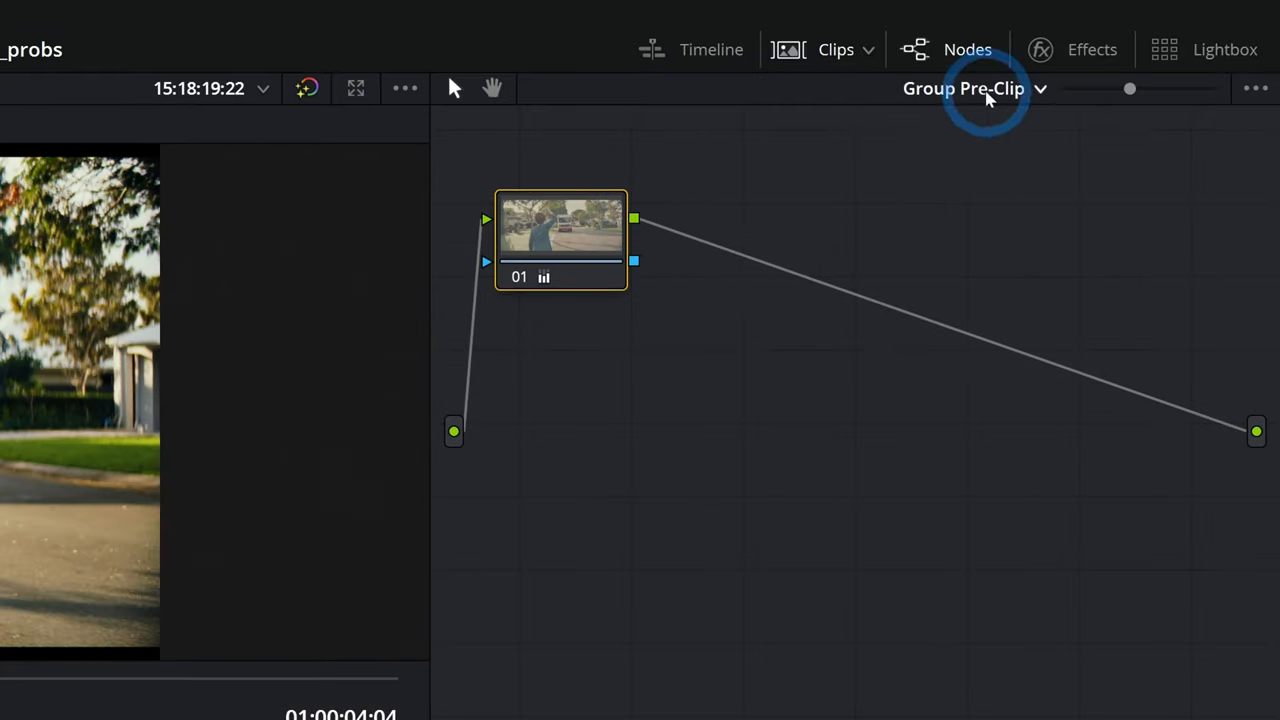
pyautogui.click(964, 88)
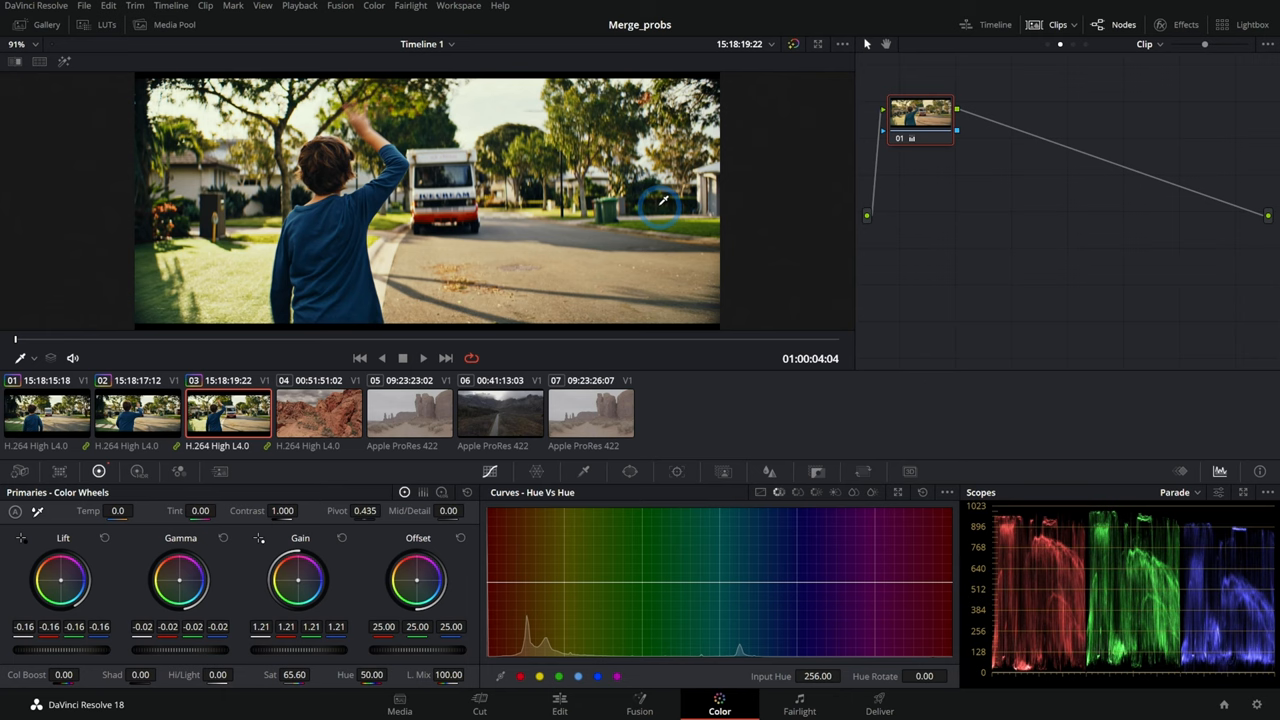
pyautogui.click(138, 412)
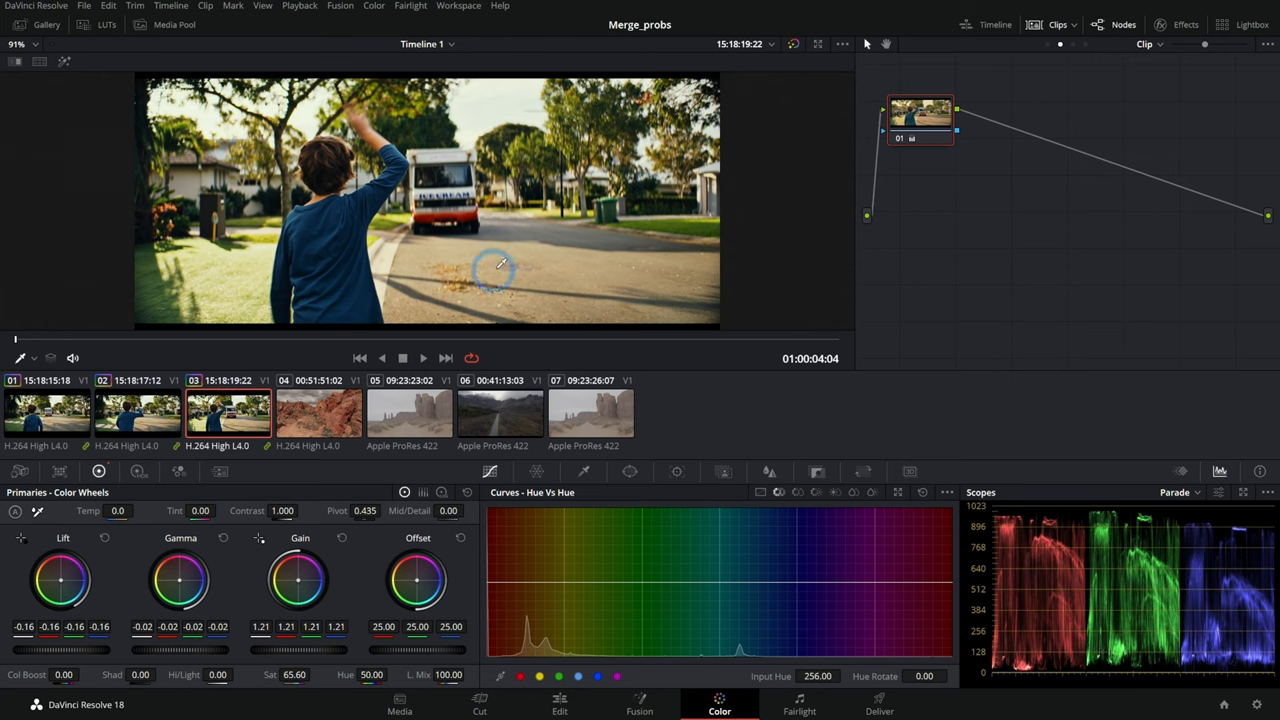
pyautogui.moveTo(518, 238)
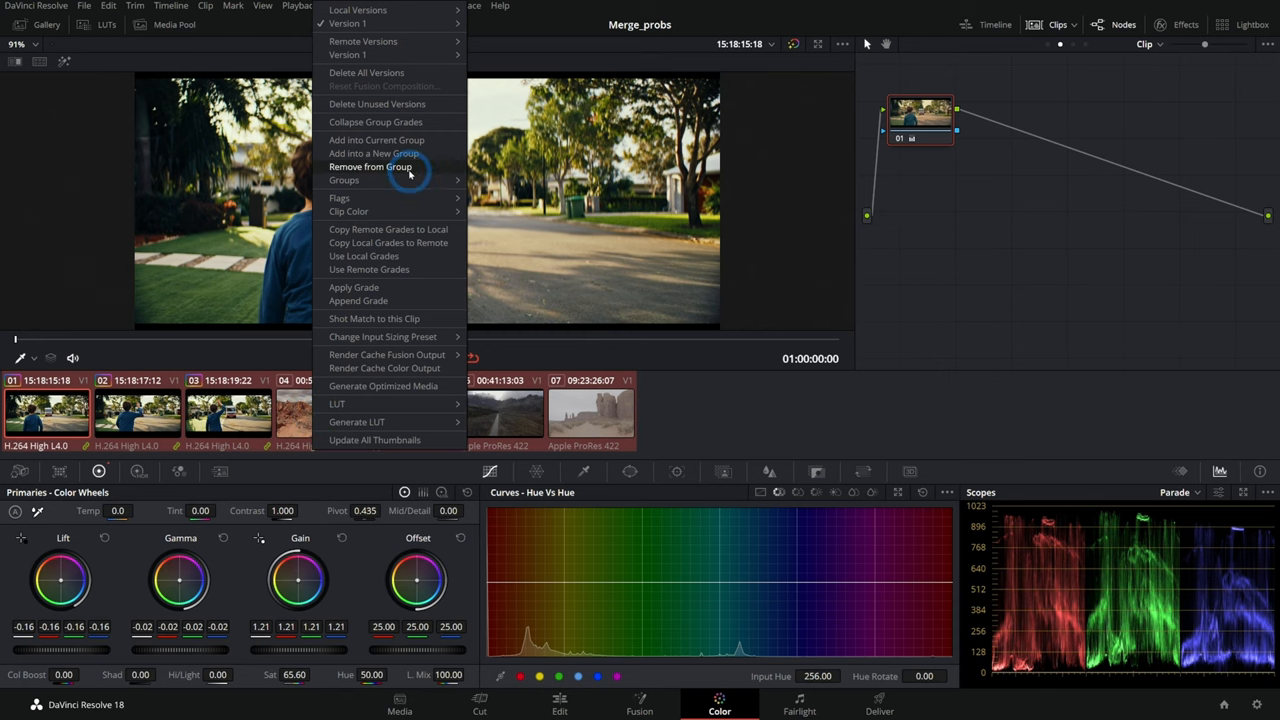
# Step: Add the ice-cream truck clips into a new group named ICECREAM 1
pyautogui.click(372, 152)
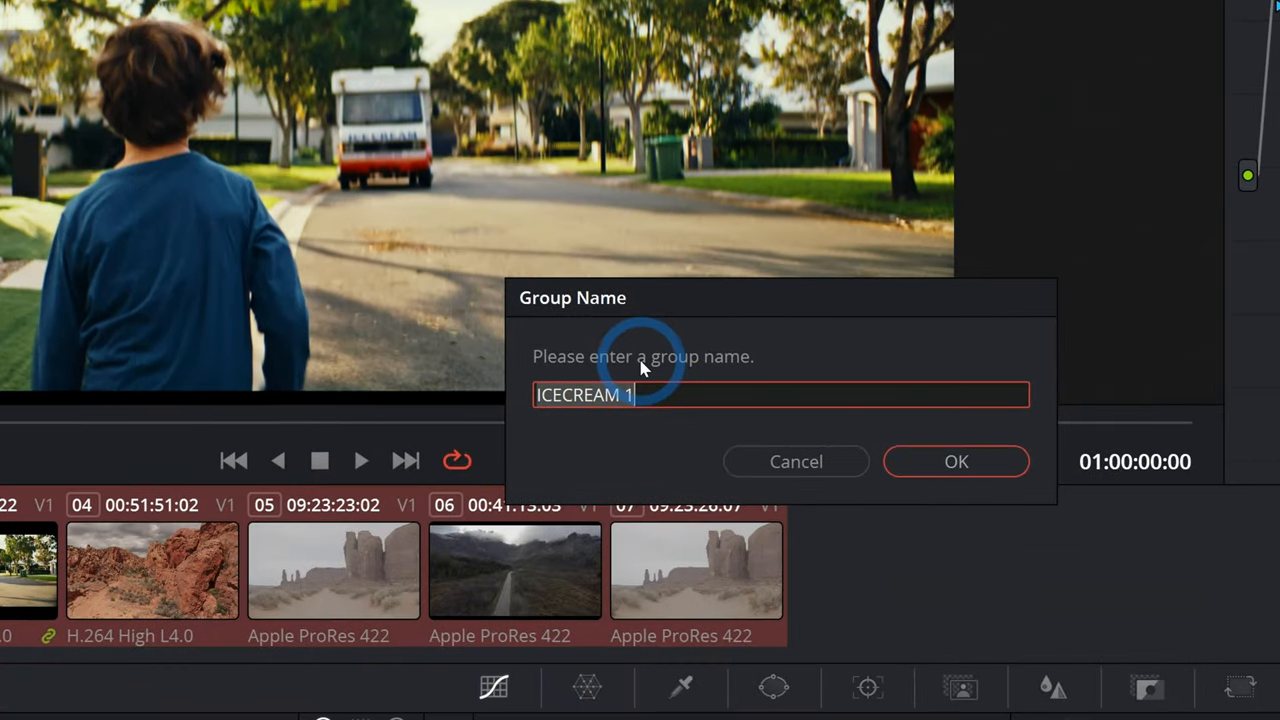
pyautogui.click(956, 460)
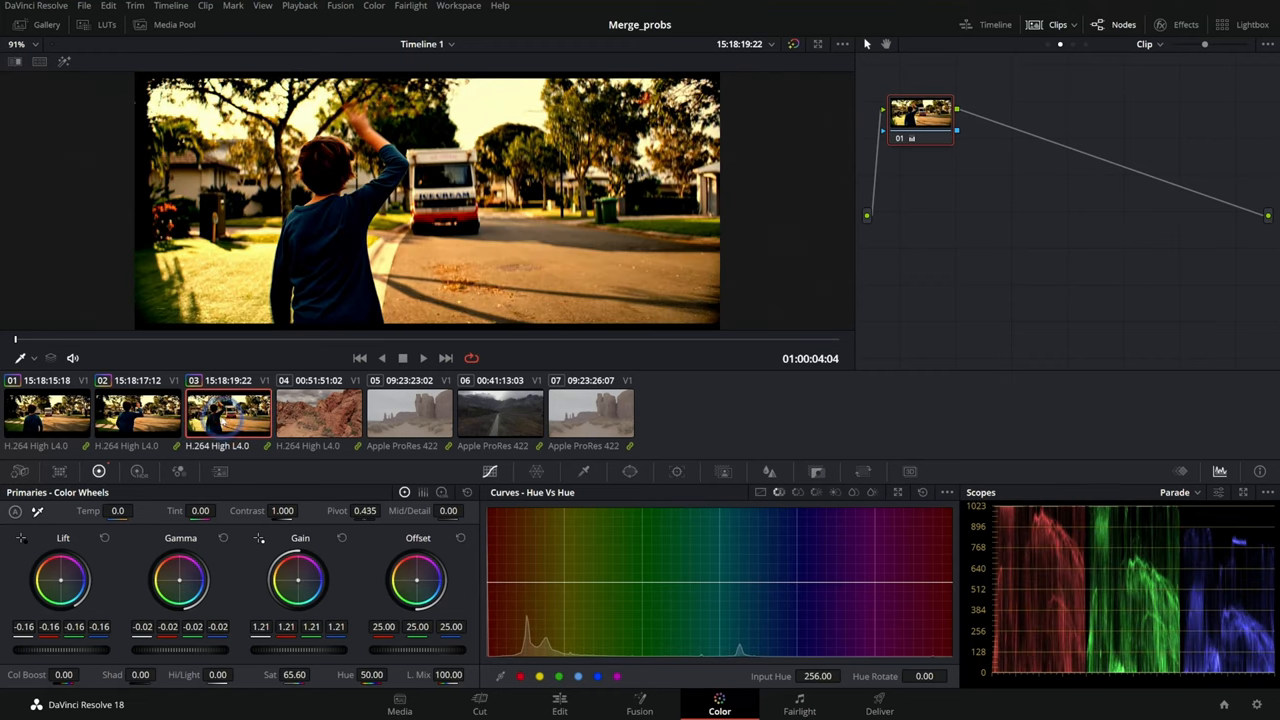
pyautogui.moveTo(596, 230)
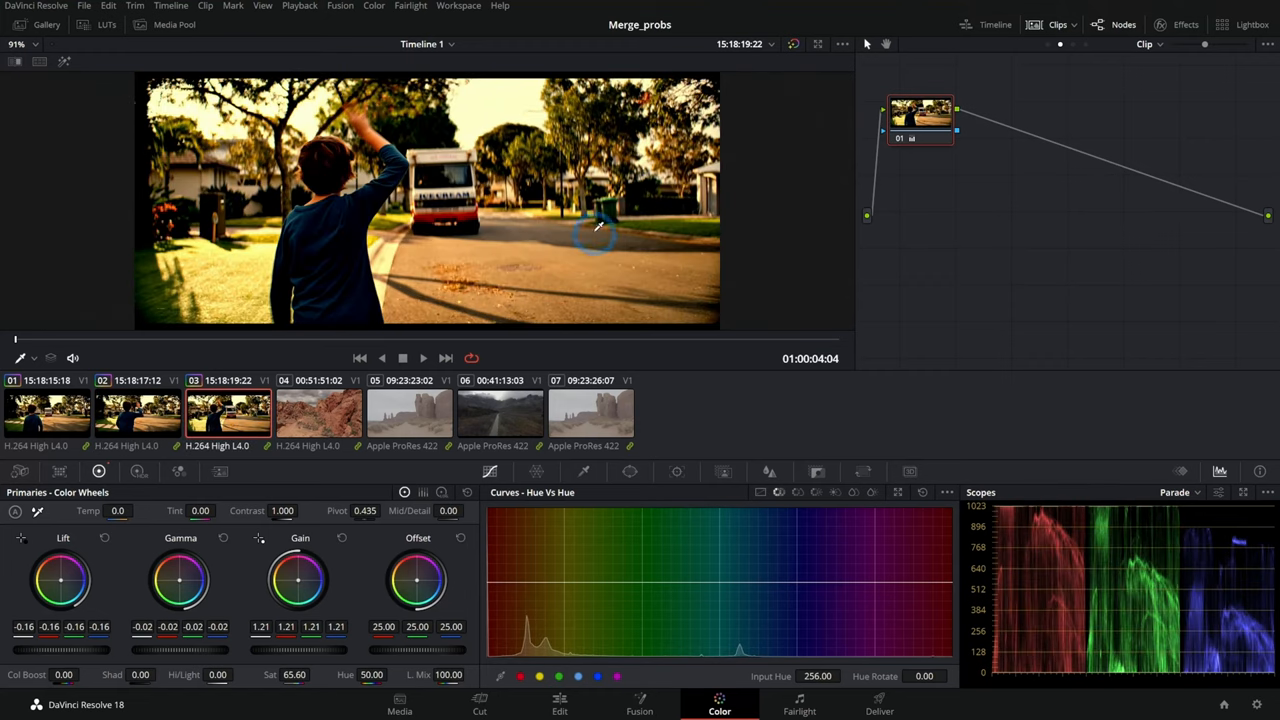
# Step: View the group's post-clip grade, then switch the node editor back to the individual Clip grade
pyautogui.click(1128, 44)
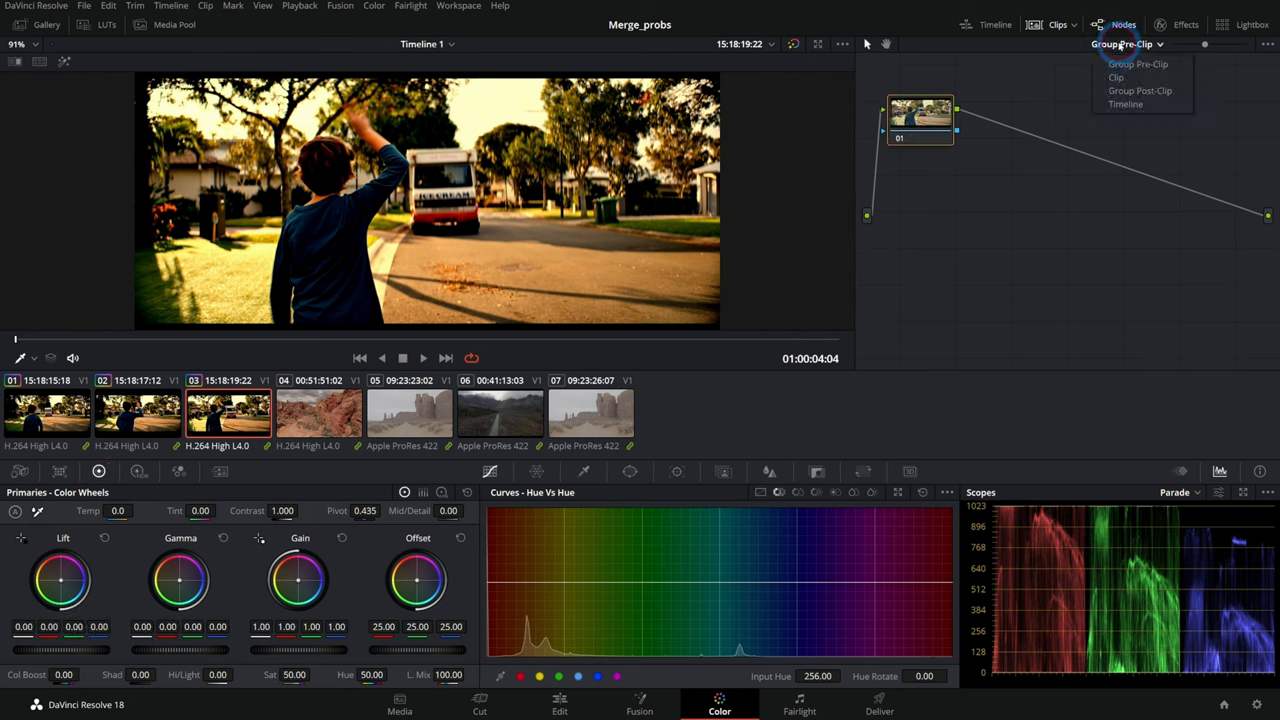
pyautogui.click(1140, 90)
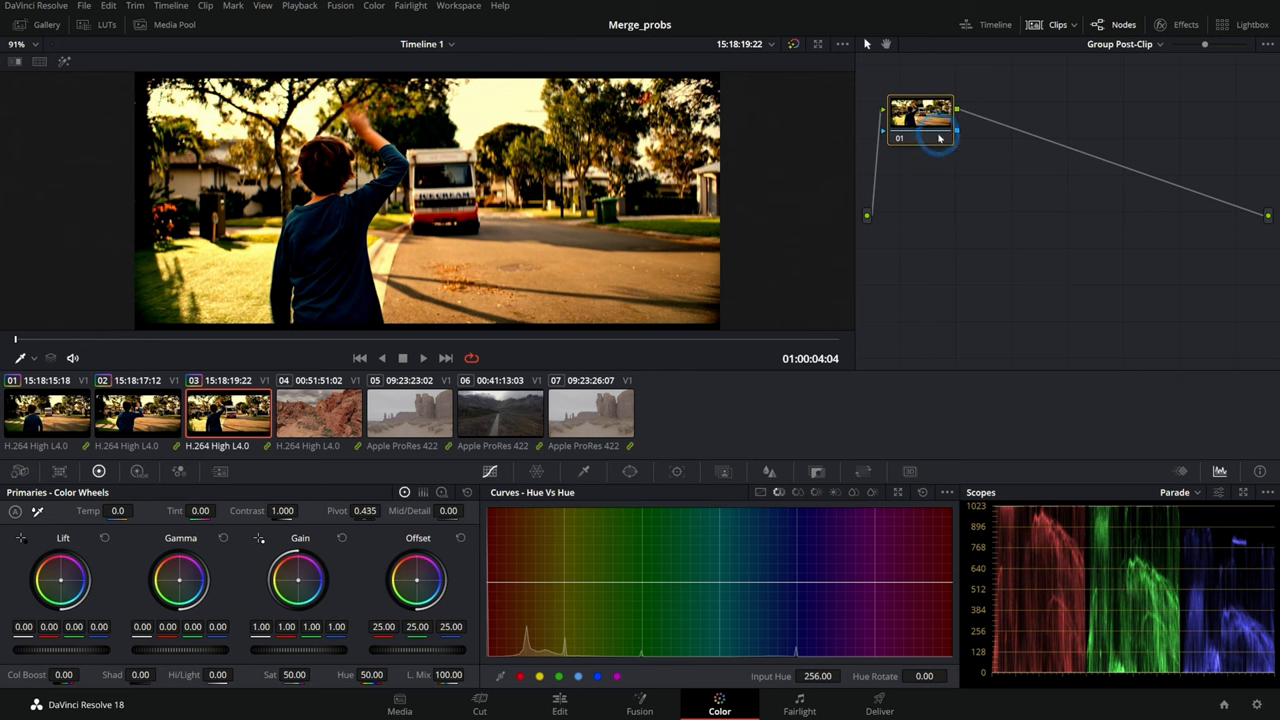
pyautogui.moveTo(980, 178)
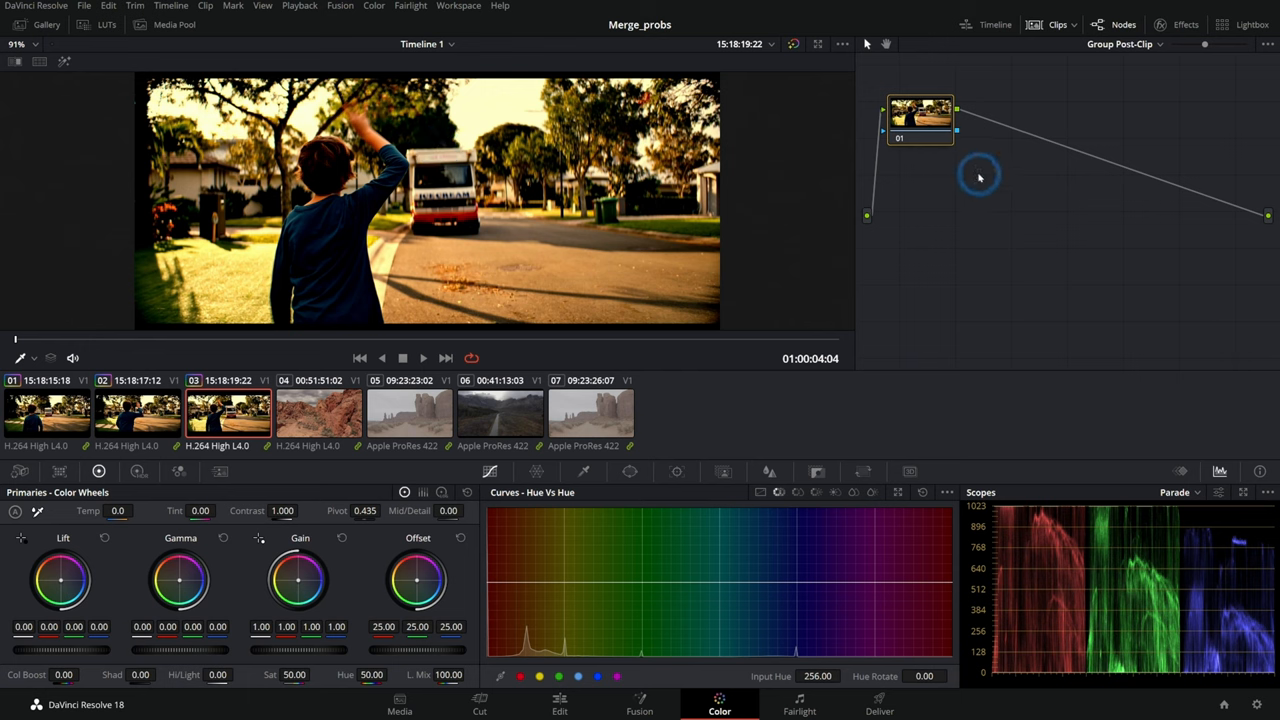
pyautogui.click(1120, 44)
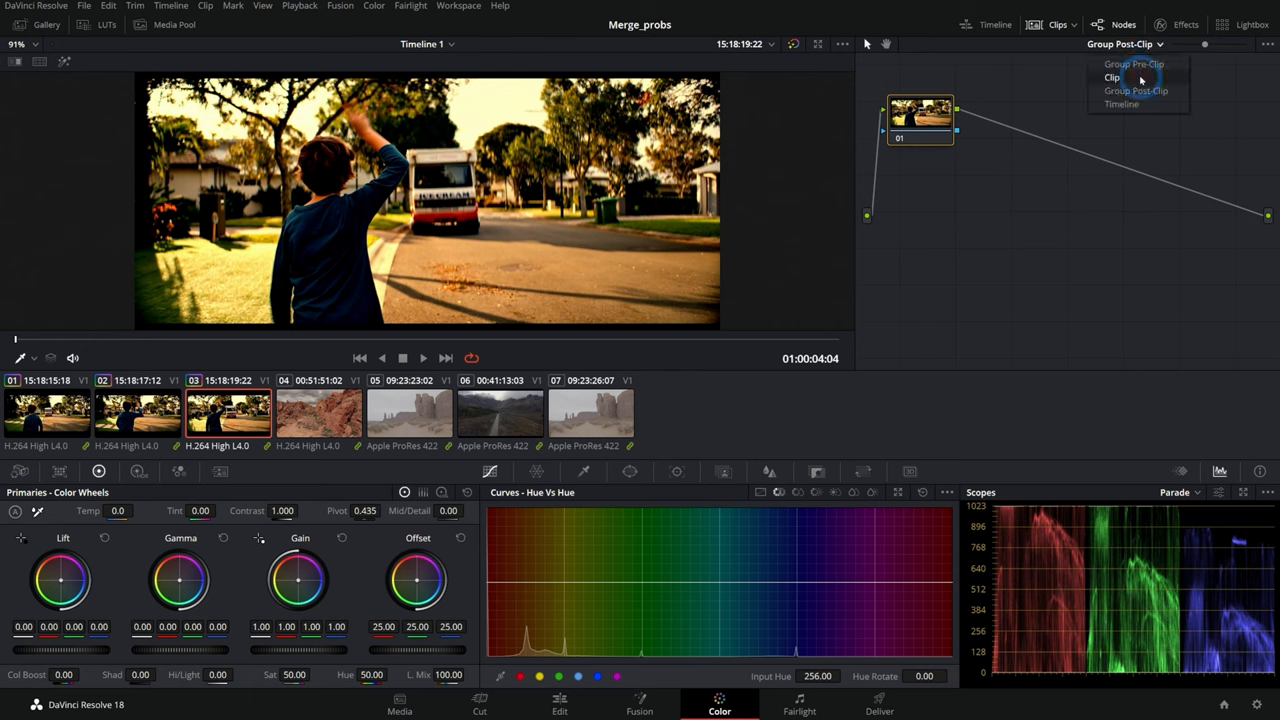
pyautogui.click(1112, 76)
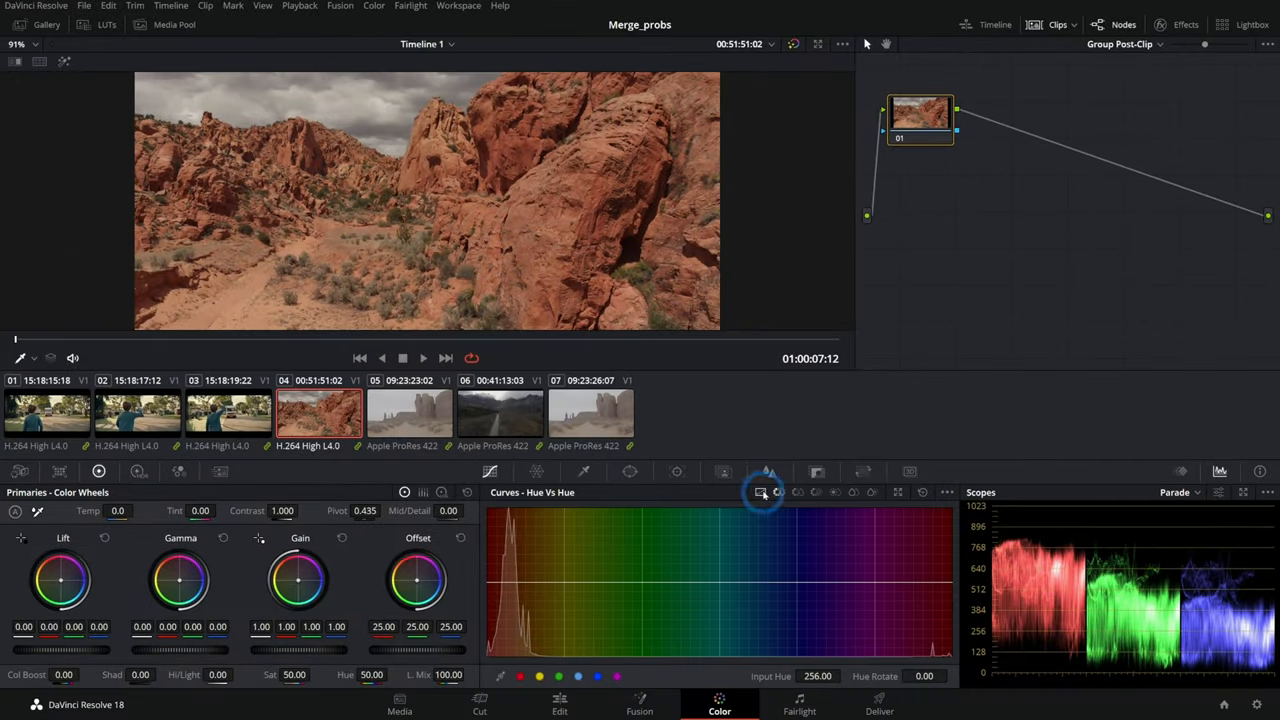
# Step: In Group Post-Clip set custom curves, lower saturation, label the node, and return to Clip
pyautogui.click(760, 492)
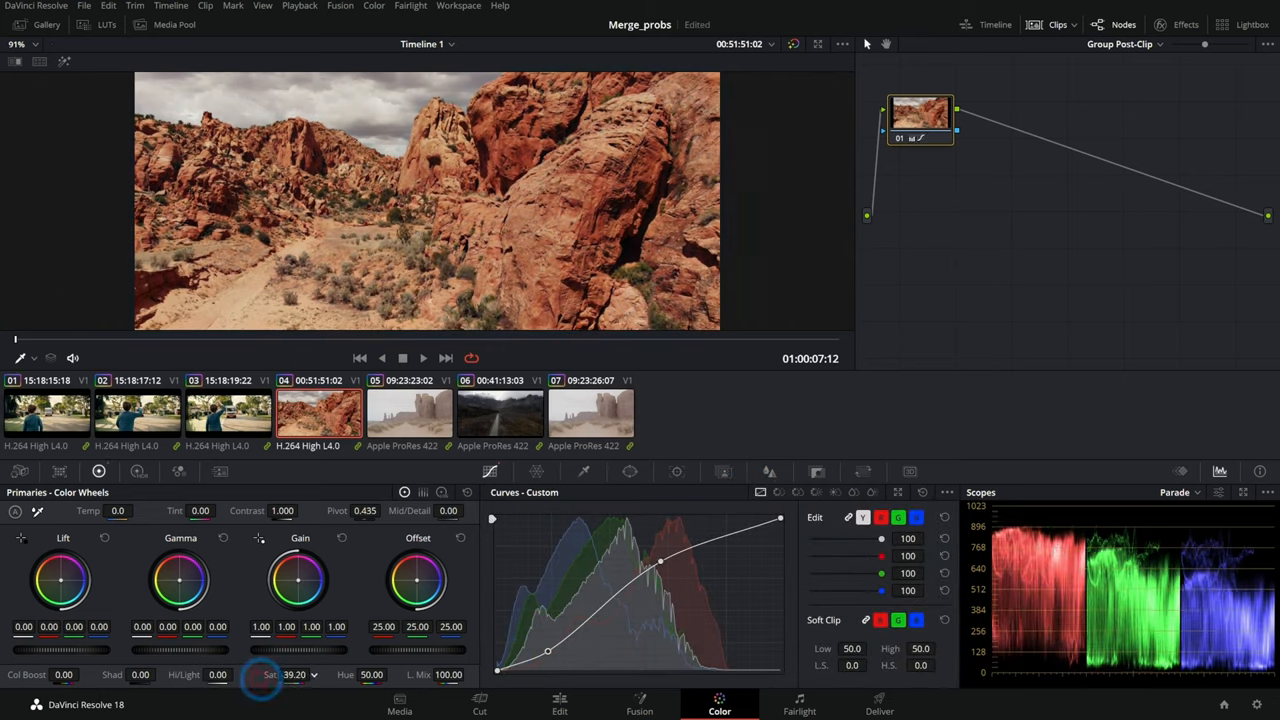
pyautogui.moveTo(290, 674); pyautogui.dragTo(276, 674)
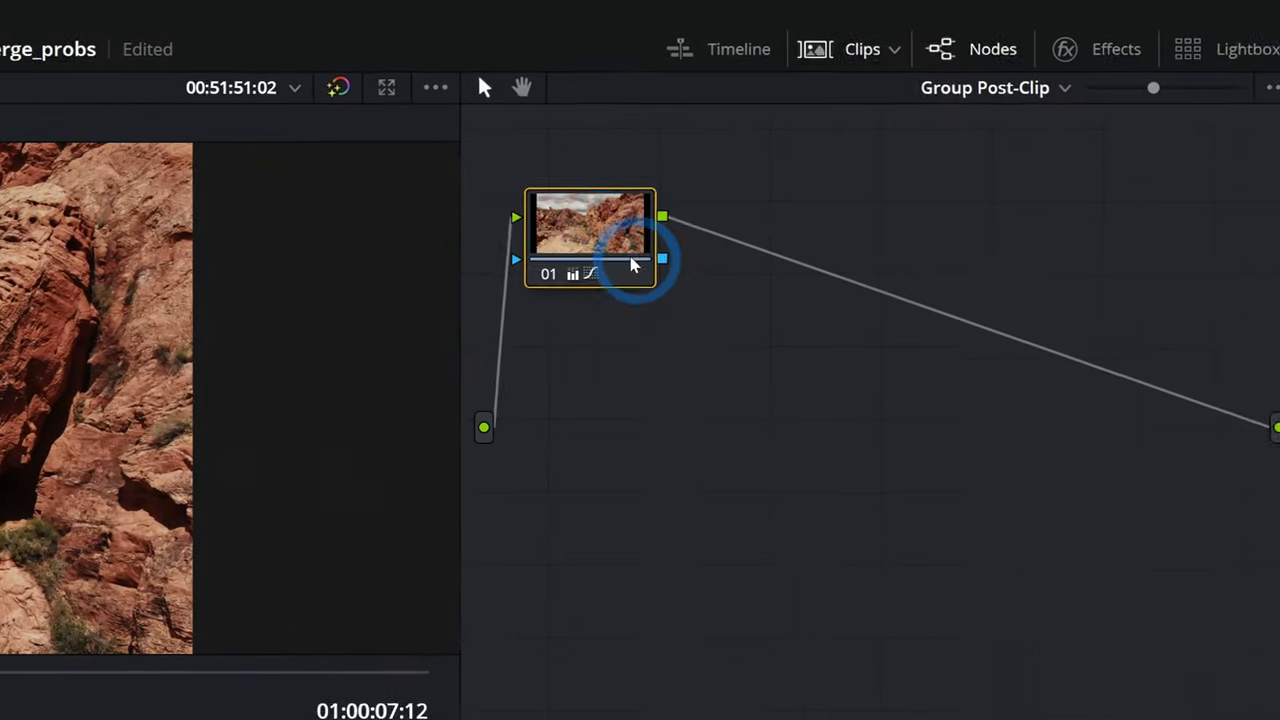
pyautogui.rightClick(590, 230)
pyautogui.write('look')
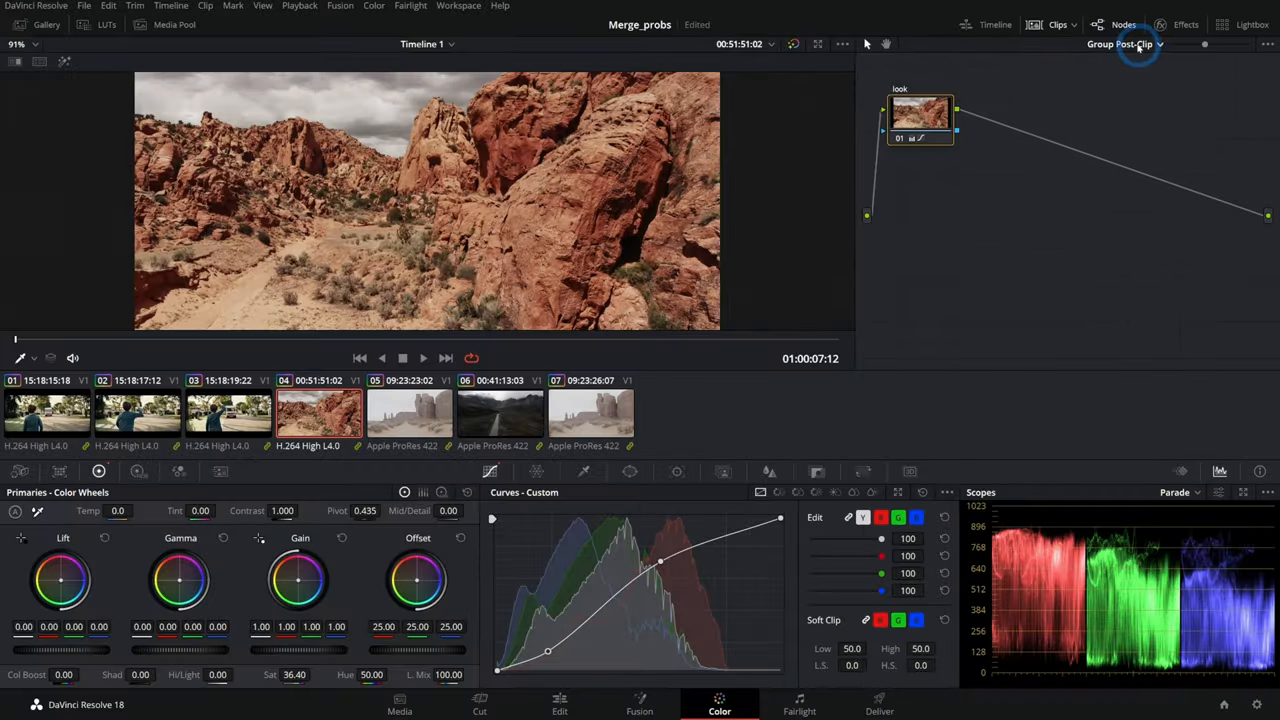
pyautogui.click(1140, 44)
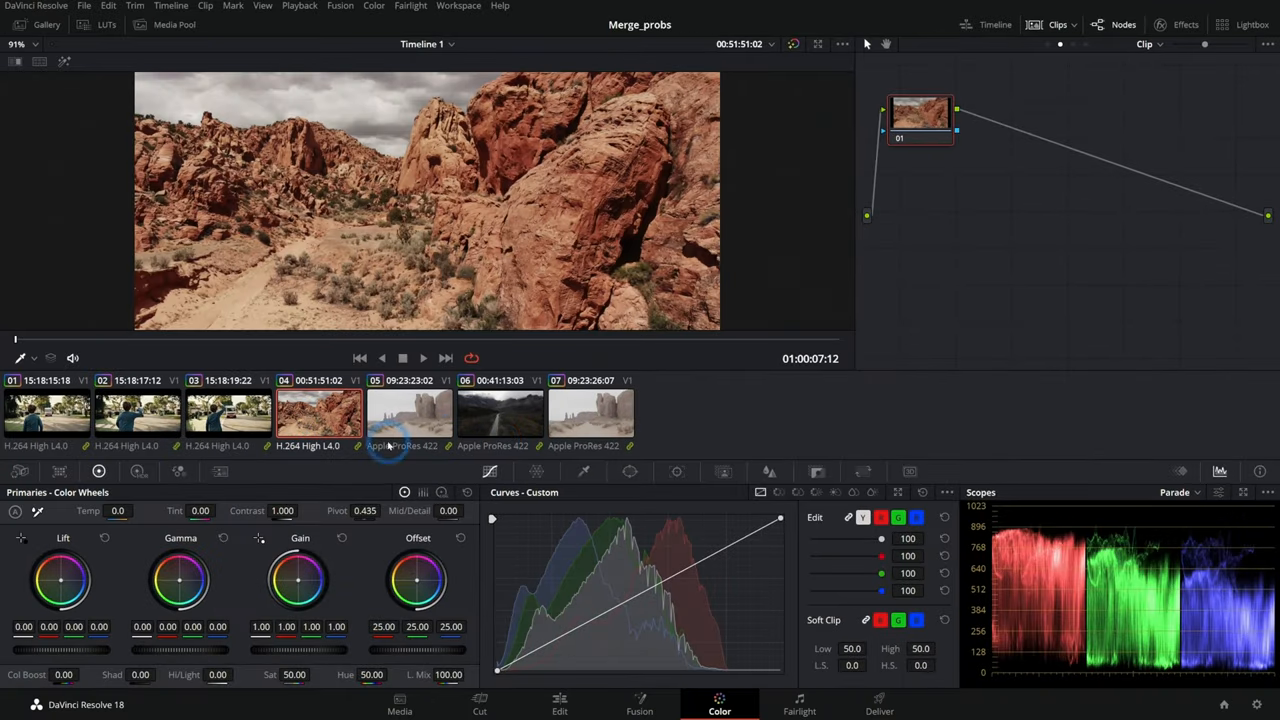
# Step: Brighten clip 05's gain, then step through clips 06 and 07 to check the balance
pyautogui.click(408, 412)
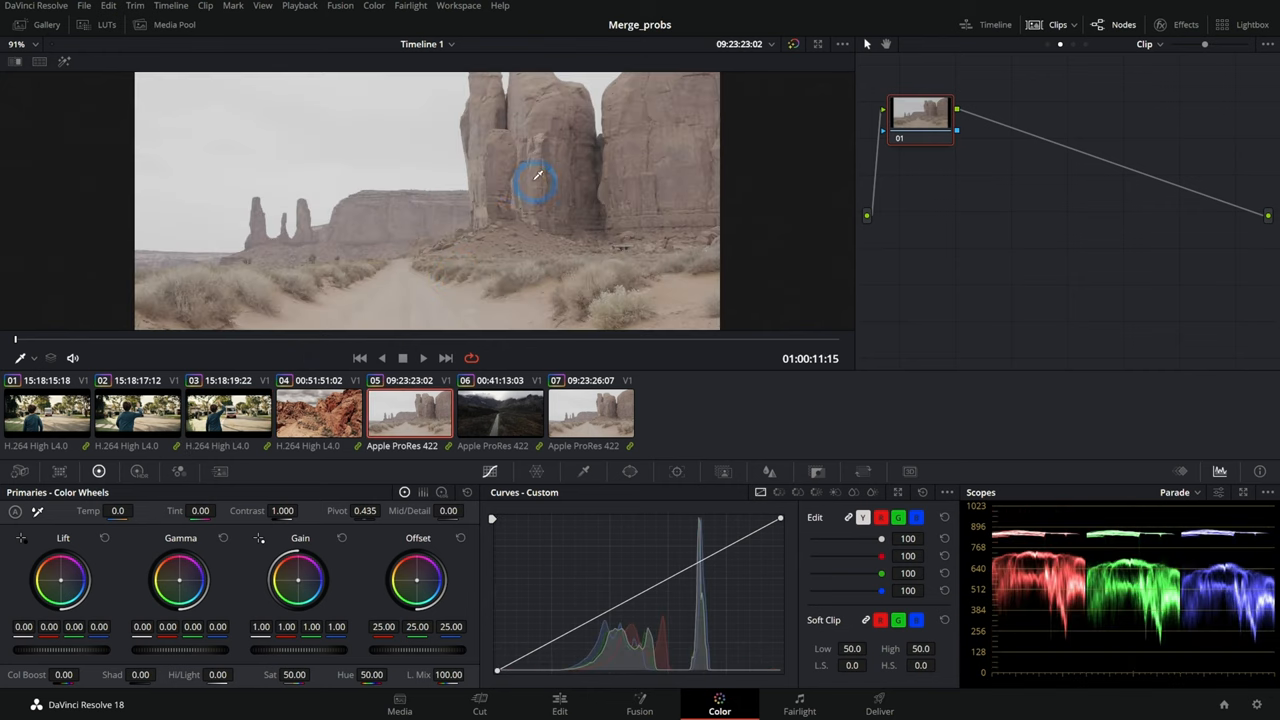
pyautogui.moveTo(280, 652); pyautogui.dragTo(256, 656)
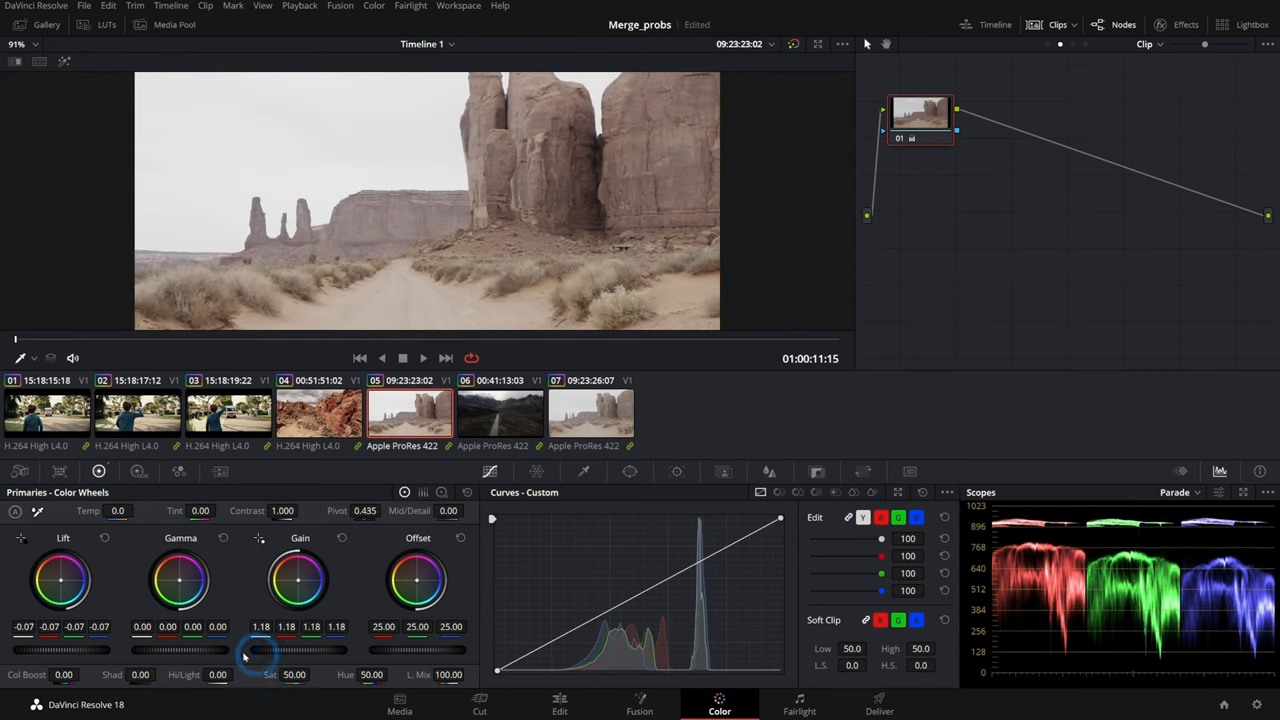
pyautogui.click(500, 412)
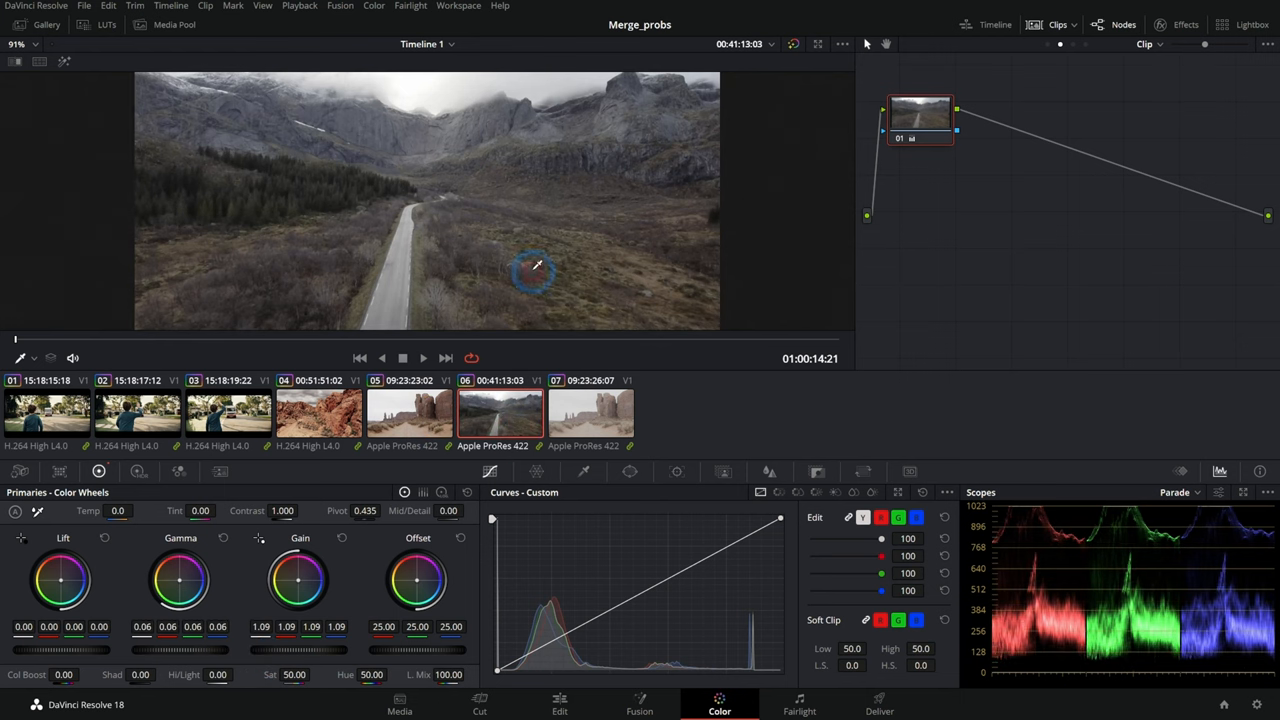
pyautogui.click(590, 412)
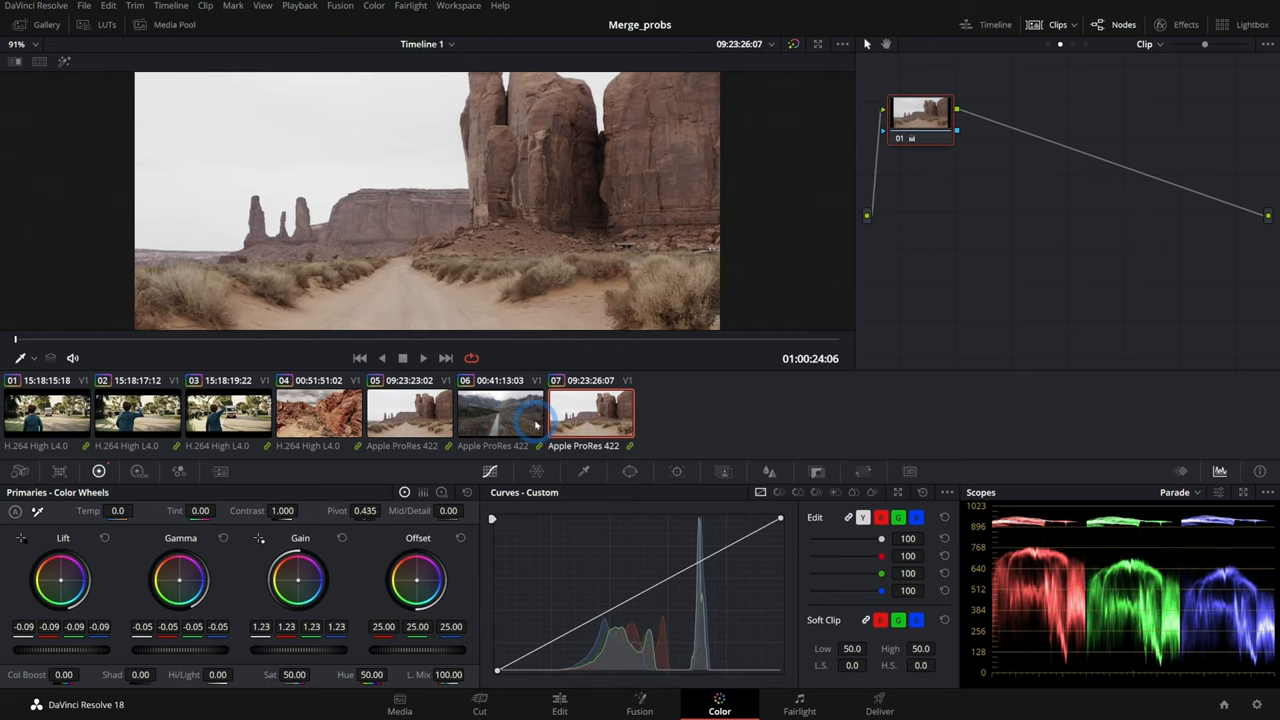
pyautogui.click(590, 412)
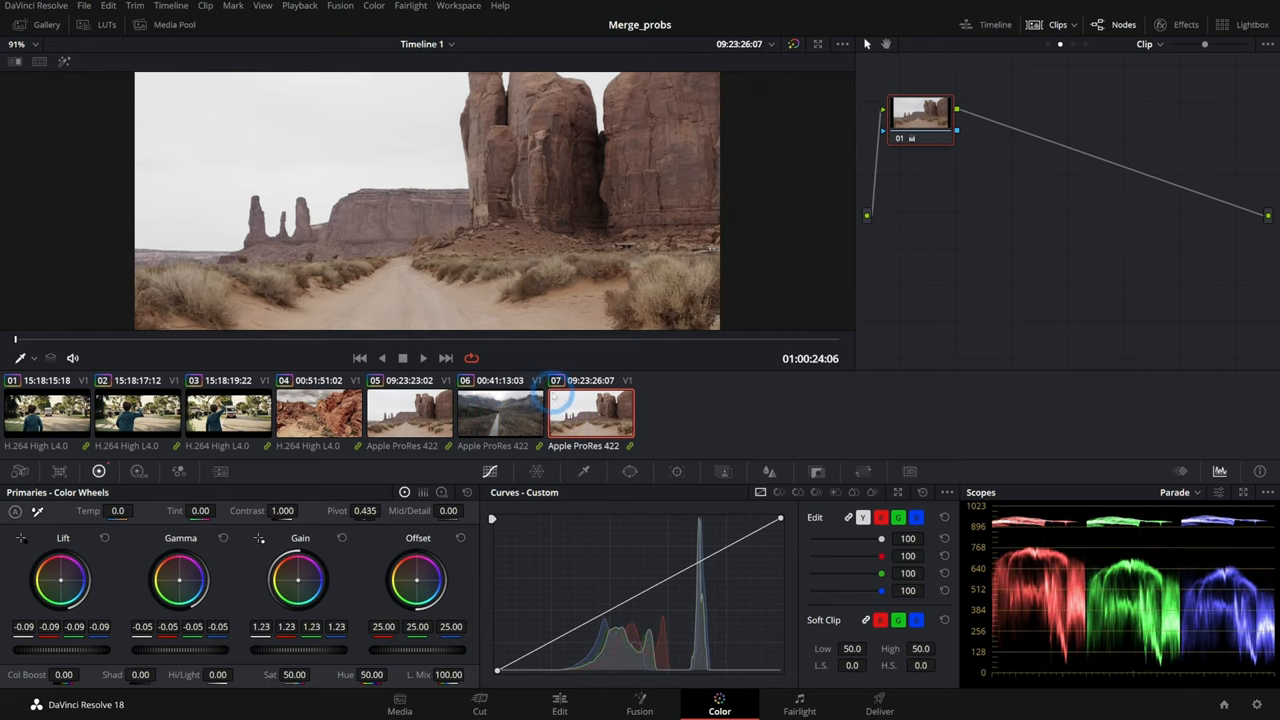
pyautogui.click(1124, 44)
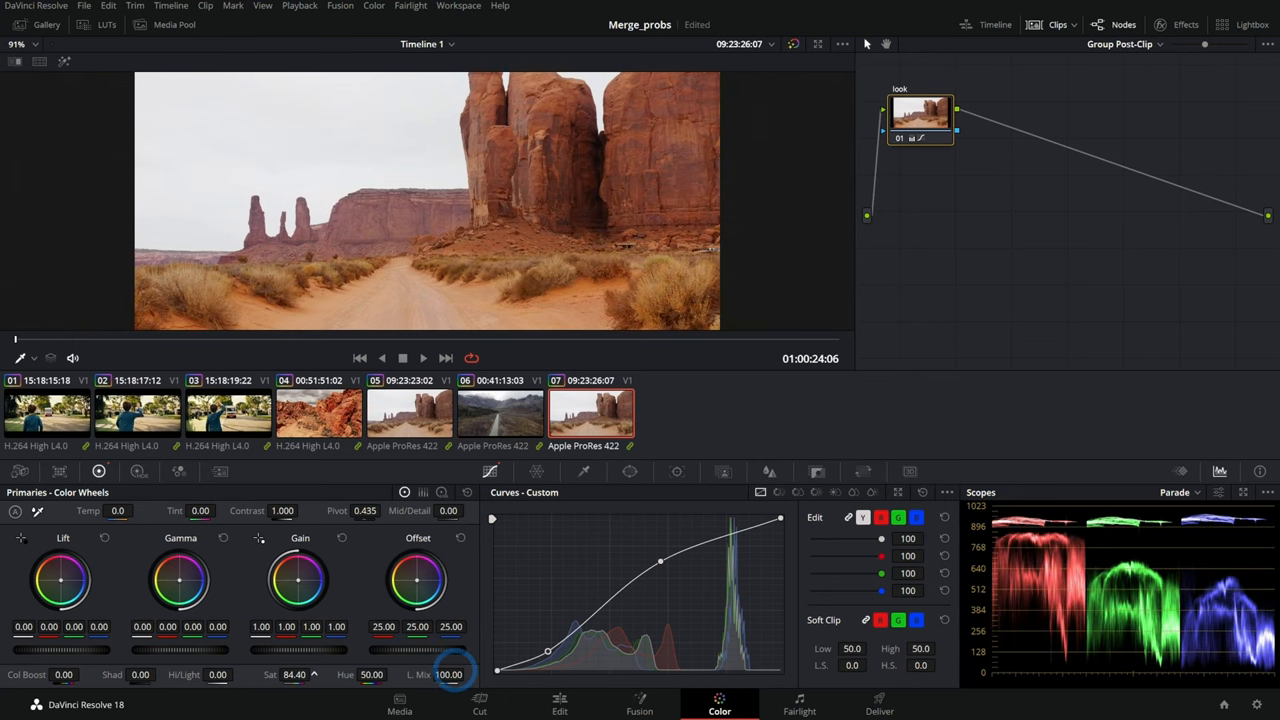
# Step: Raise group saturation to about 87, then switch red-rock clip 04 to its Clip grade to tone it down
pyautogui.moveTo(294, 674); pyautogui.dragTo(300, 674)
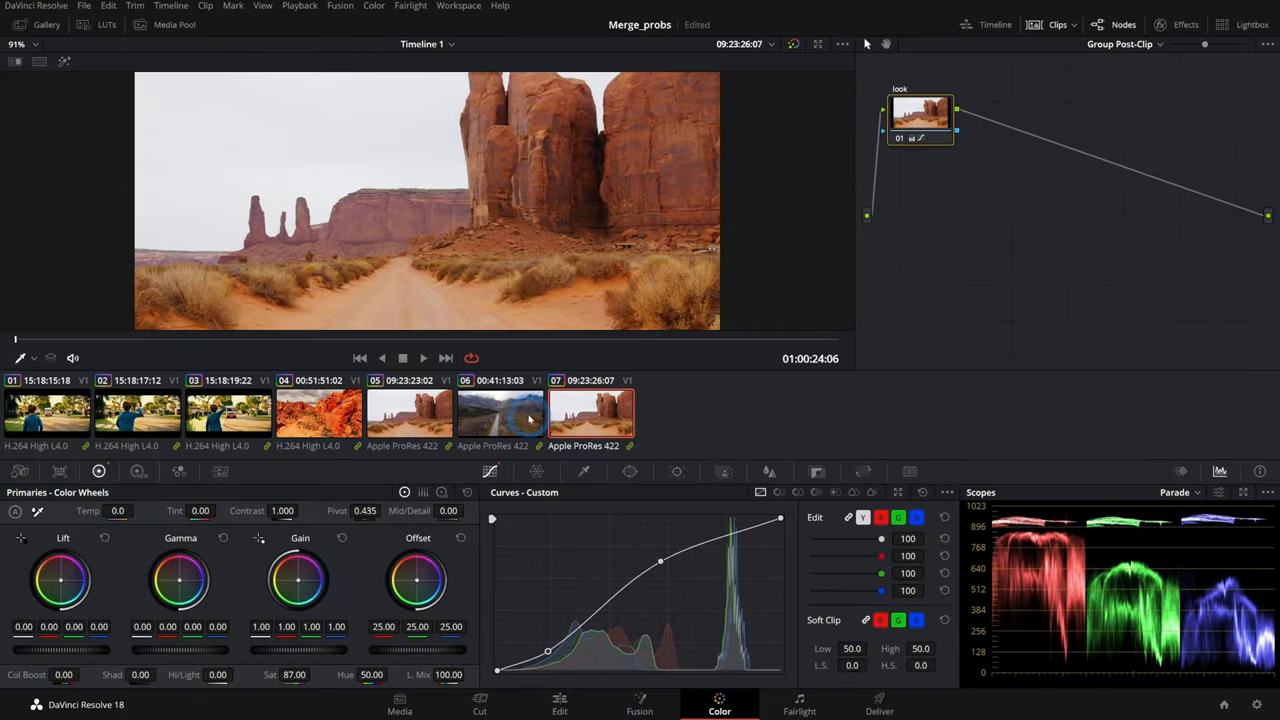
pyautogui.click(408, 412)
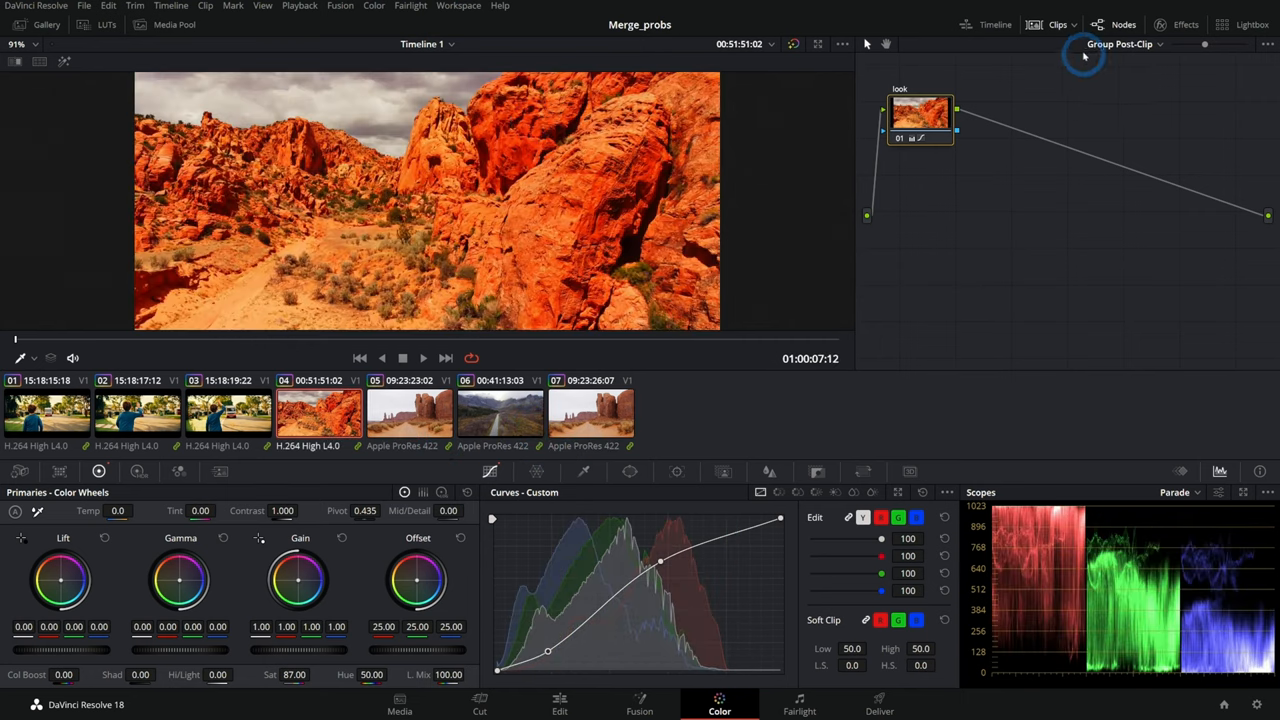
pyautogui.click(1144, 44)
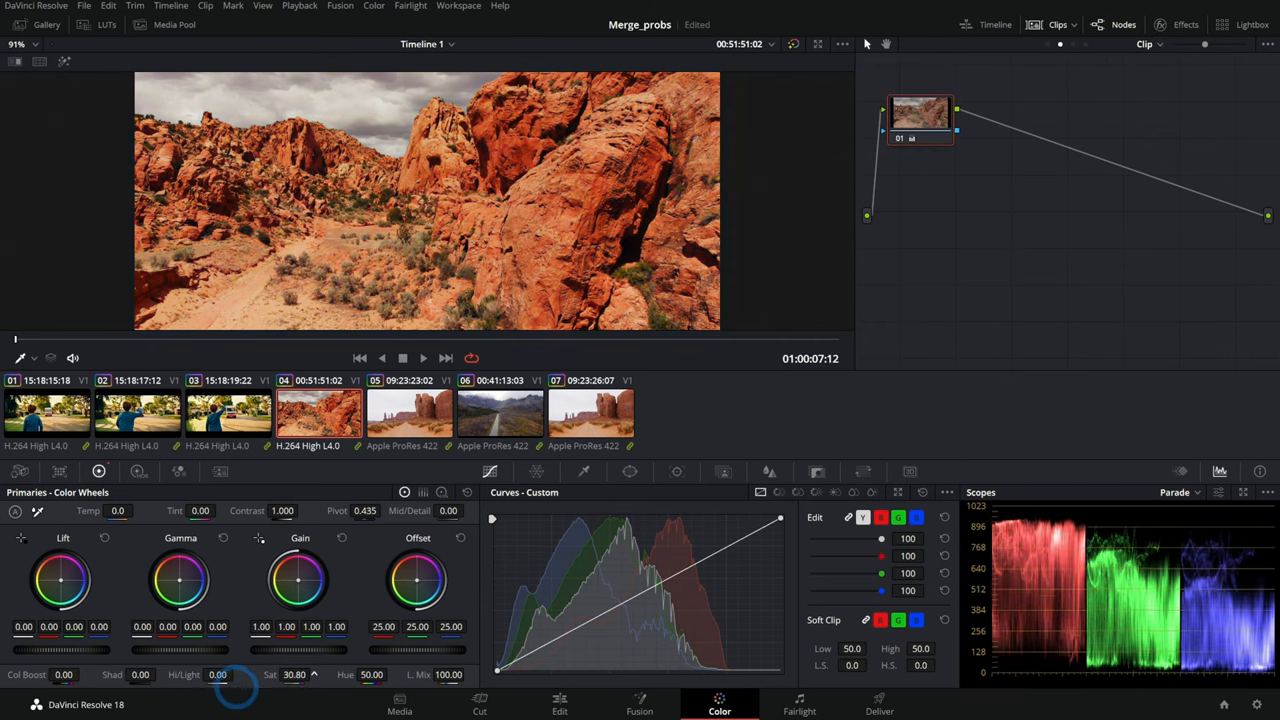
pyautogui.click(590, 412)
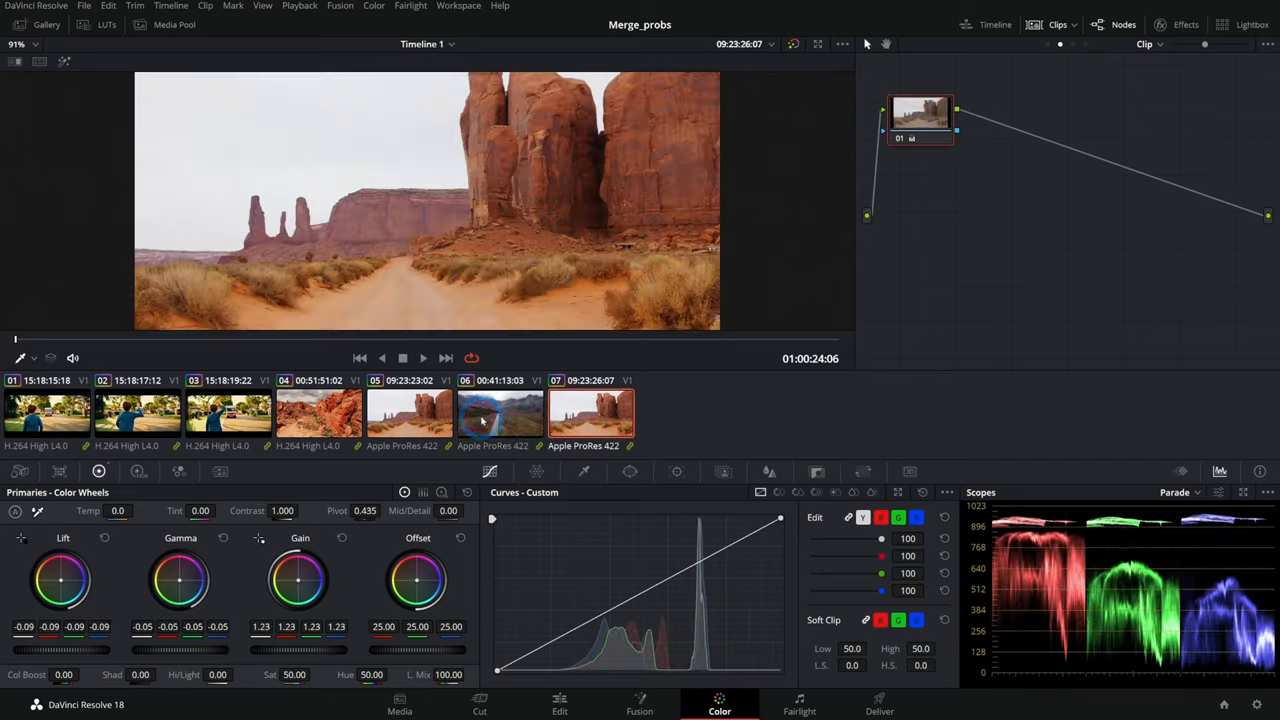
pyautogui.click(318, 412)
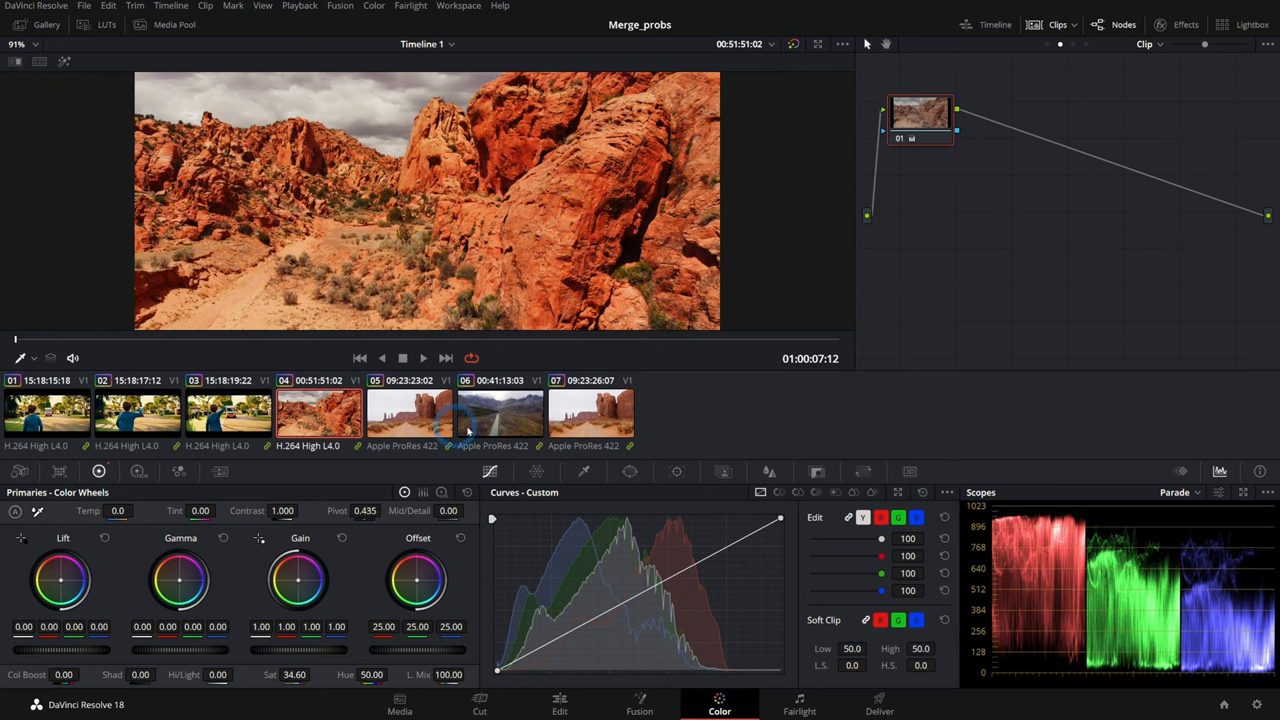
pyautogui.moveTo(716, 384)
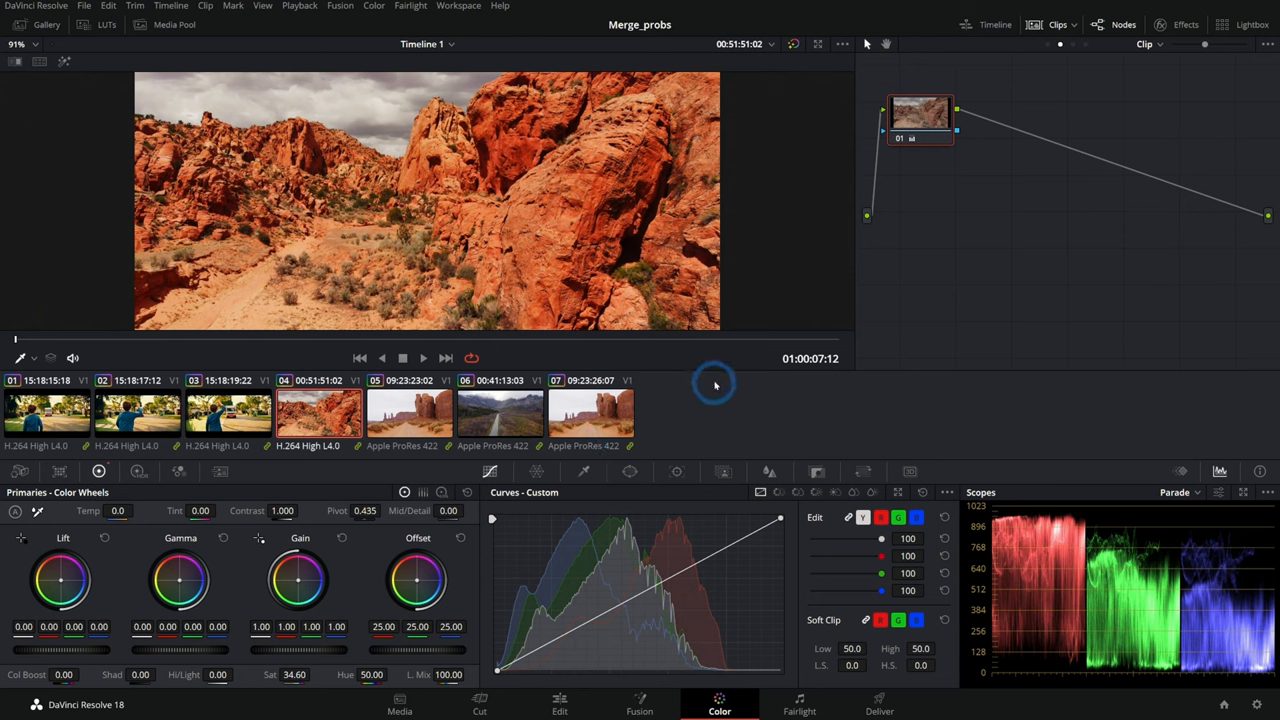
pyautogui.moveTo(490, 264)
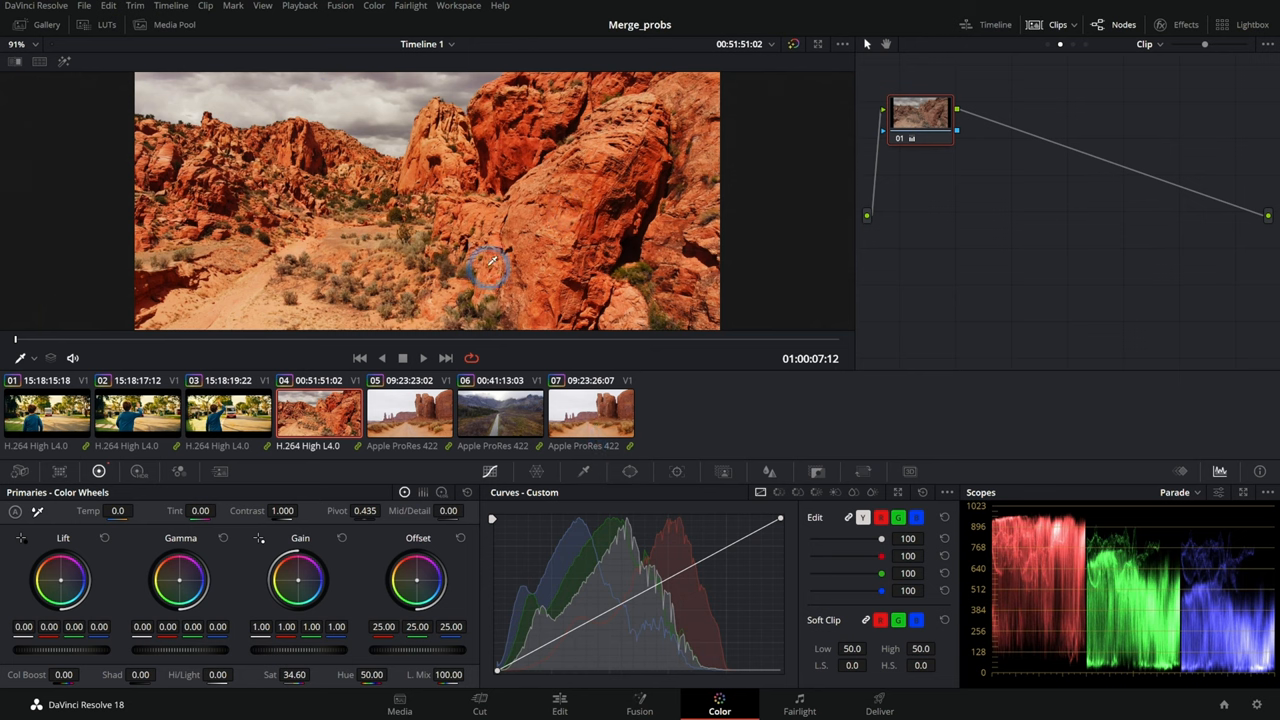
pyautogui.moveTo(518, 348)
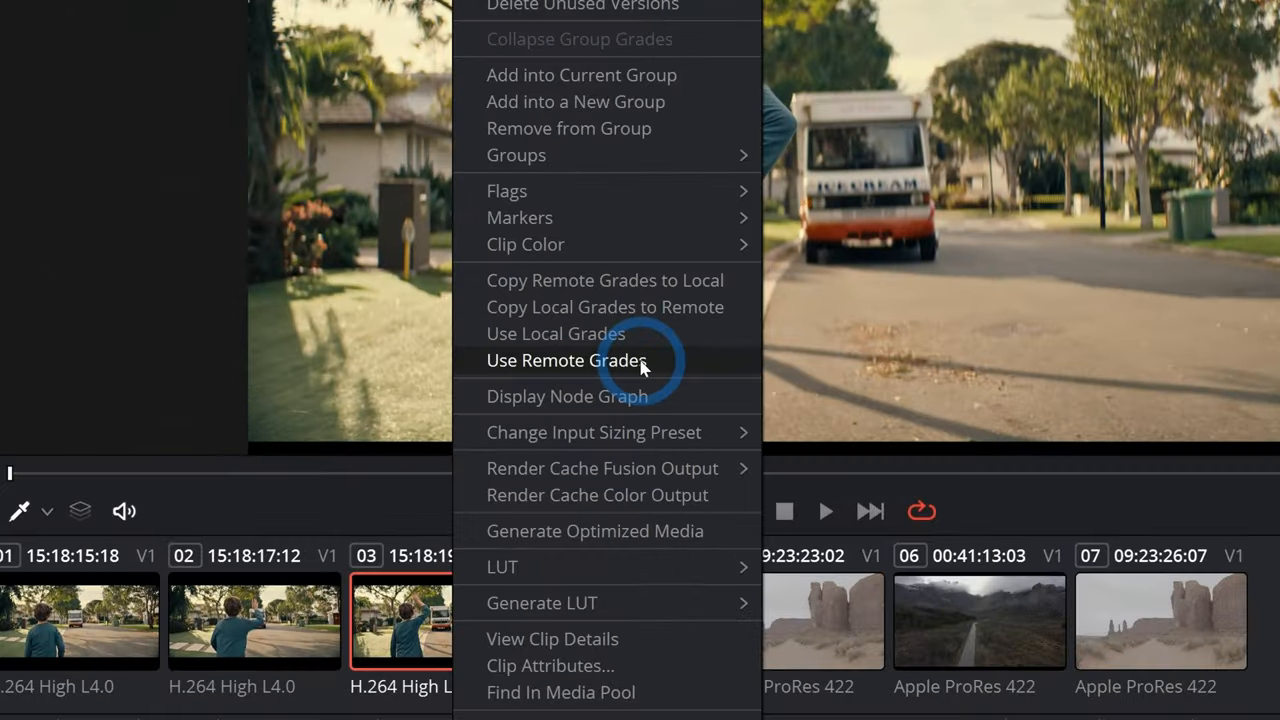
# Step: Set the three boy clips to Use Remote Grades so they take the green look
pyautogui.click(566, 360)
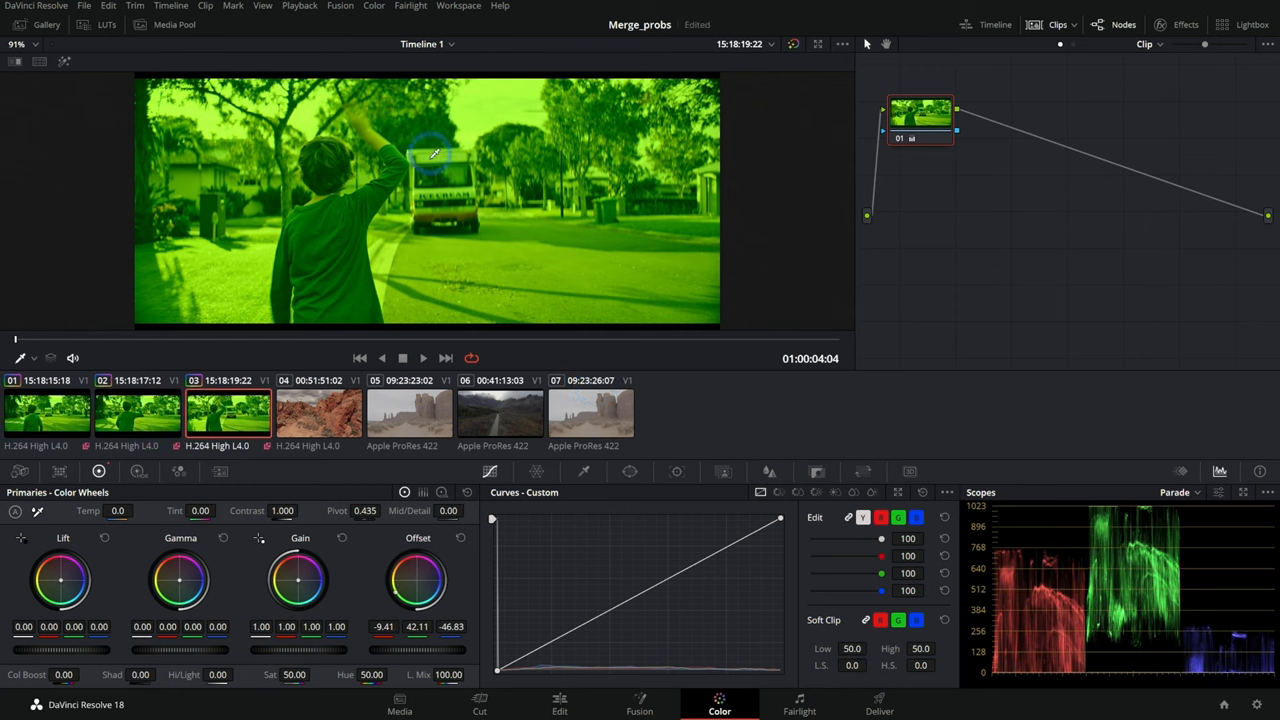
pyautogui.moveTo(584, 264)
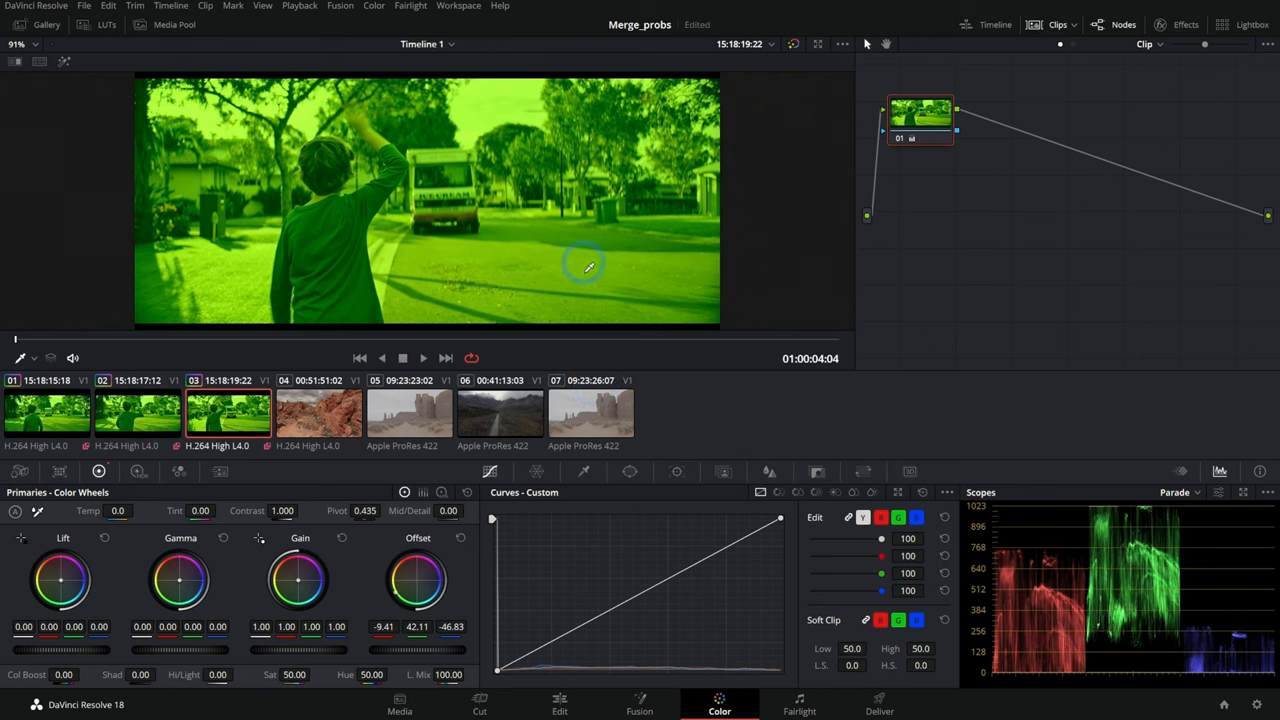
pyautogui.moveTo(560, 192)
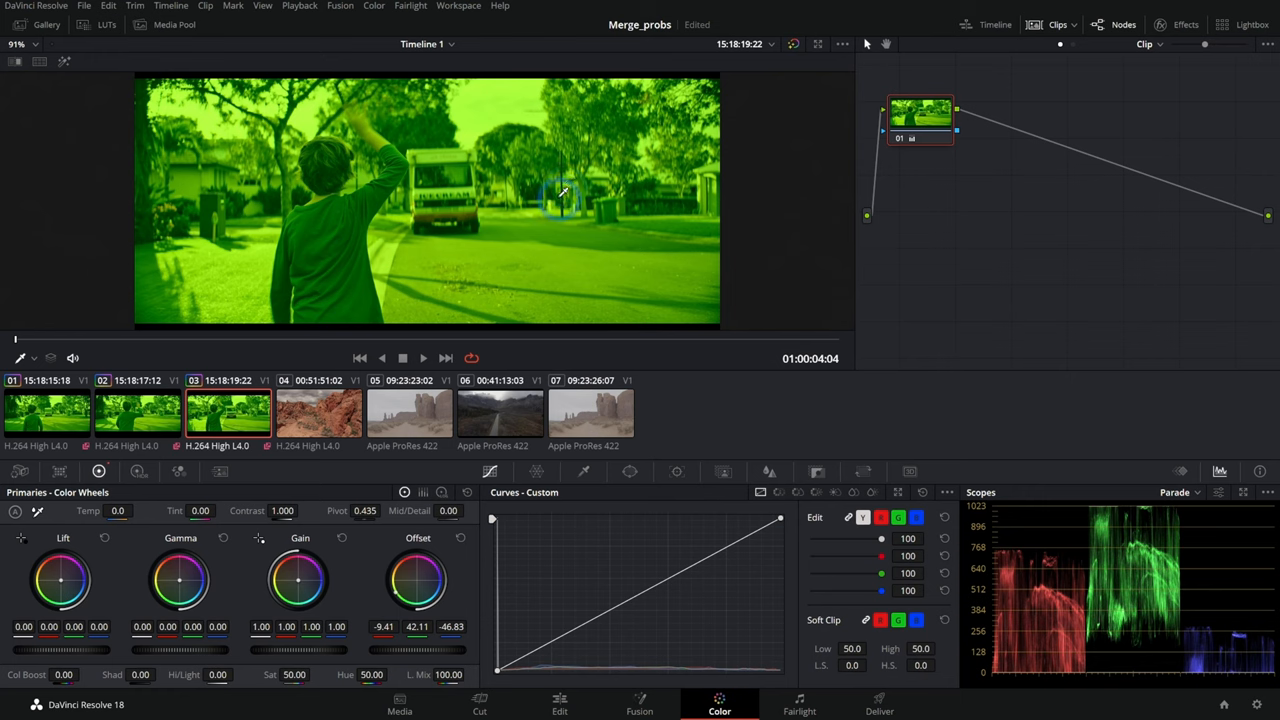
pyautogui.moveTo(512, 260)
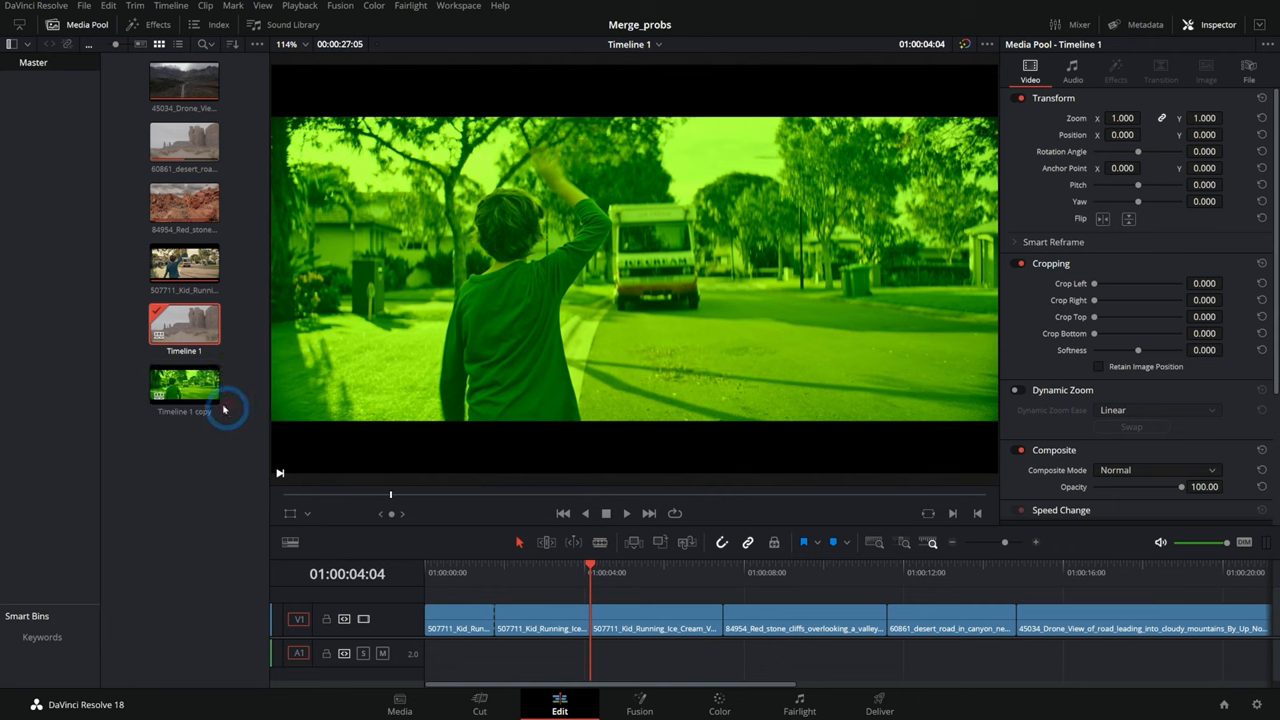
# Step: Open the duplicated Timeline 2 from the Media Pool, check it on Edit, and return to Color
pyautogui.click(184, 384)
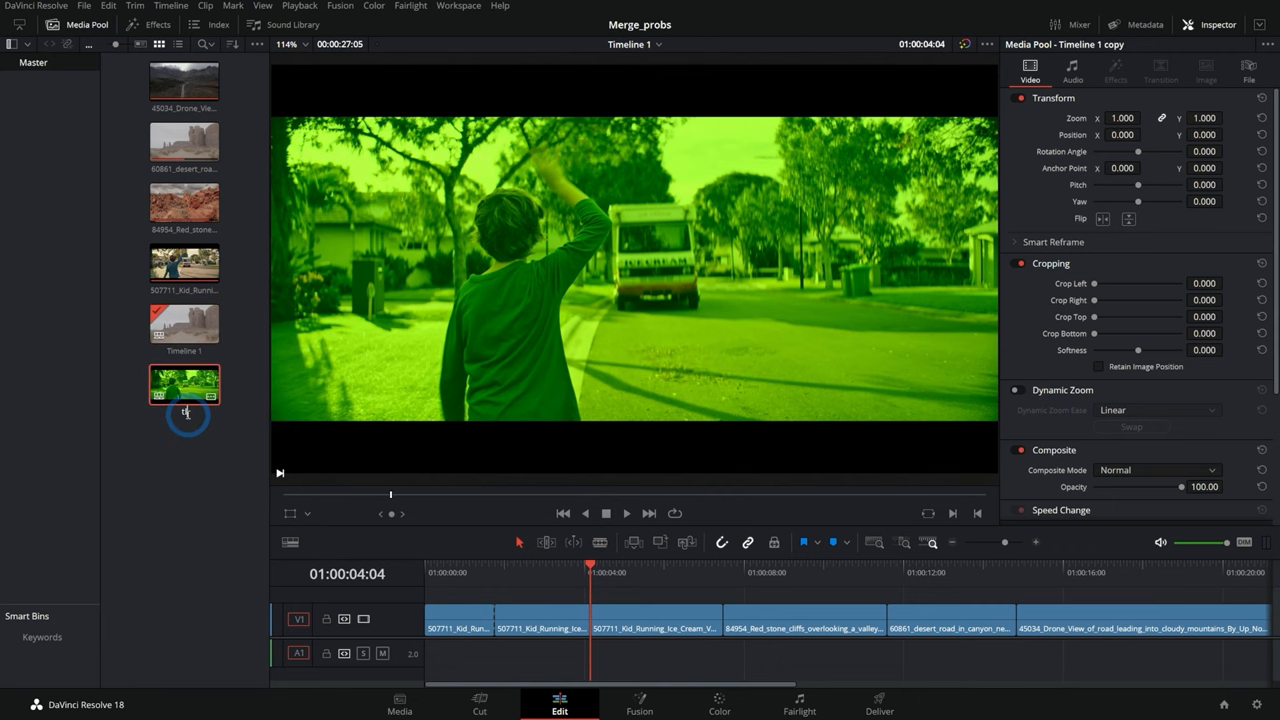
pyautogui.click(720, 704)
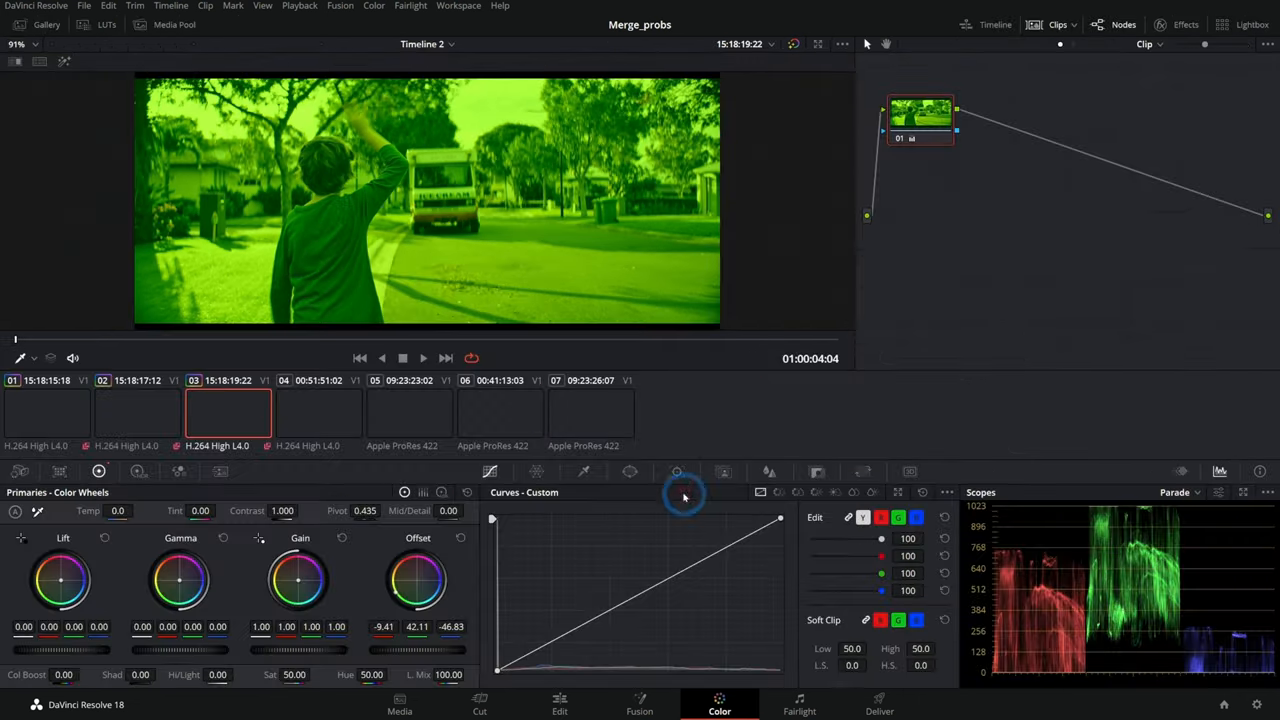
pyautogui.click(560, 704)
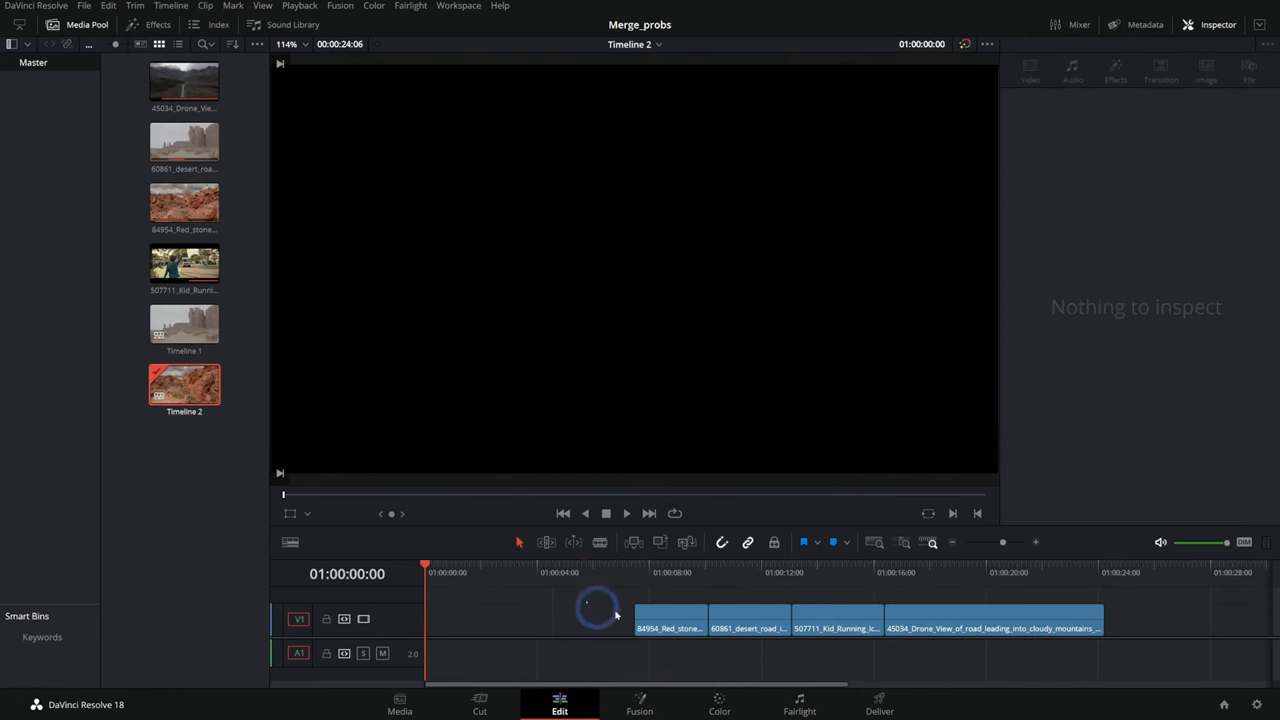
pyautogui.click(720, 704)
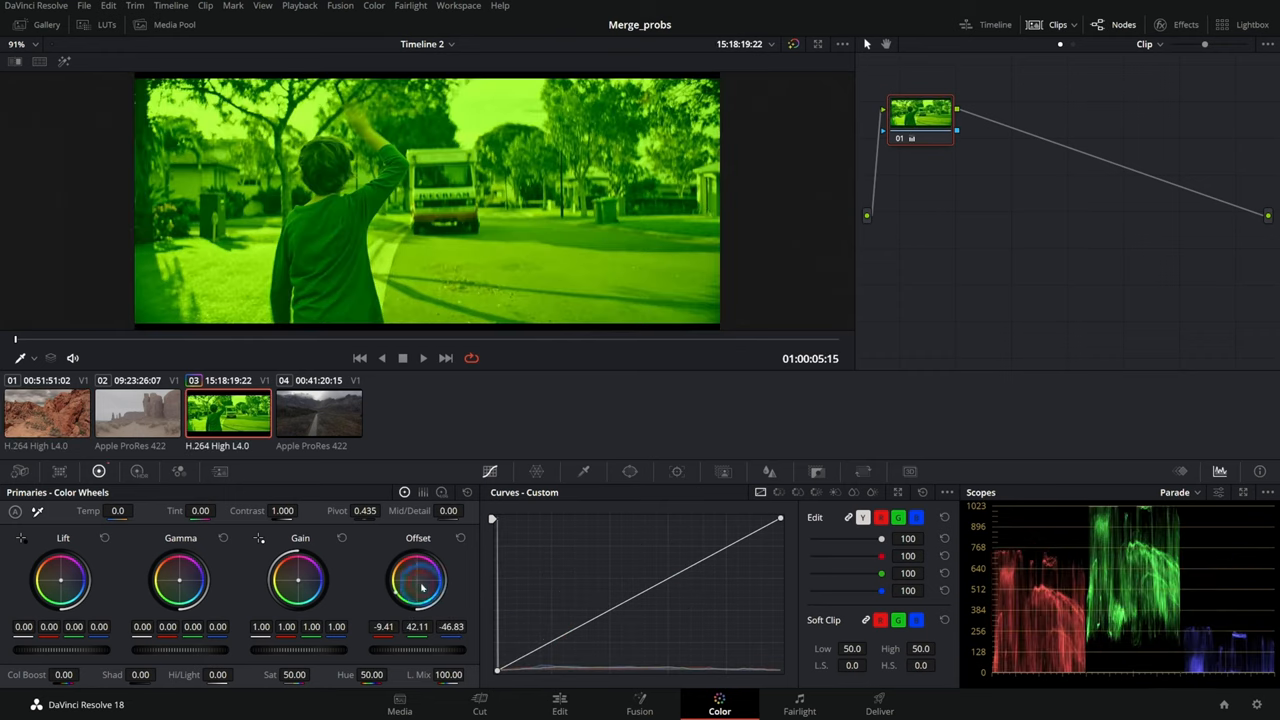
# Step: Shift the boy clip toward magenta with the Offset wheel and verify boy clips 02 and 03 in Timeline 1
pyautogui.moveTo(418, 580); pyautogui.dragTo(412, 580)
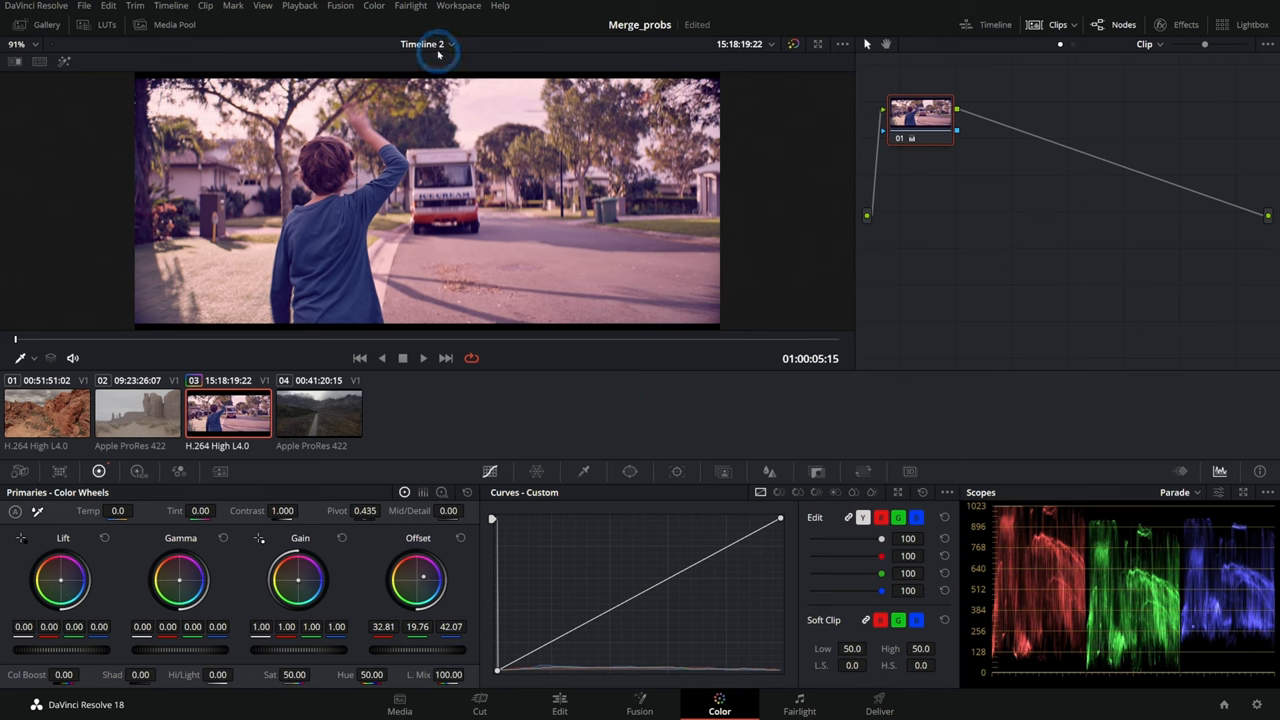
pyautogui.click(420, 44)
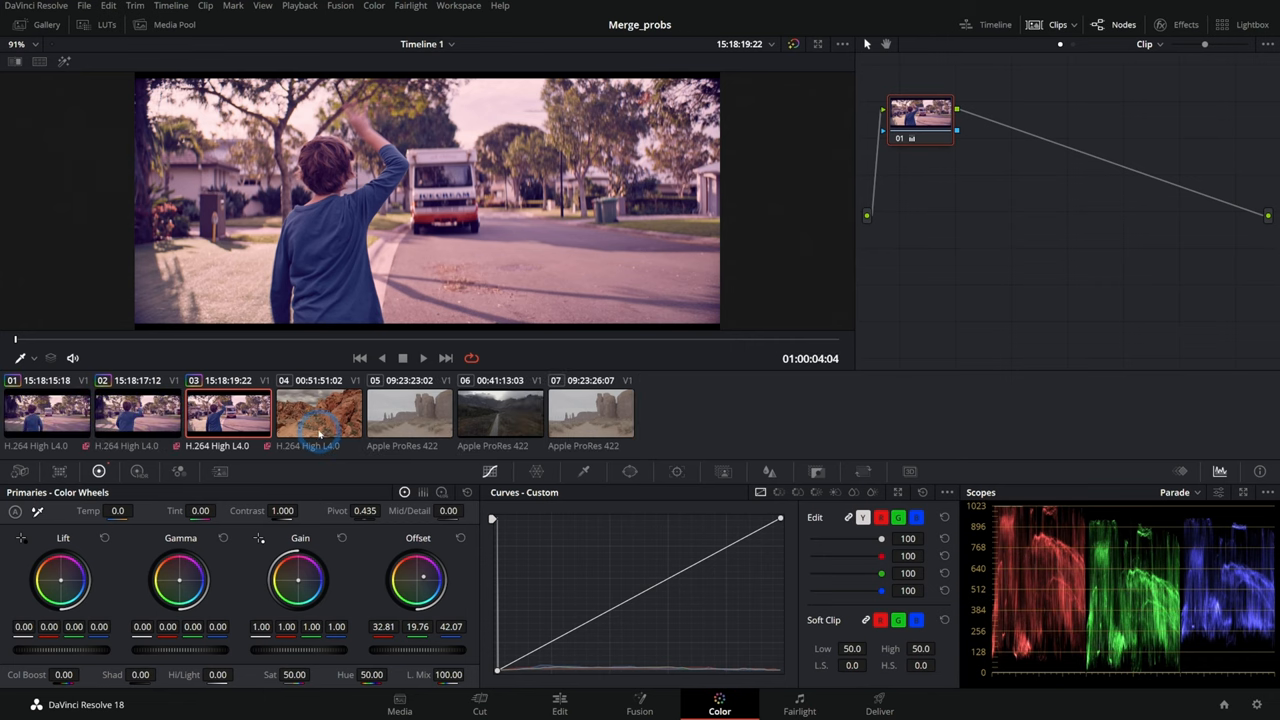
pyautogui.click(136, 410)
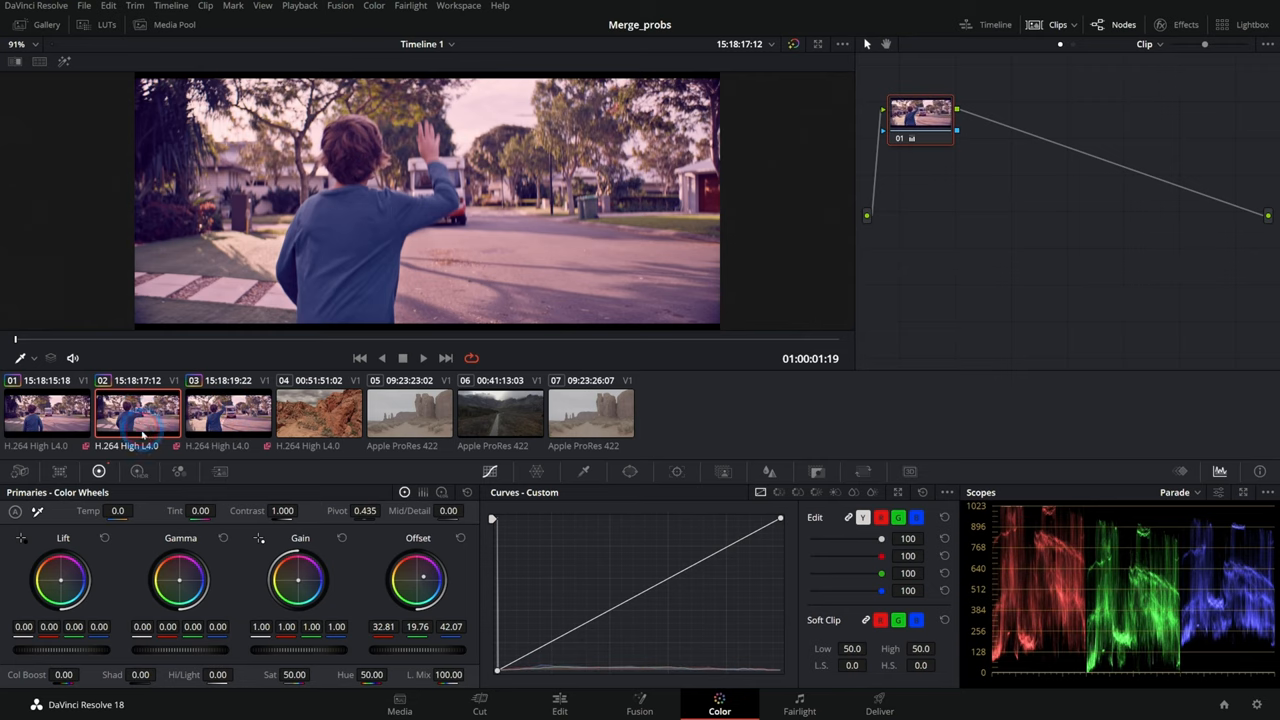
pyautogui.click(228, 412)
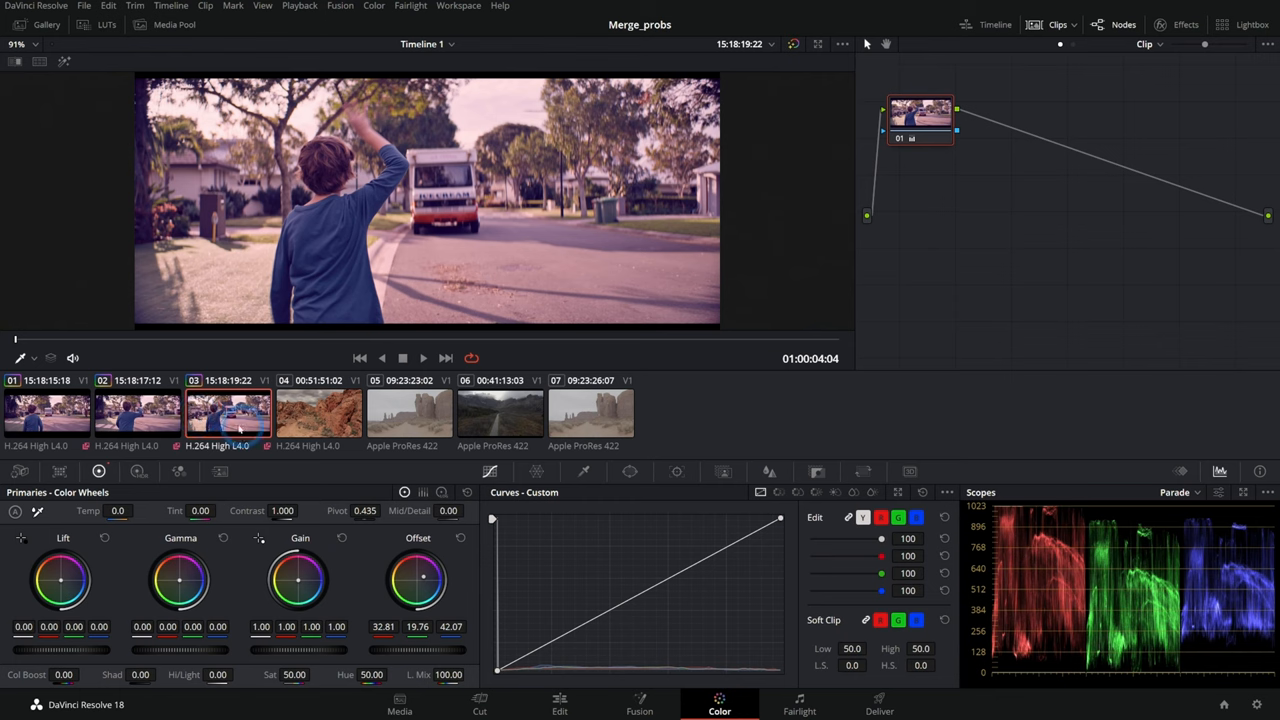
# Step: Return to Timeline 2 and move on to the desert rock clip
pyautogui.click(428, 44)
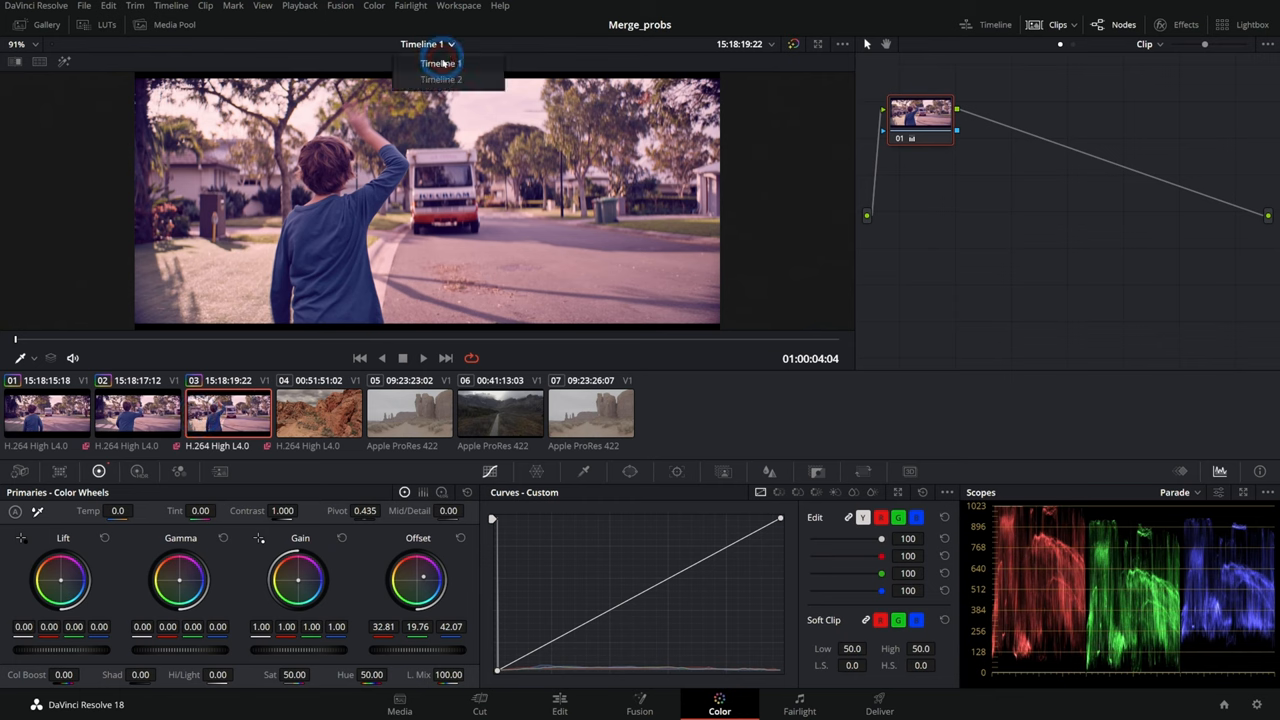
pyautogui.click(440, 80)
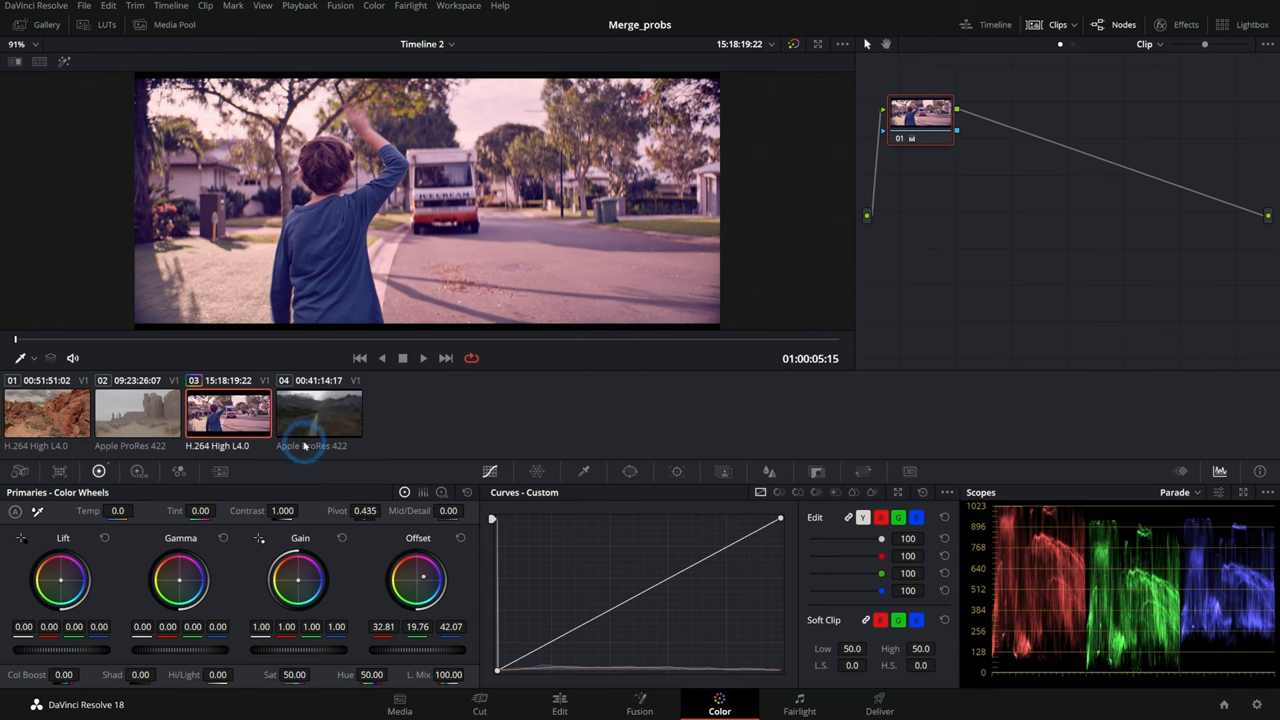
pyautogui.click(136, 412)
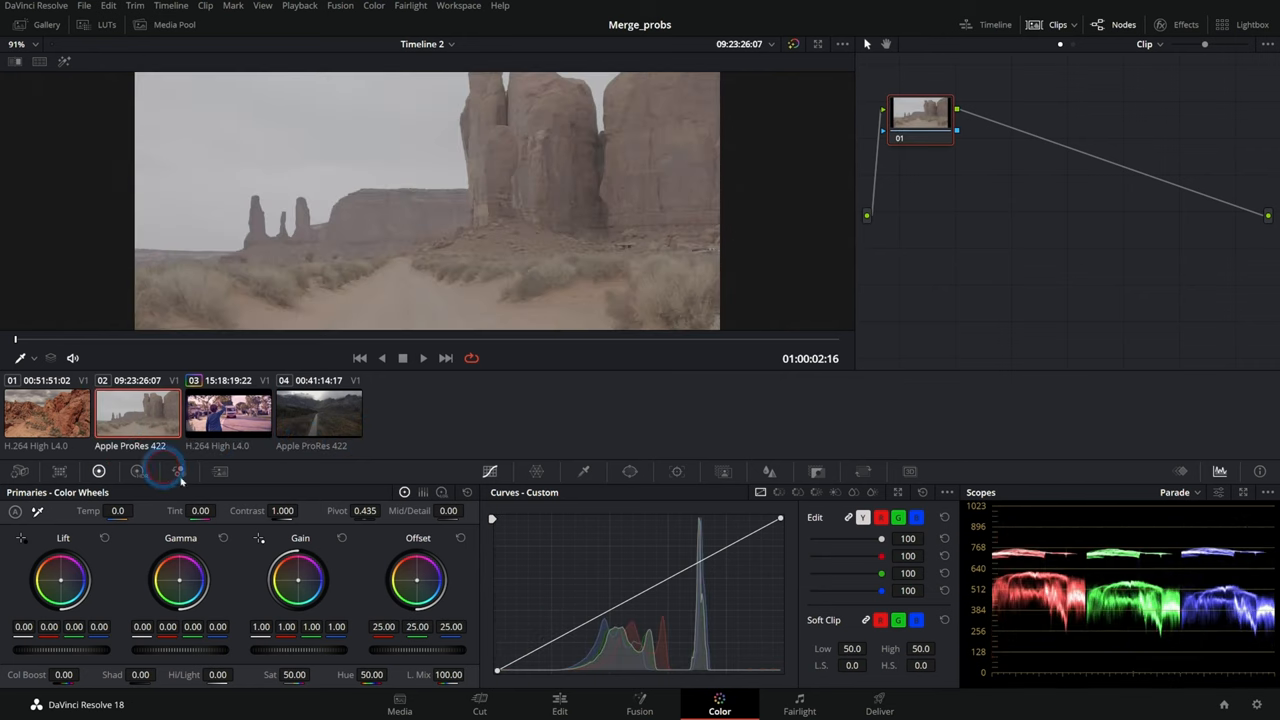
pyautogui.moveTo(532, 344)
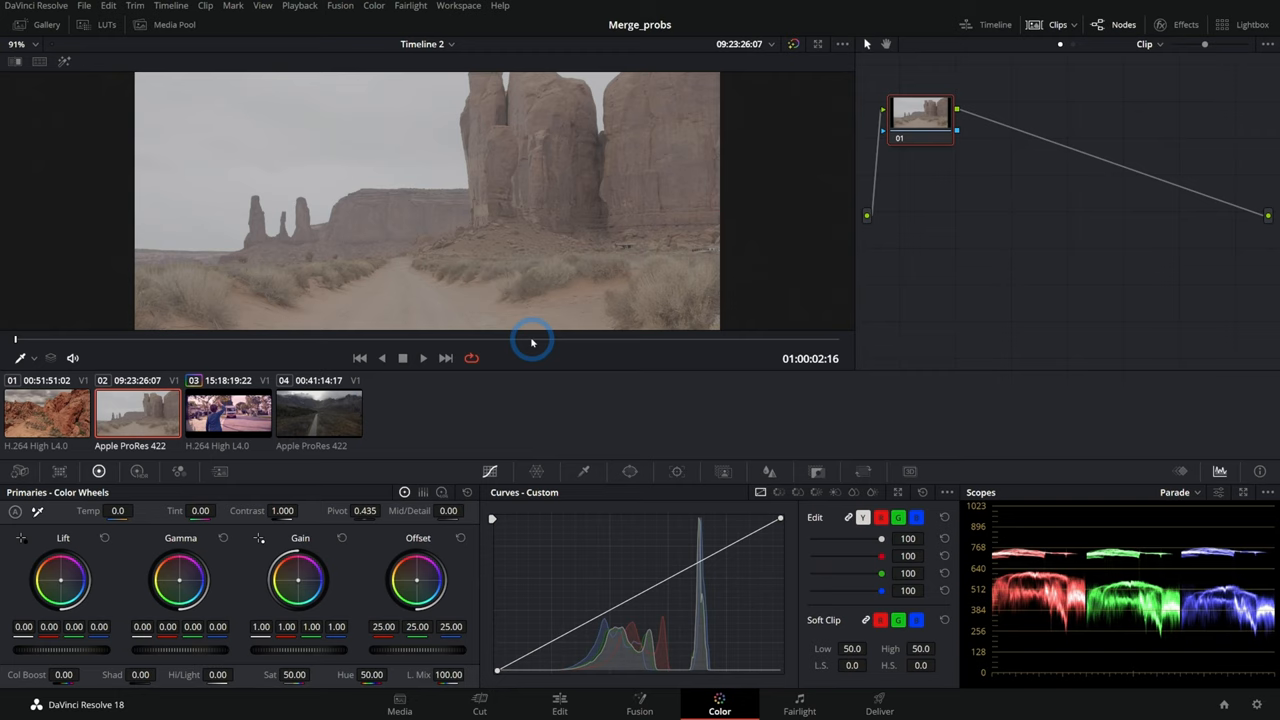
pyautogui.moveTo(360, 288)
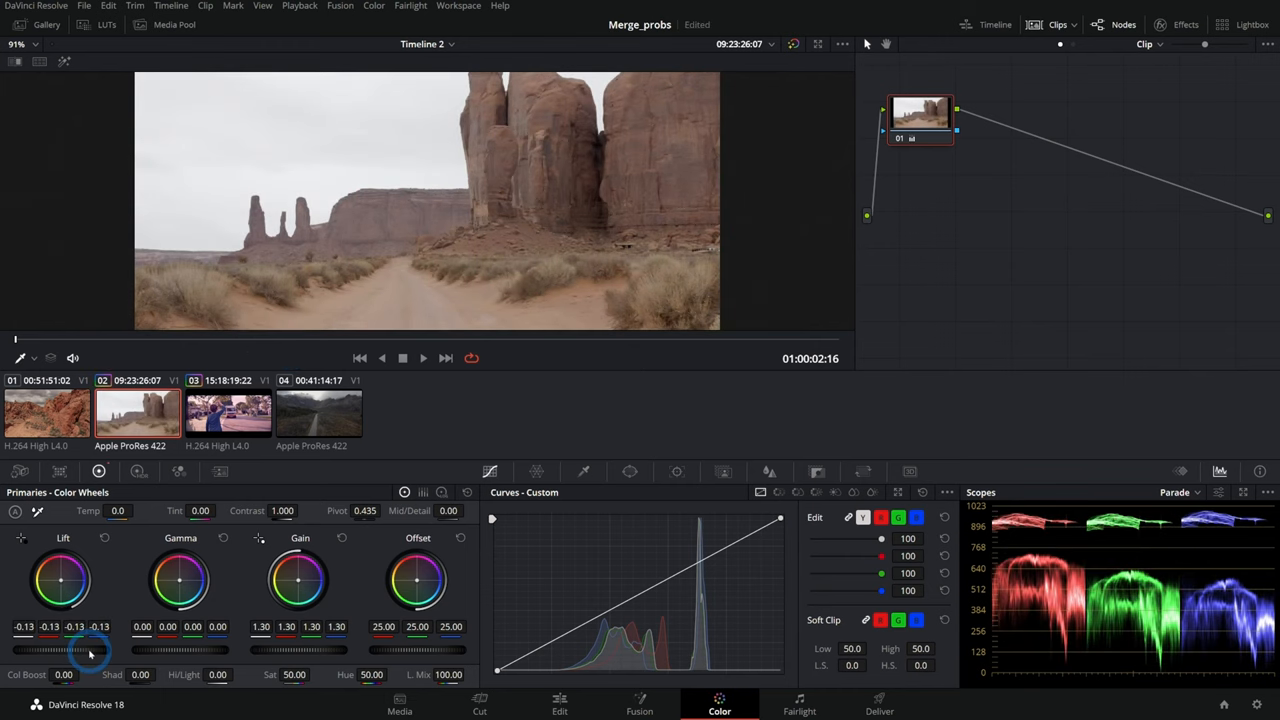
# Step: Switch to Timeline 1 and confirm the desert clips carry the richer, saturated grade
pyautogui.click(424, 44)
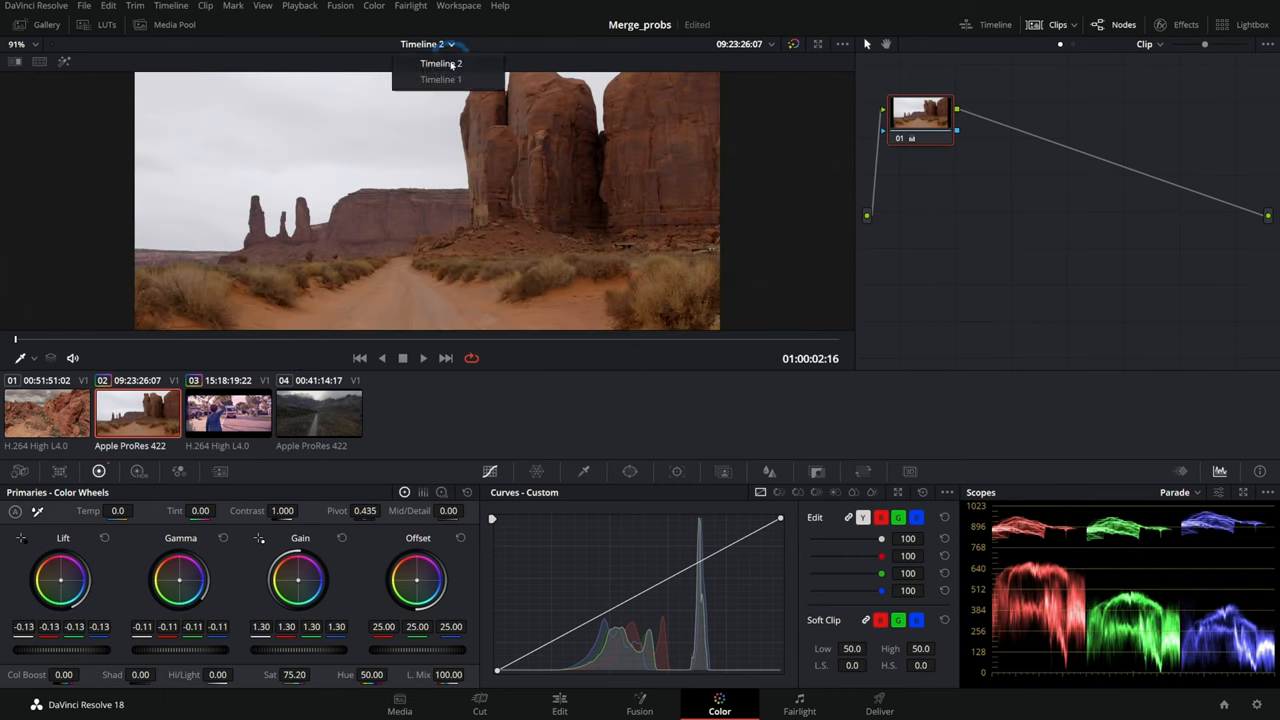
pyautogui.click(440, 80)
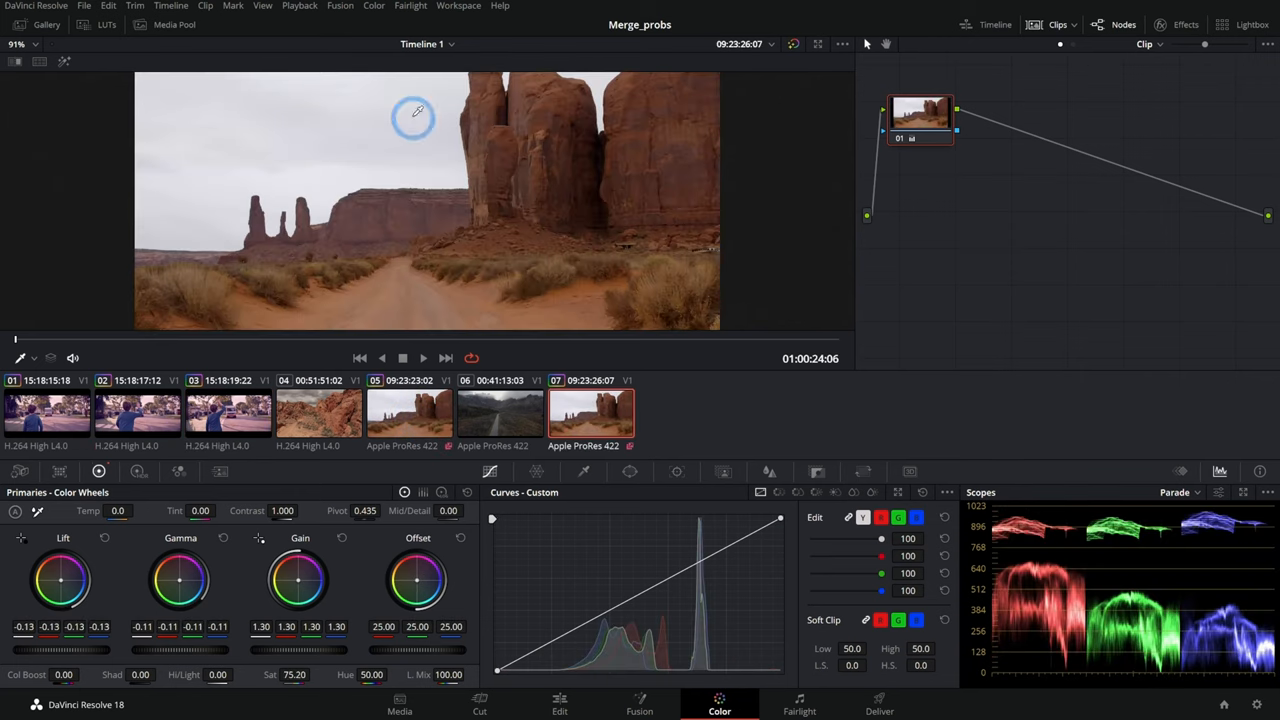
pyautogui.moveTo(684, 304)
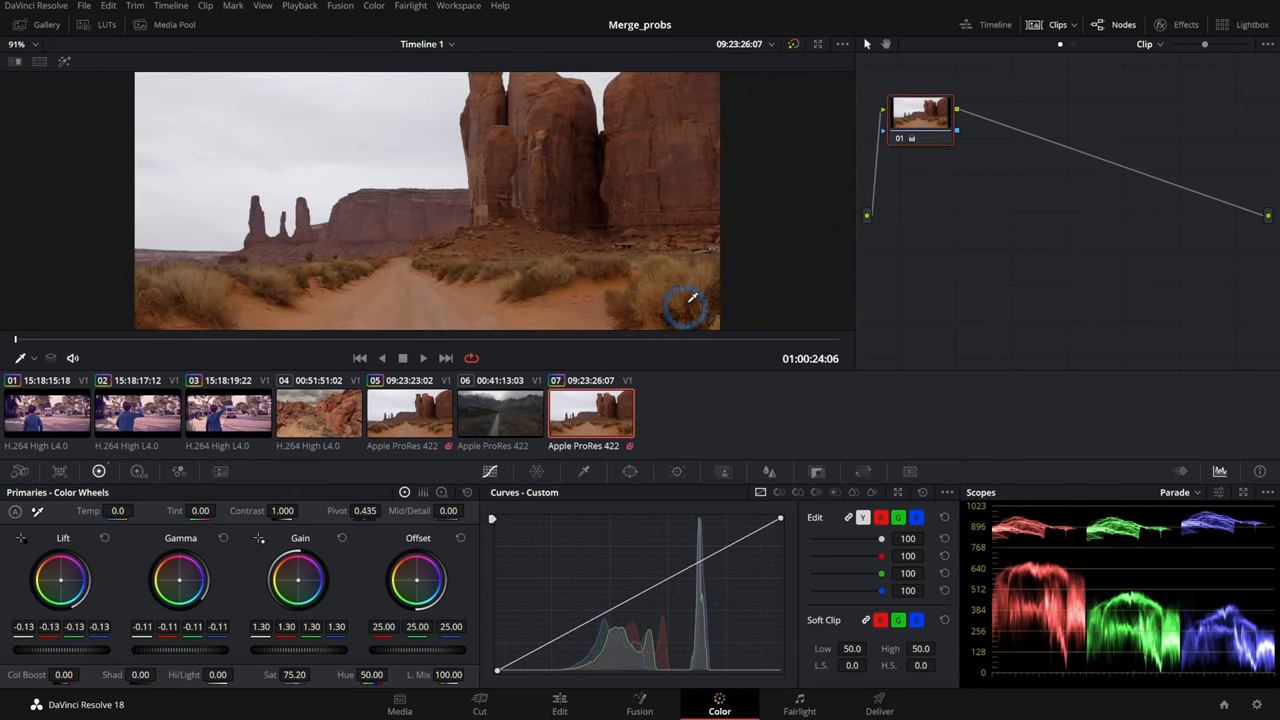
pyautogui.moveTo(676, 444)
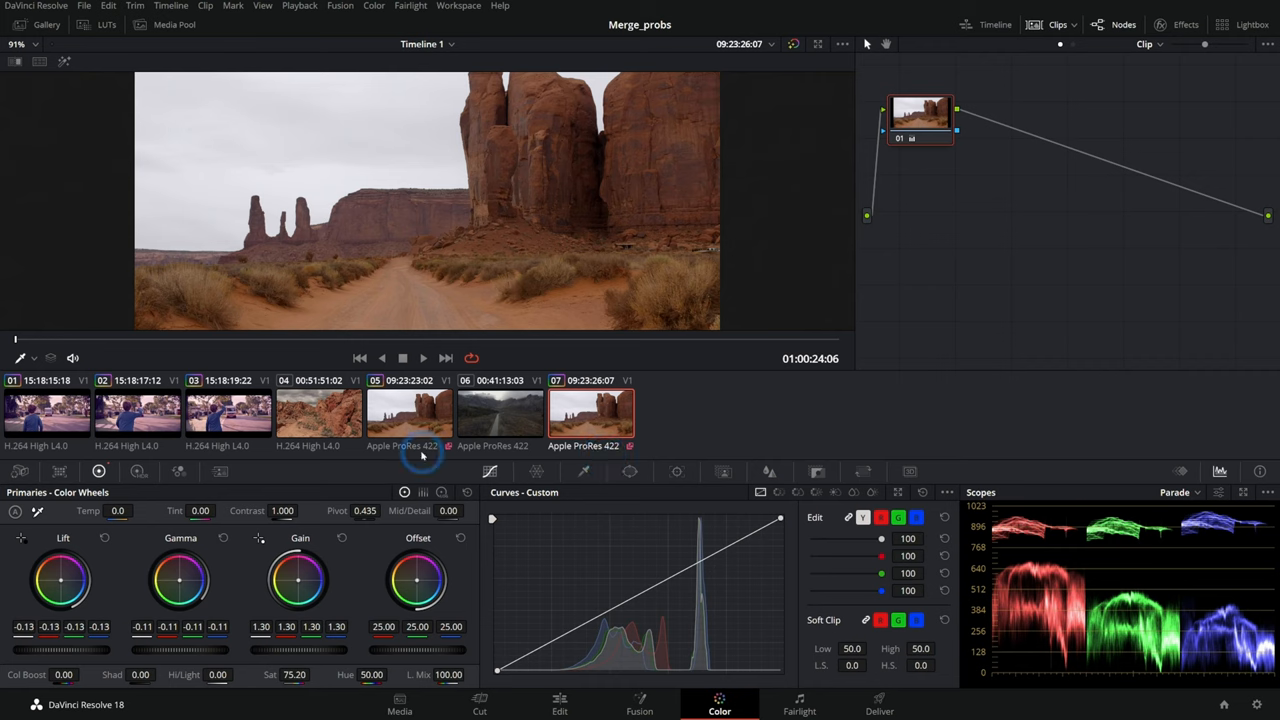
pyautogui.click(500, 412)
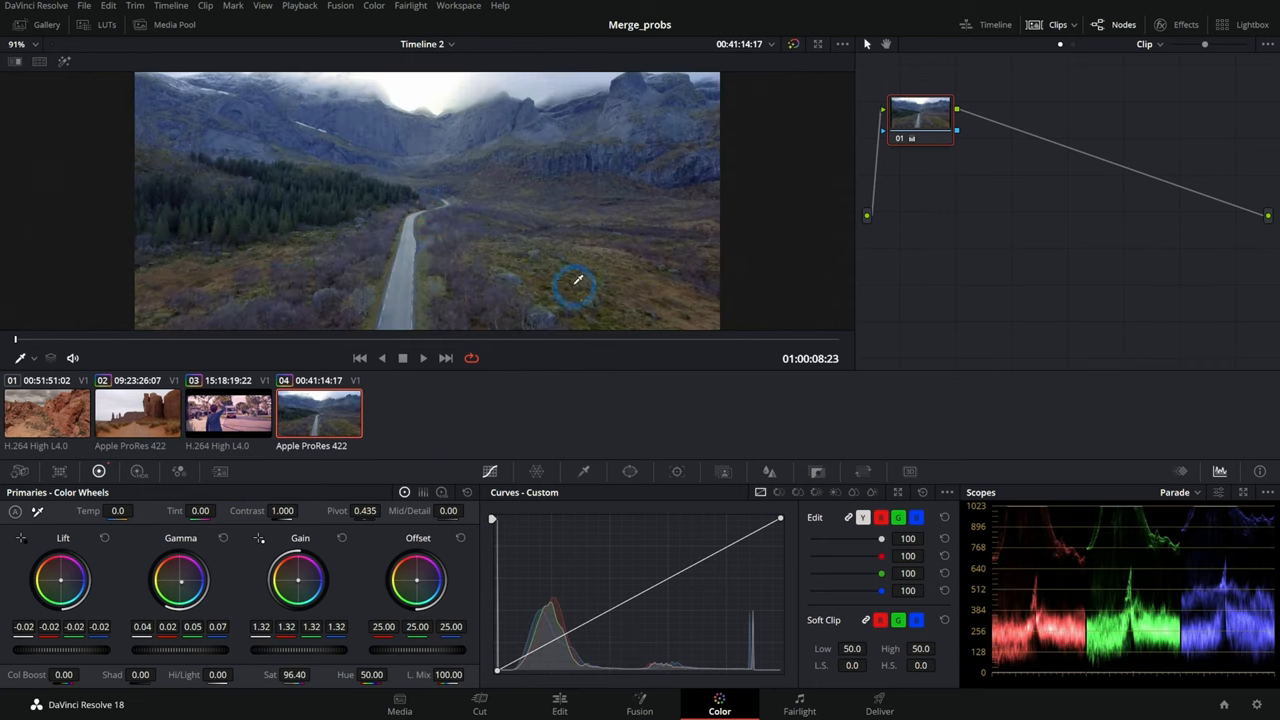
pyautogui.moveTo(484, 458)
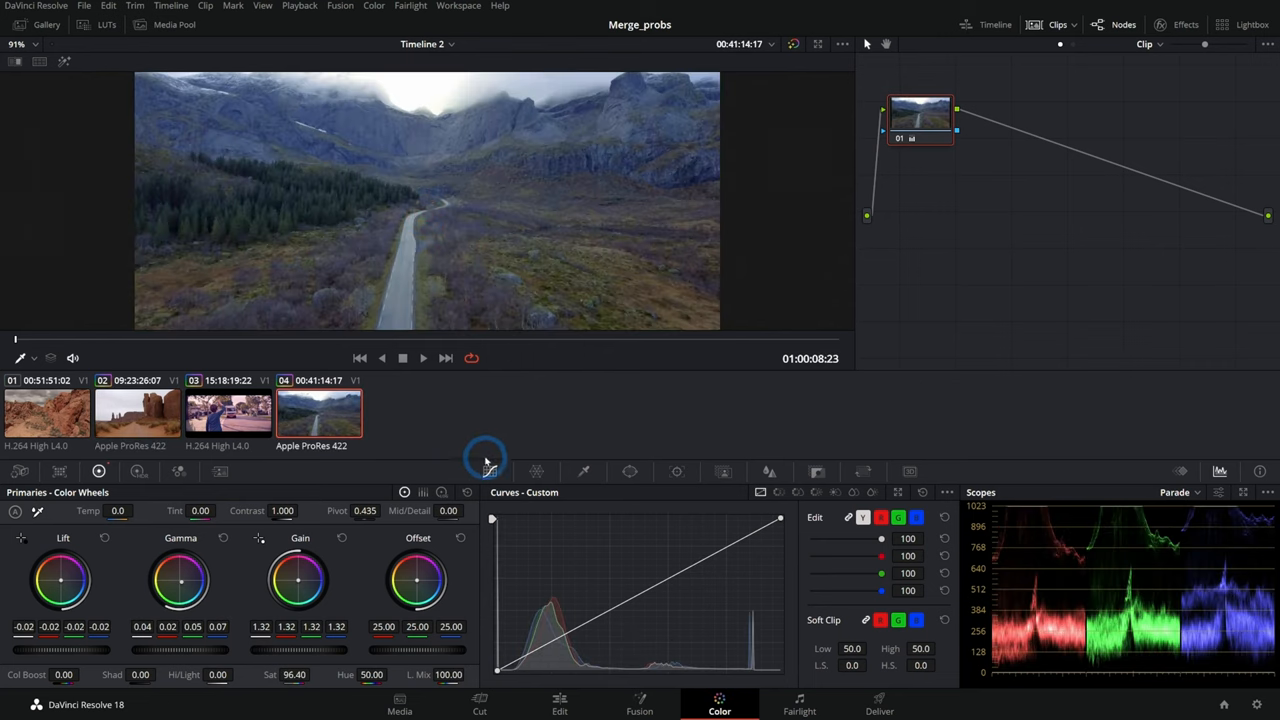
# Step: Compare the desert rock clip against the regraded mountain road clip in Timeline 2
pyautogui.click(136, 412)
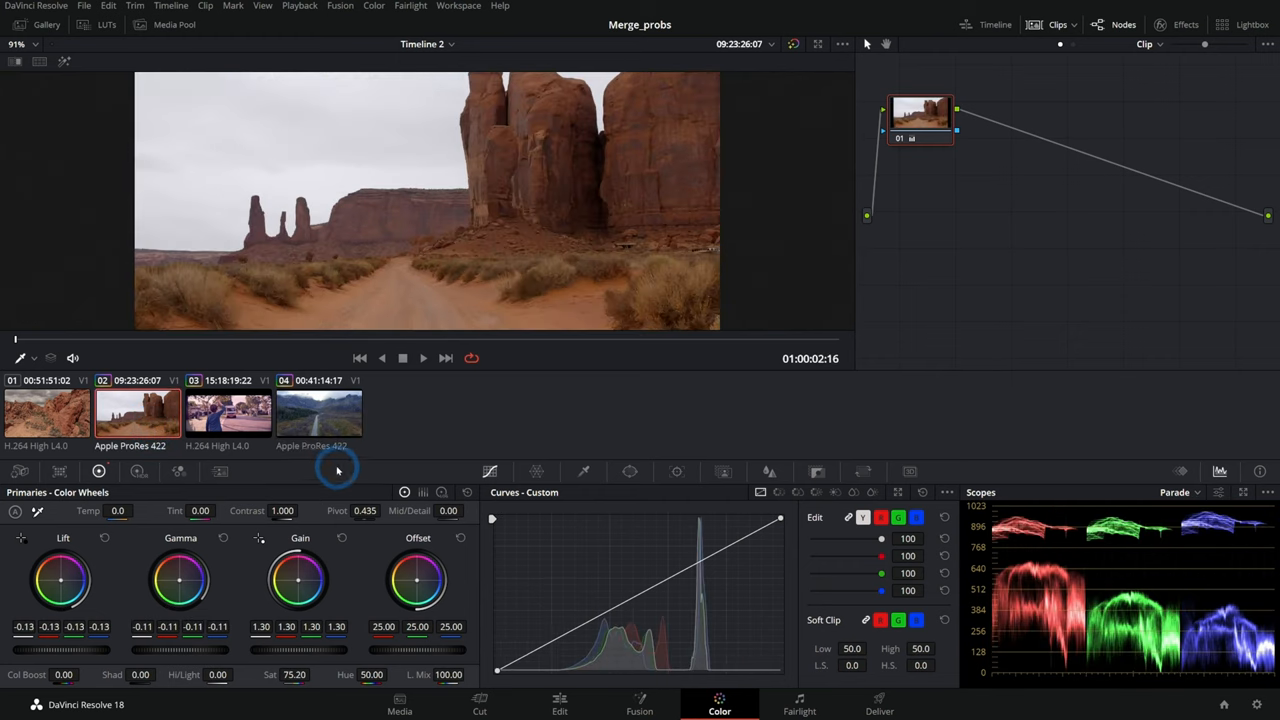
pyautogui.click(228, 412)
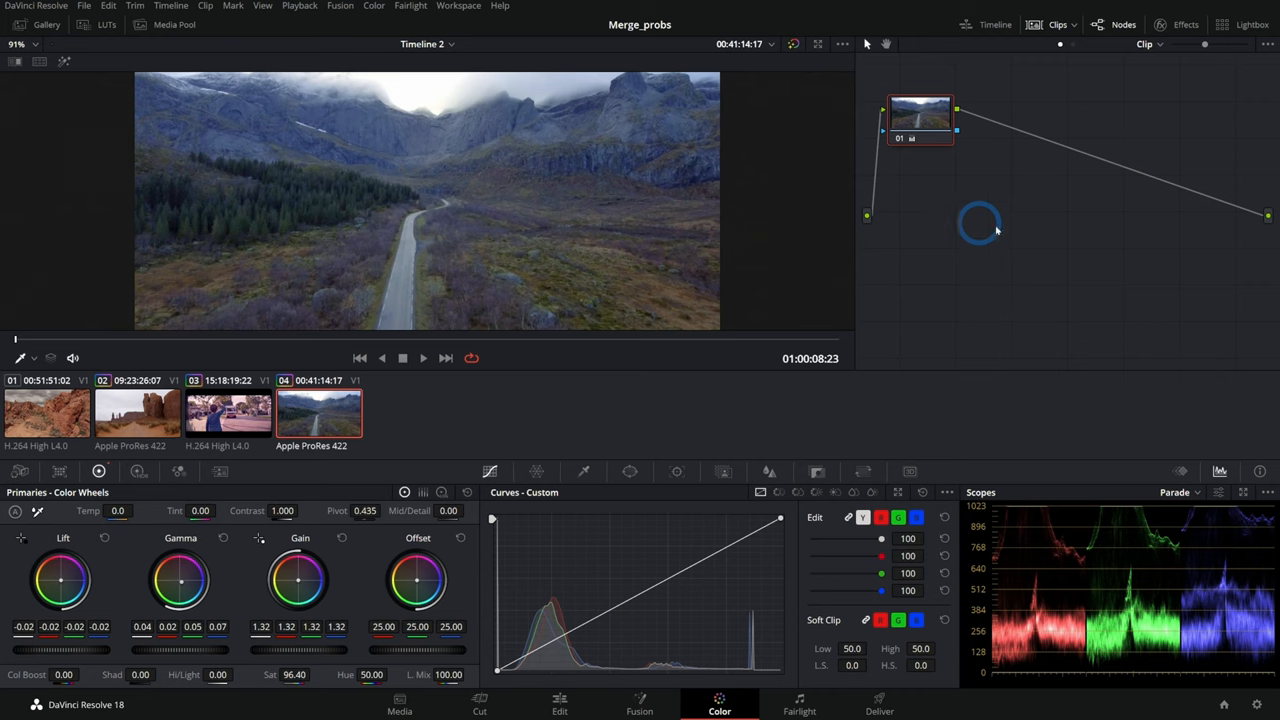
pyautogui.moveTo(584, 414)
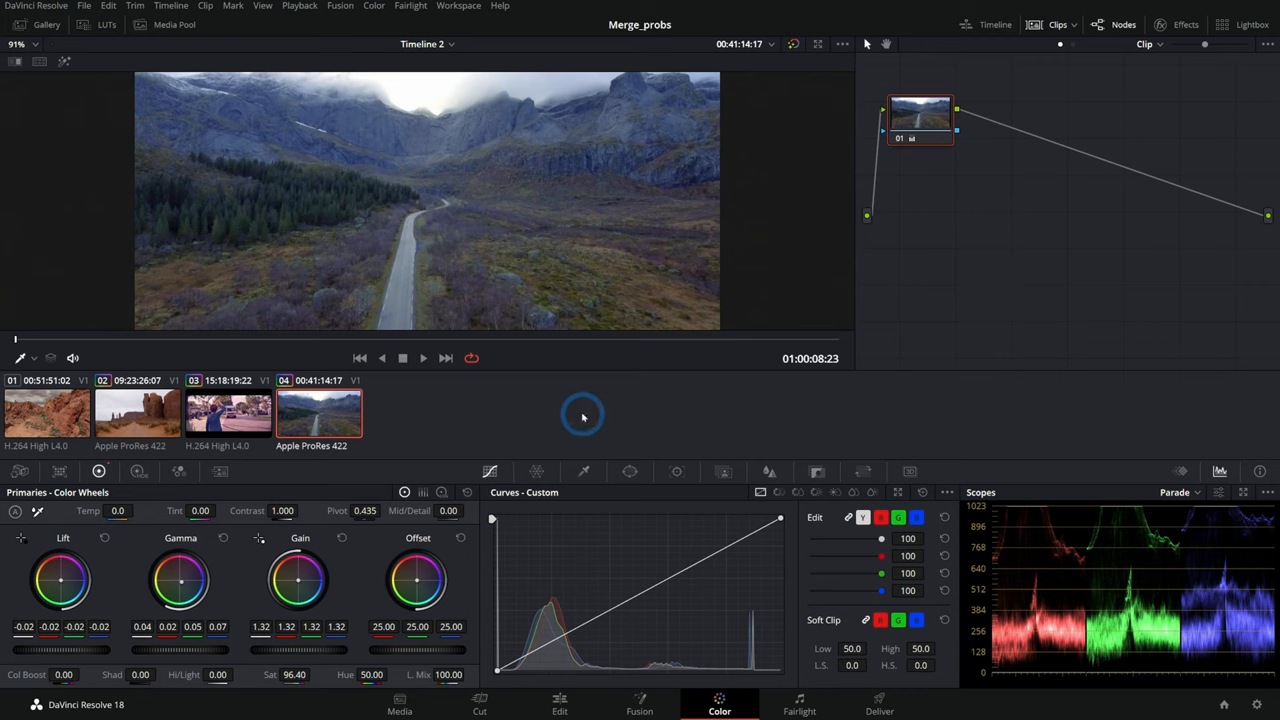
pyautogui.moveTo(560, 440)
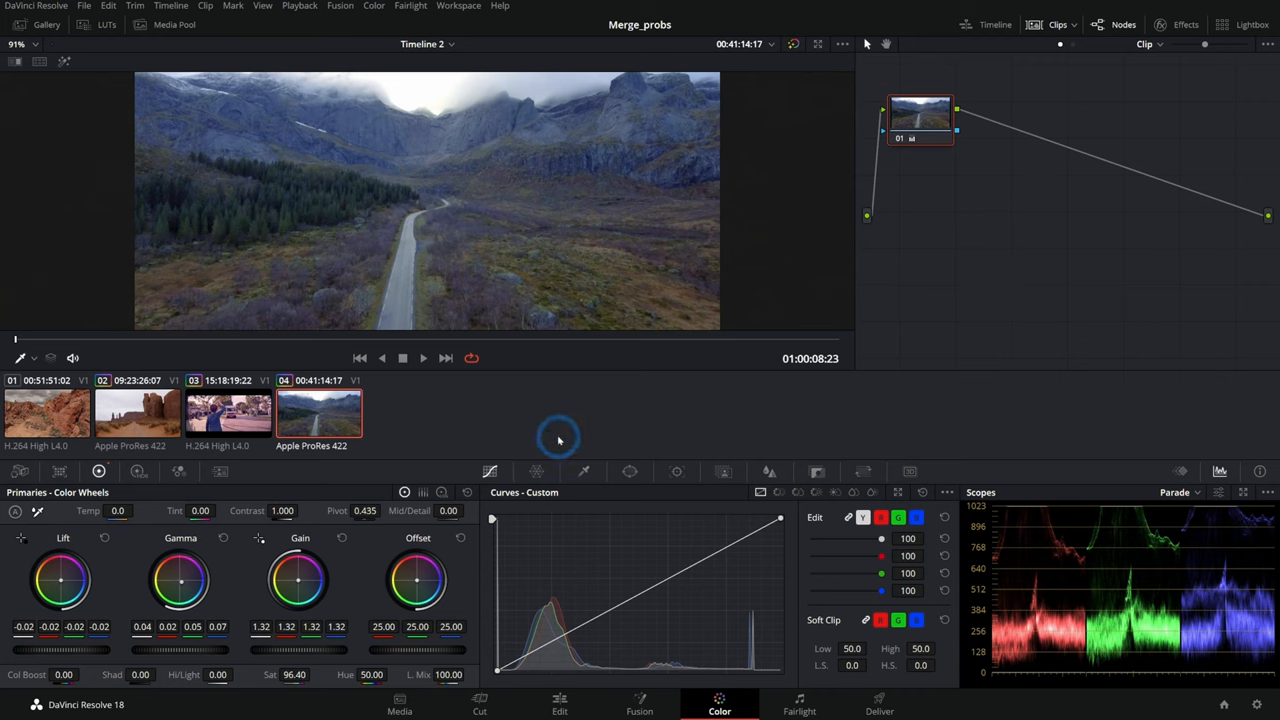